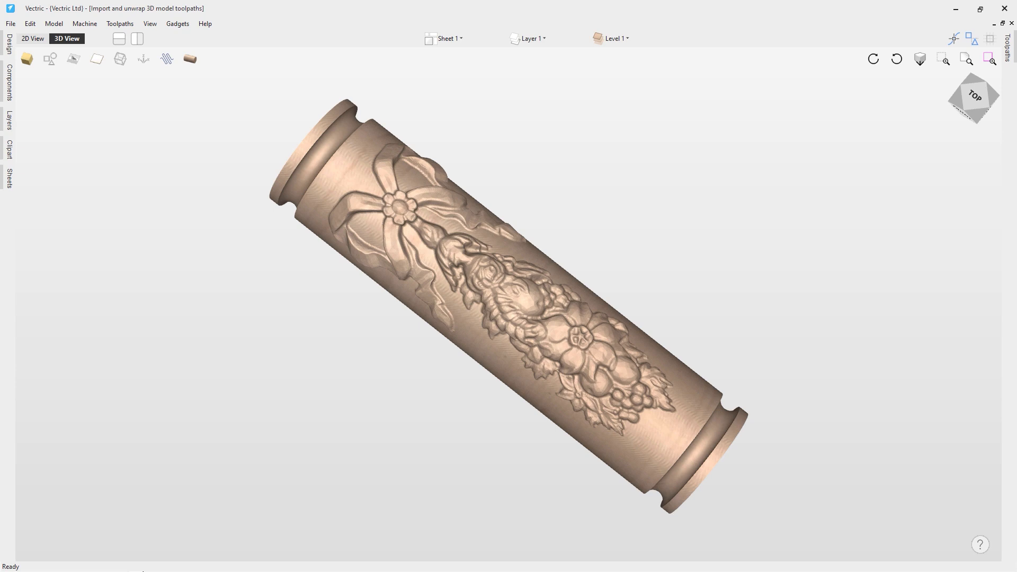
pyautogui.moveTo(307, 179)
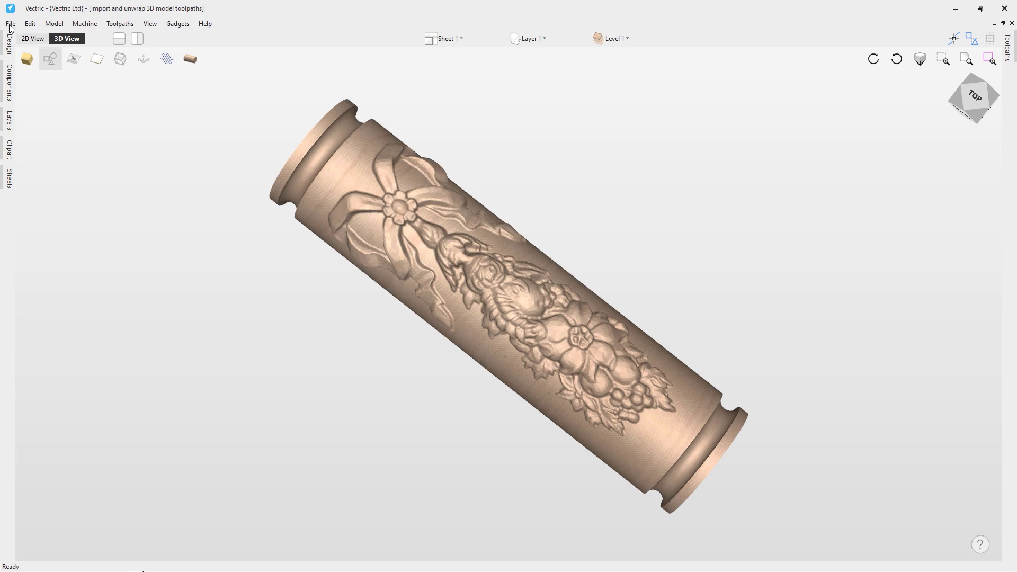
# Close the open floral cylinder project using File > Close.
pyautogui.click(11, 23)
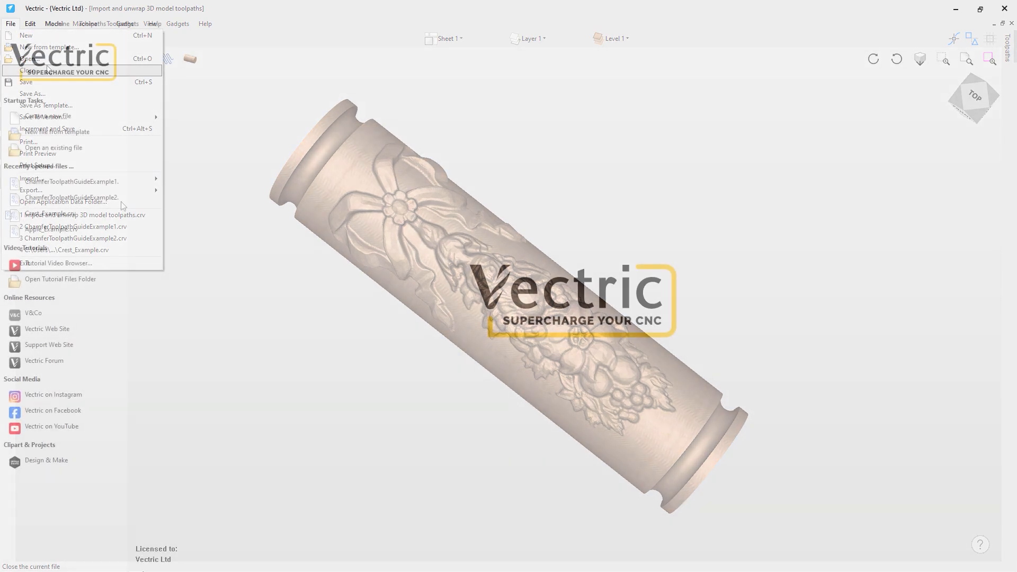
pyautogui.click(25, 69)
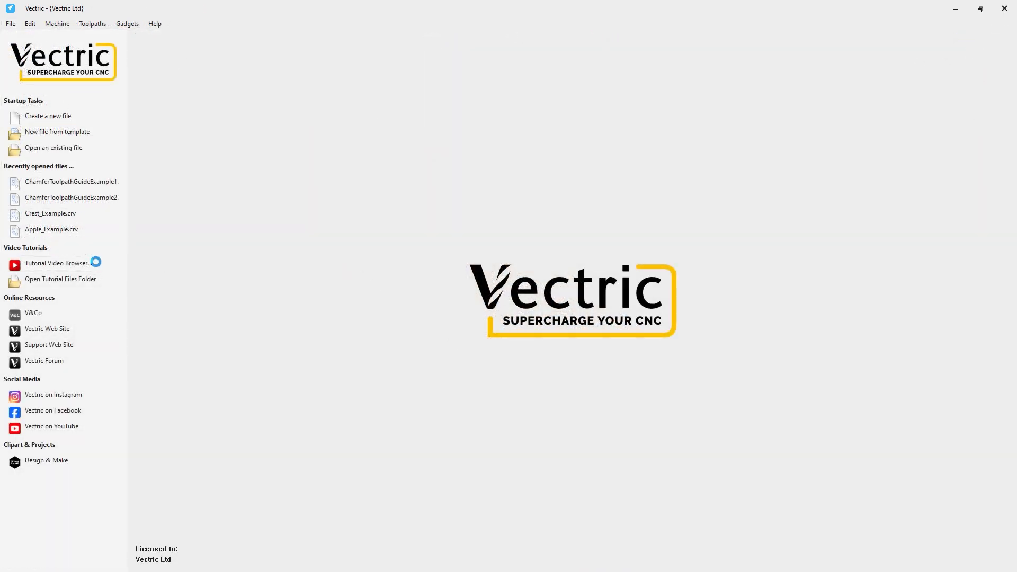
# Create a new file for the 12 × 4 inch rotary cylinder job.
pyautogui.click(48, 116)
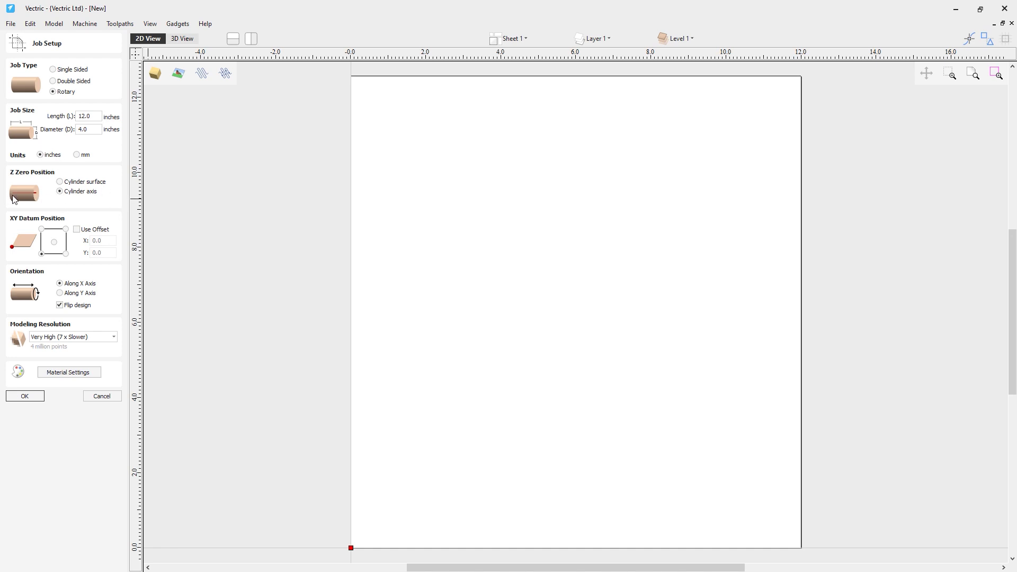
pyautogui.moveTo(3, 199)
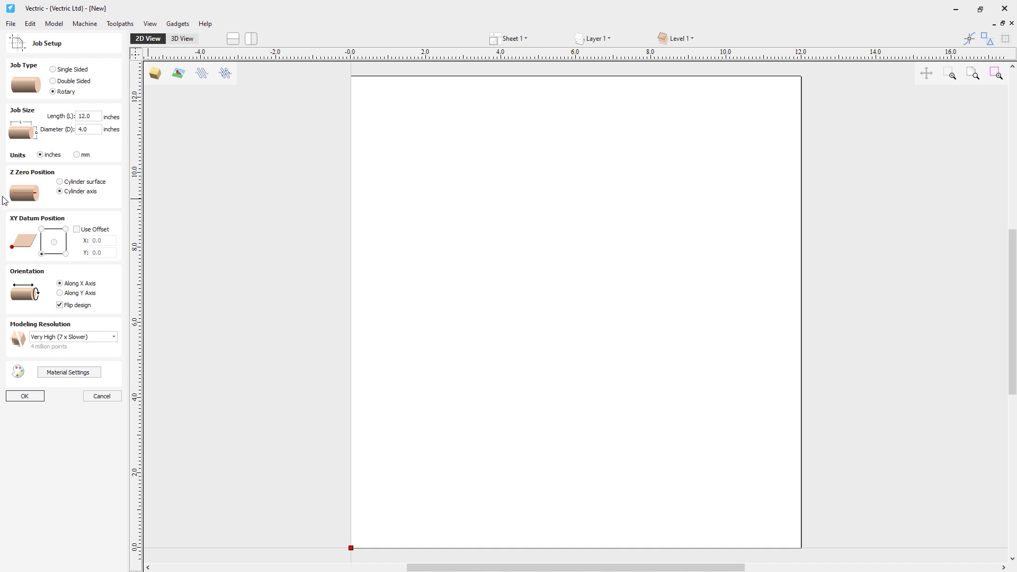
pyautogui.moveTo(35, 191)
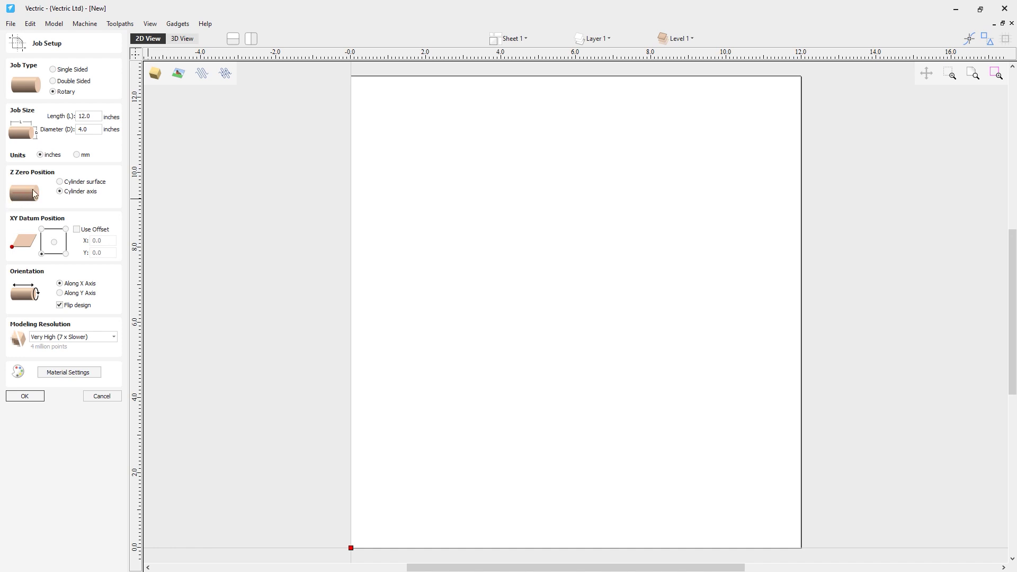
pyautogui.moveTo(26, 280)
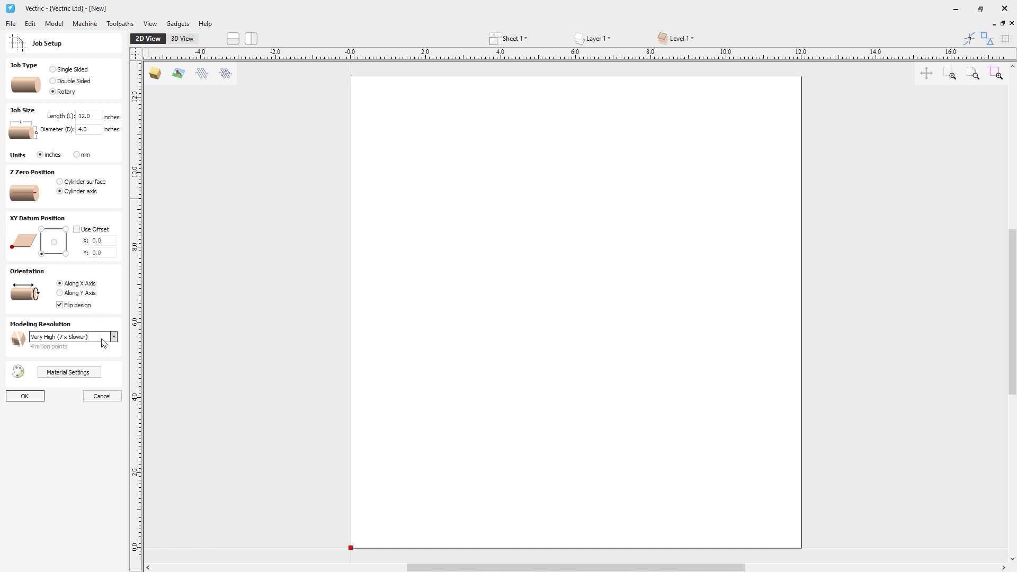
pyautogui.moveTo(35, 408)
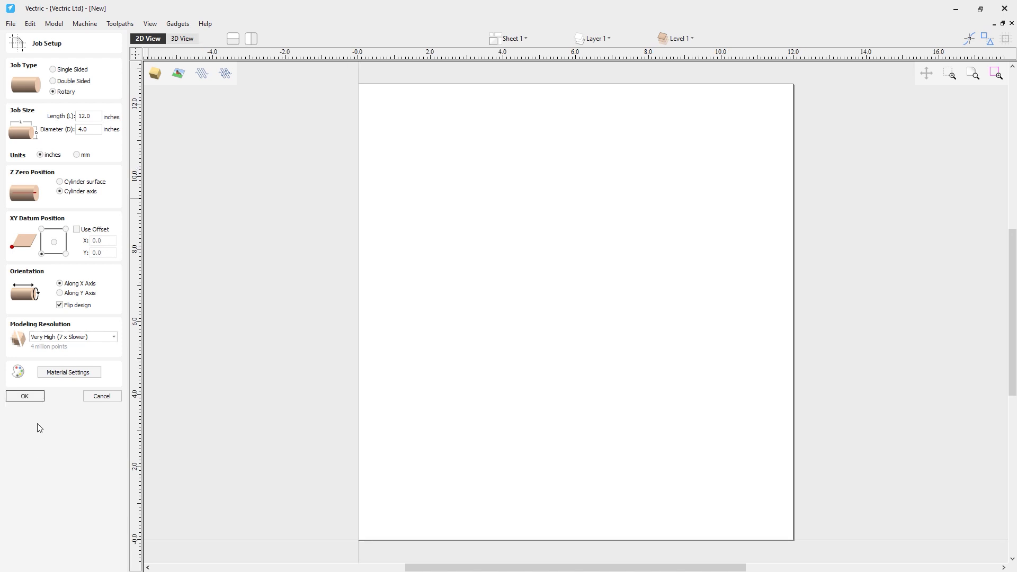
# Accept the rotary job setup and show the blank cylinder in the 3D view.
pyautogui.click(25, 397)
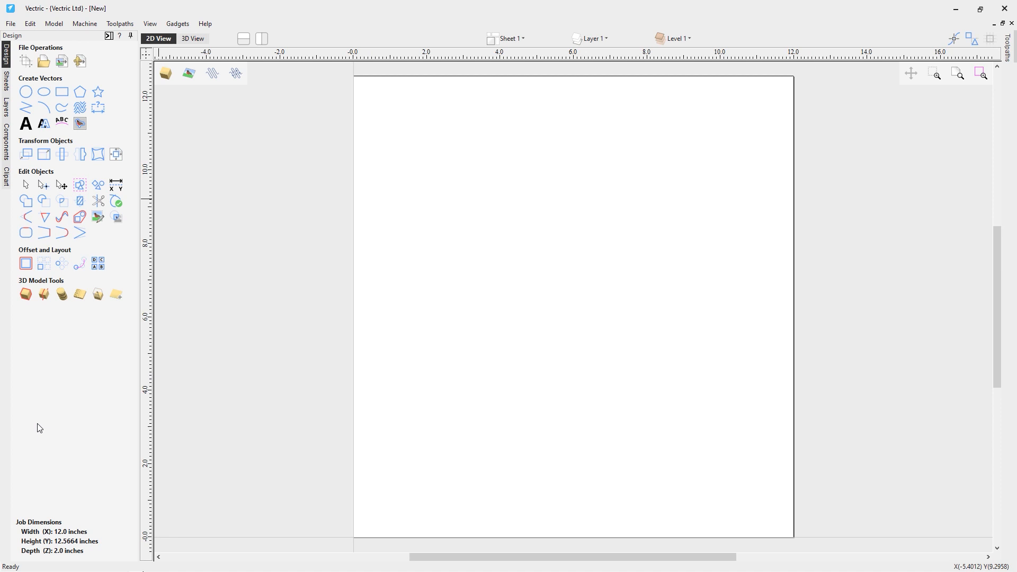
pyautogui.moveTo(47, 422)
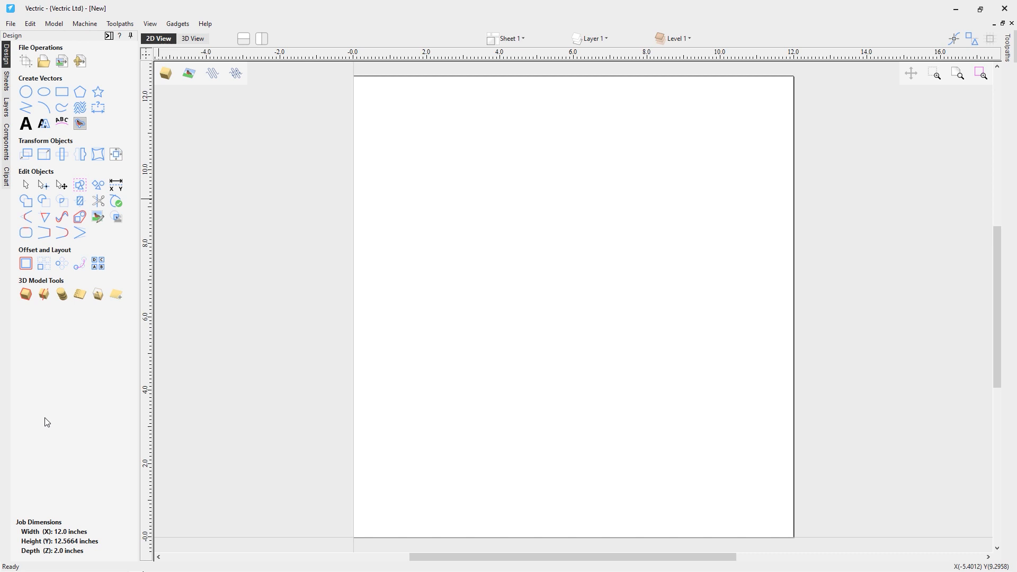
pyautogui.moveTo(267, 44)
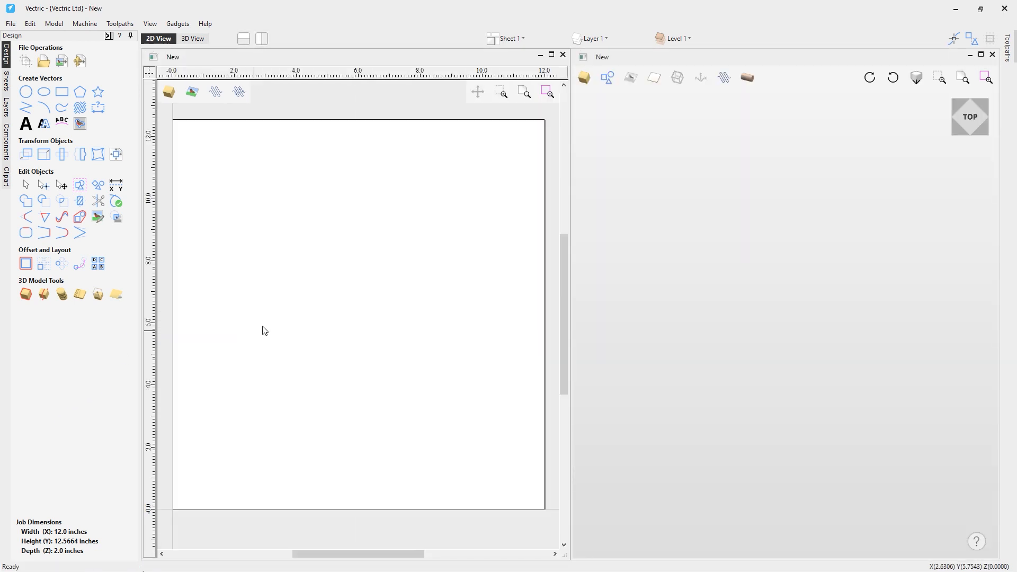
pyautogui.click(192, 38)
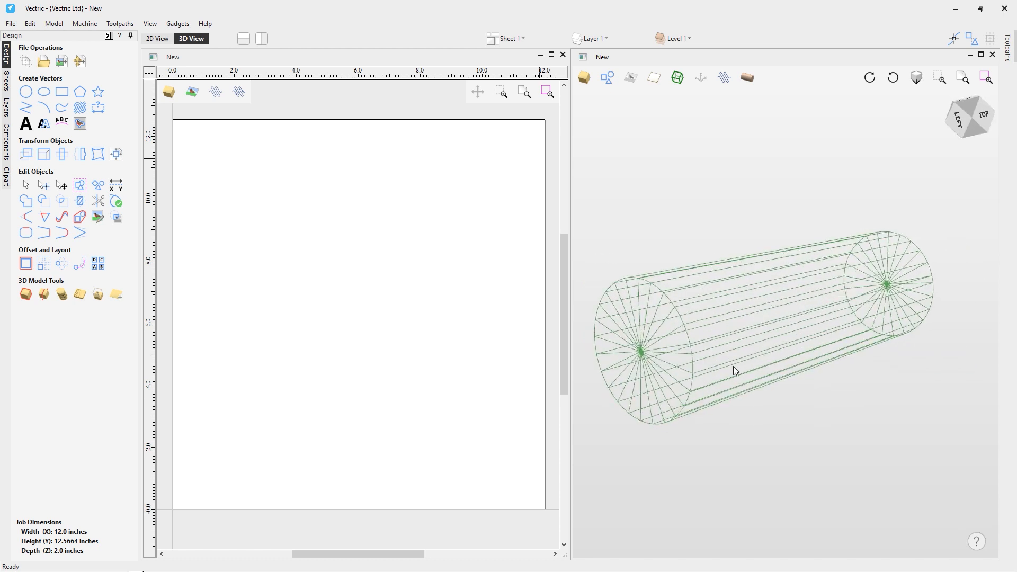
pyautogui.moveTo(52, 550)
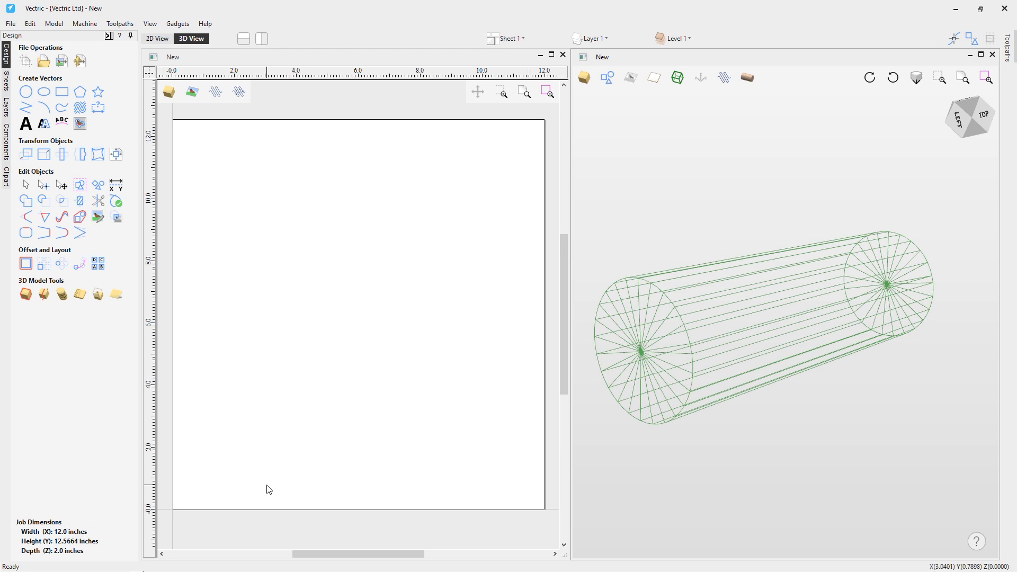
pyautogui.moveTo(66, 538)
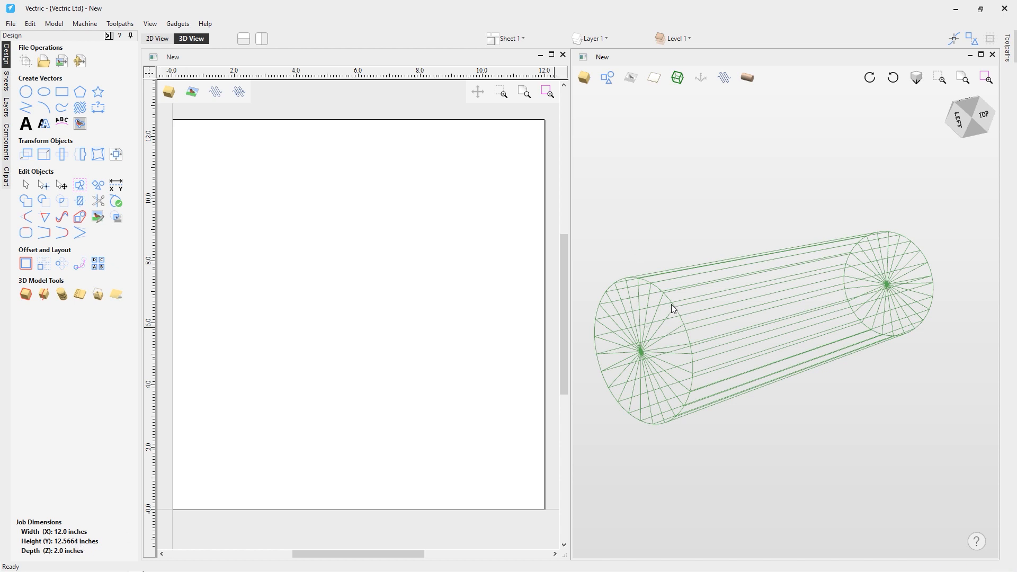
pyautogui.moveTo(653, 333)
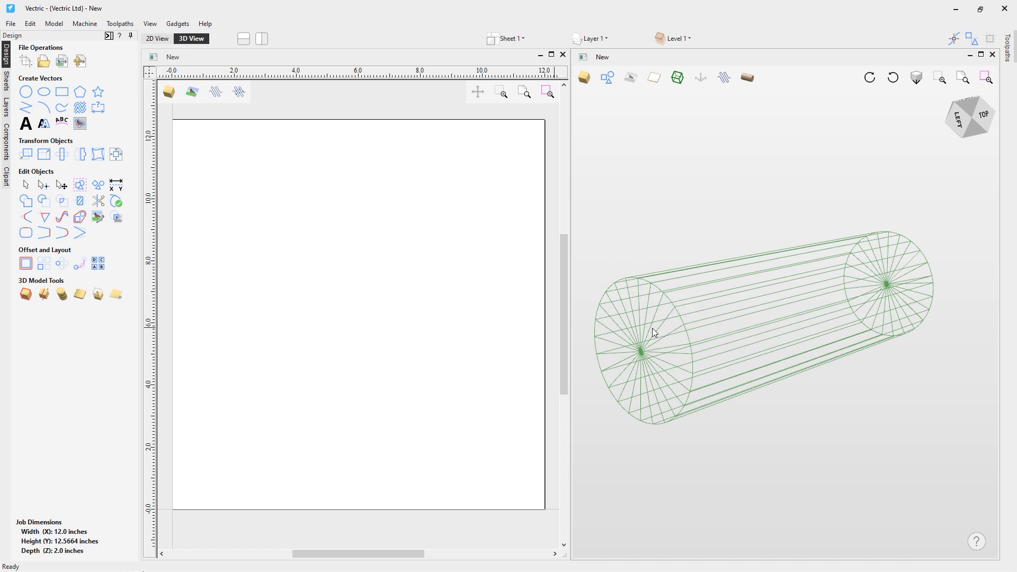
pyautogui.moveTo(509, 348)
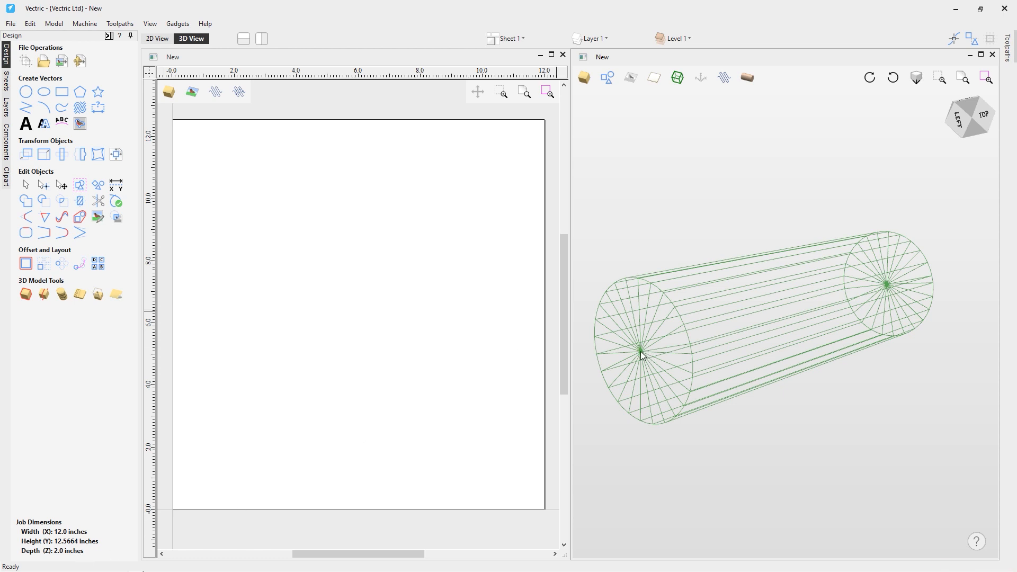
pyautogui.moveTo(638, 362)
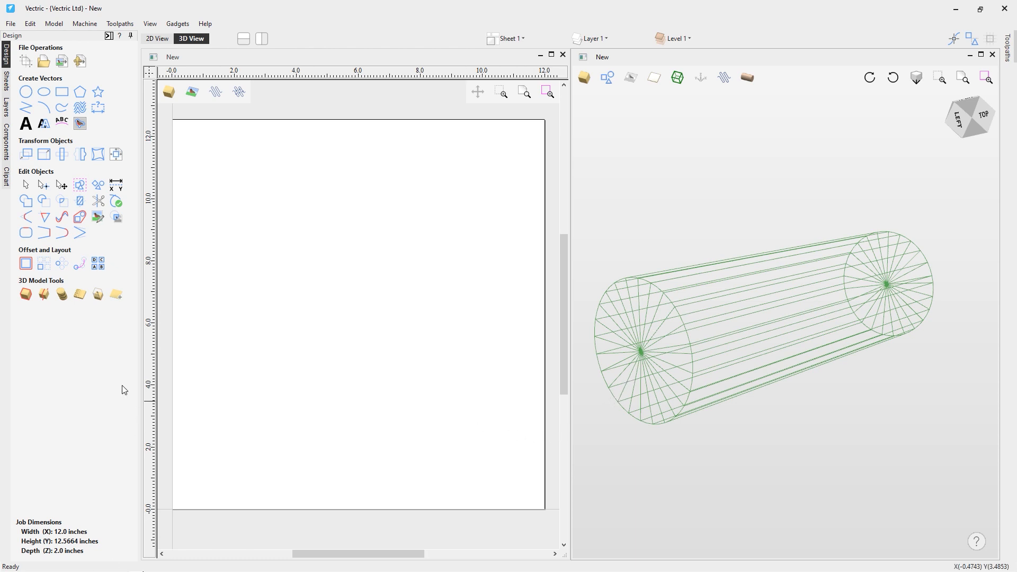
pyautogui.moveTo(199, 243)
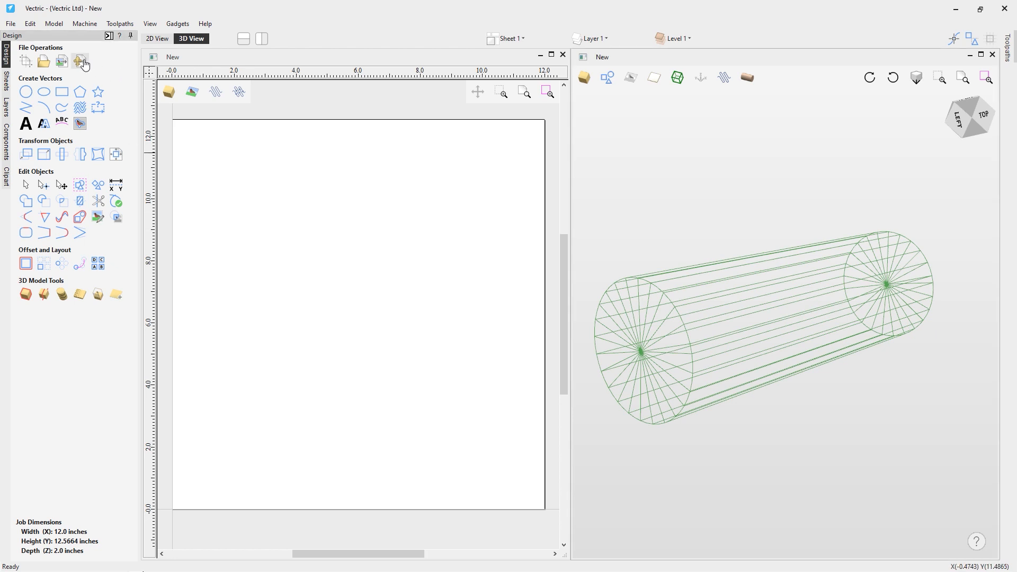
pyautogui.moveTo(82, 59)
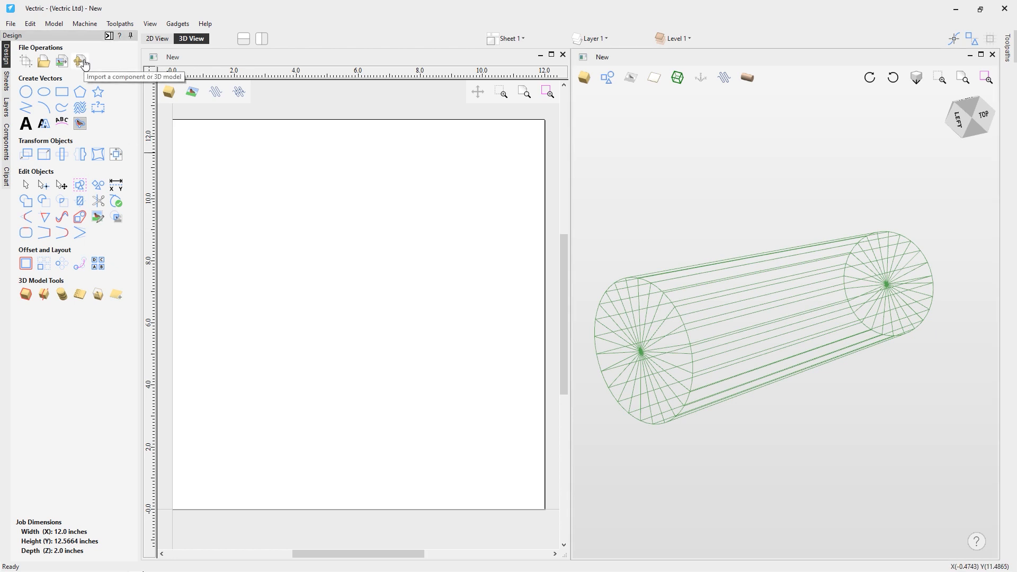
# Start importing the Floral Drop.stl 3D model.
pyautogui.click(80, 60)
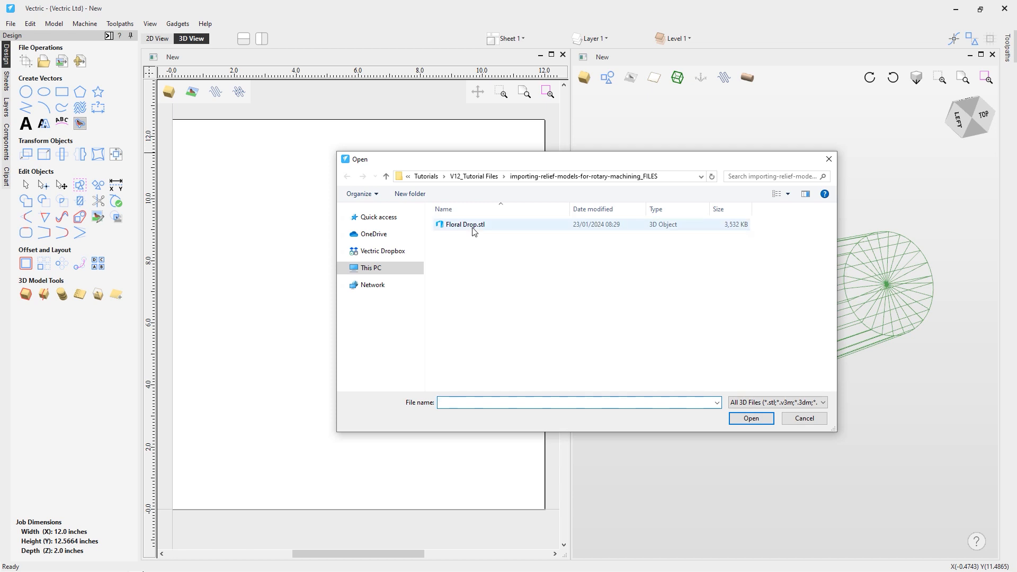
pyautogui.moveTo(473, 230)
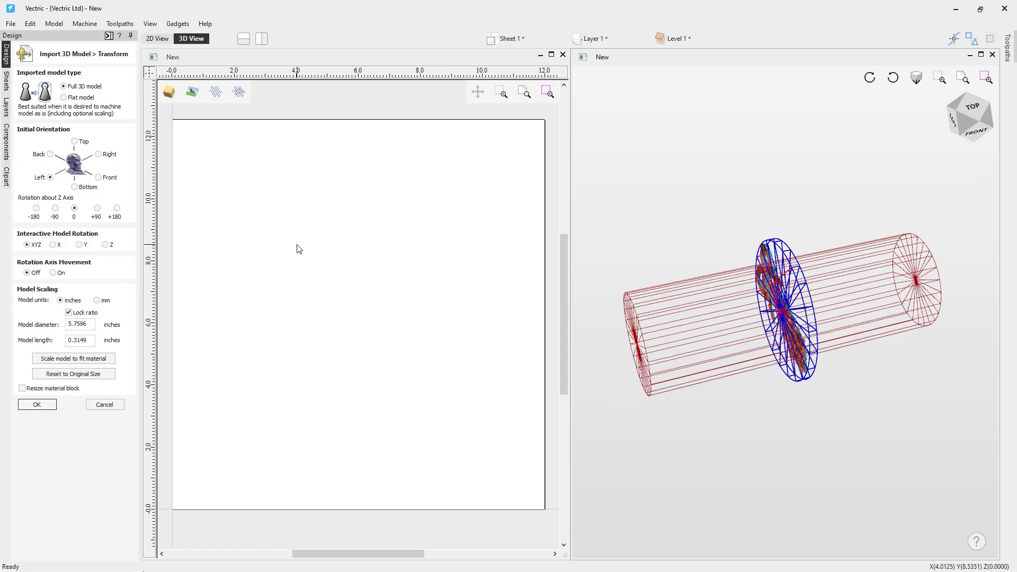
pyautogui.moveTo(285, 248)
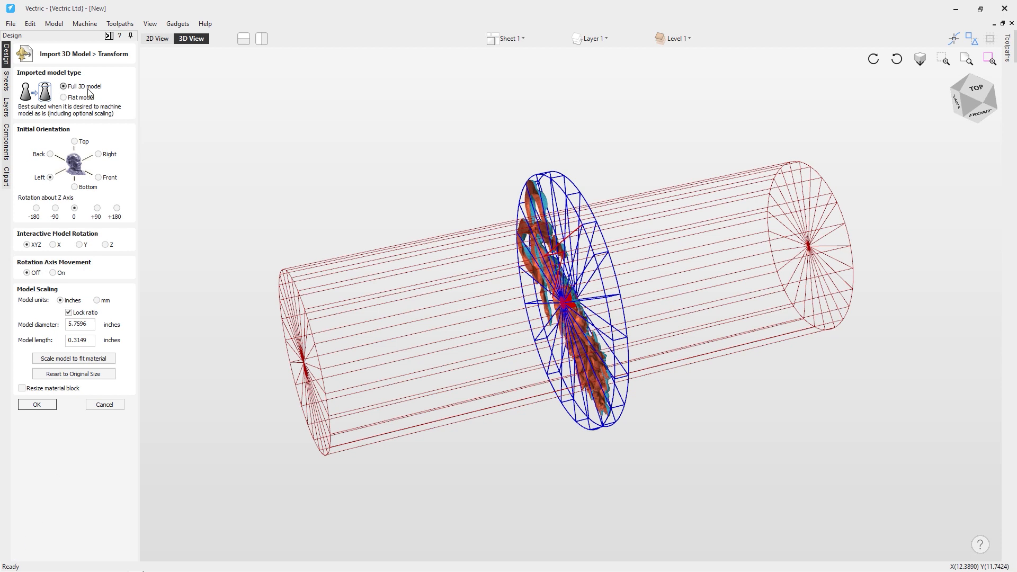
pyautogui.moveTo(672, 305)
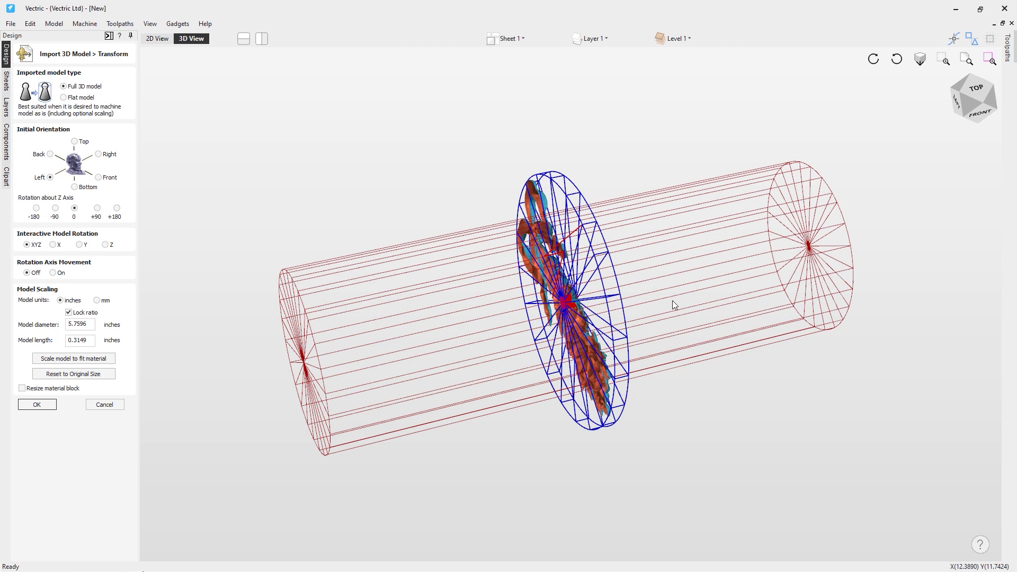
# Import Floral Drop as a flat model, trying Front, Left and Back before choosing Top.
pyautogui.click(66, 97)
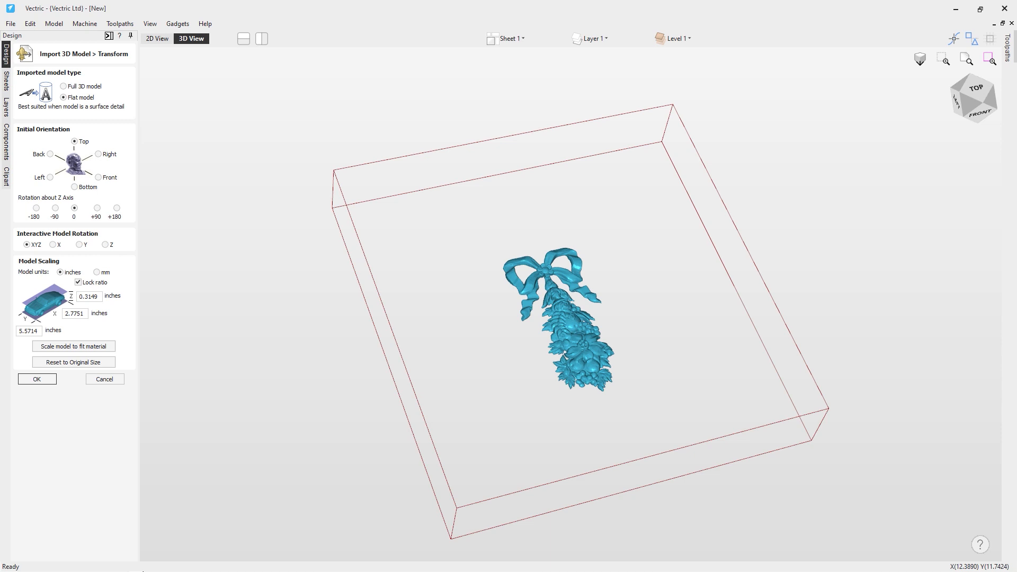
pyautogui.moveTo(127, 179)
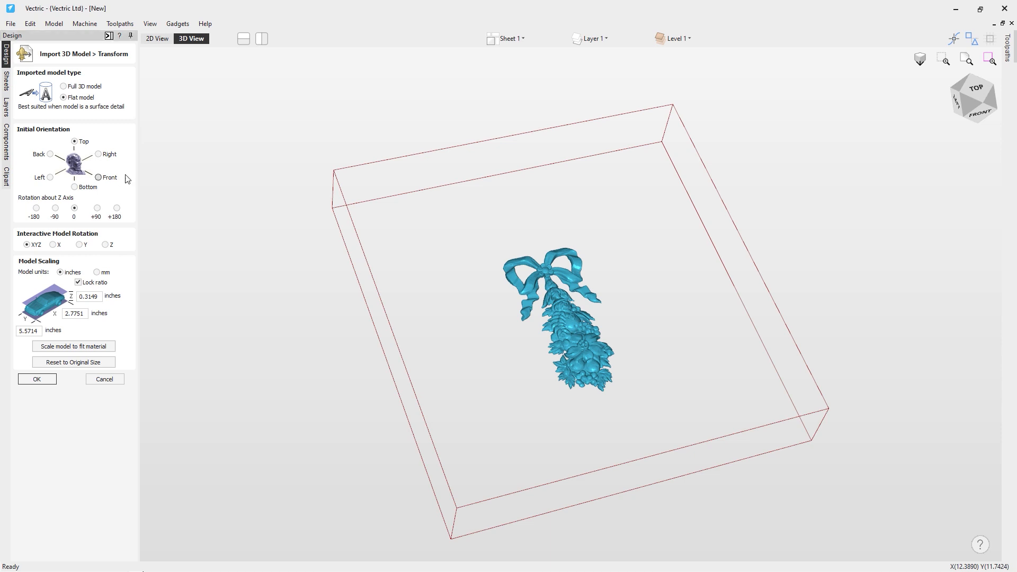
pyautogui.moveTo(121, 170)
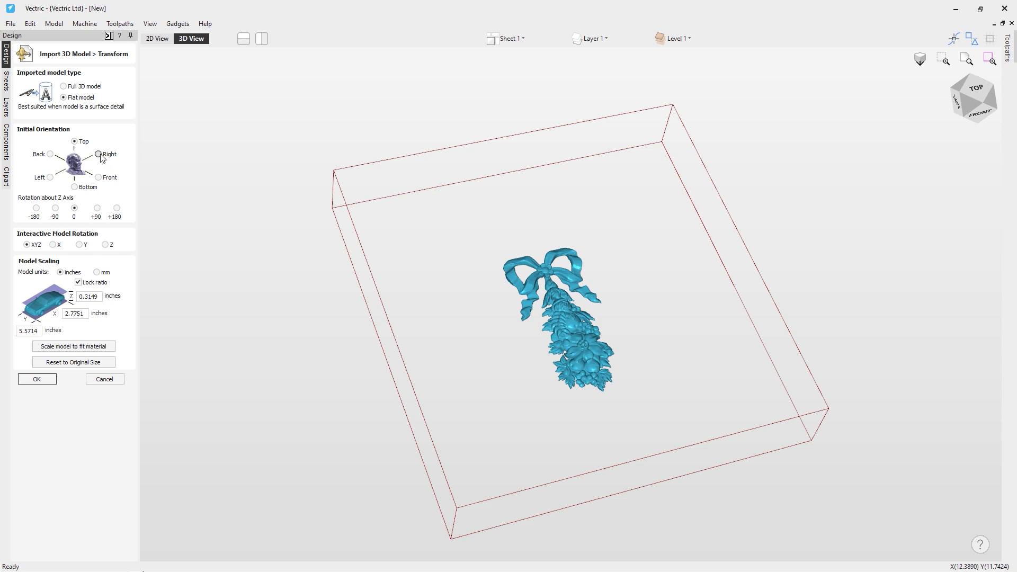
pyautogui.click(99, 177)
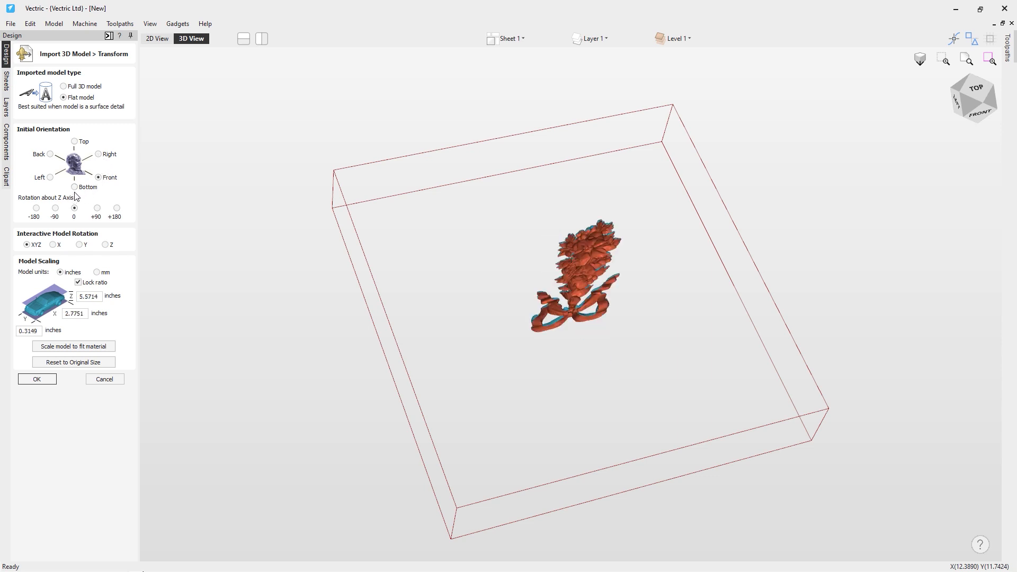
pyautogui.click(49, 154)
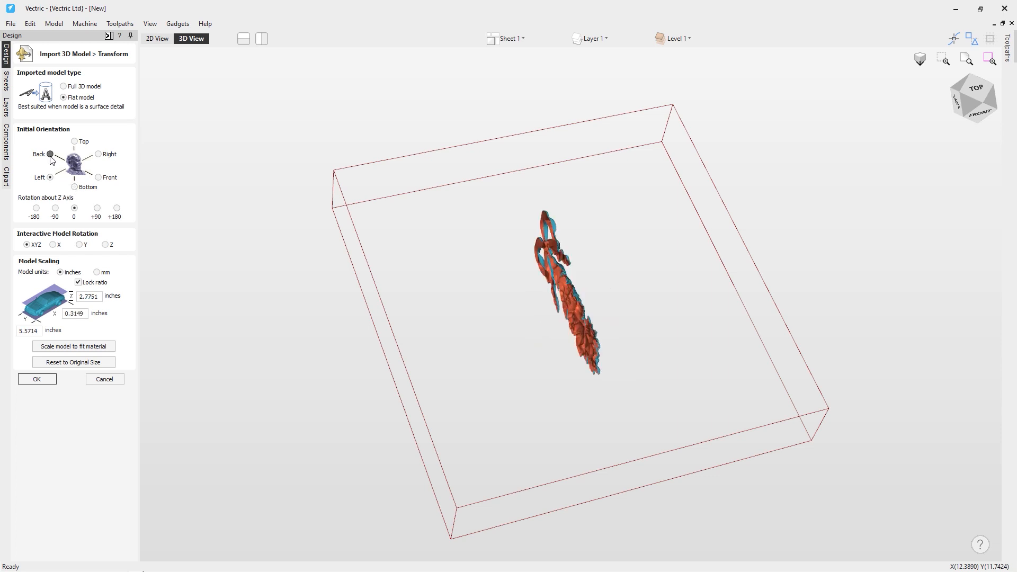
pyautogui.click(73, 141)
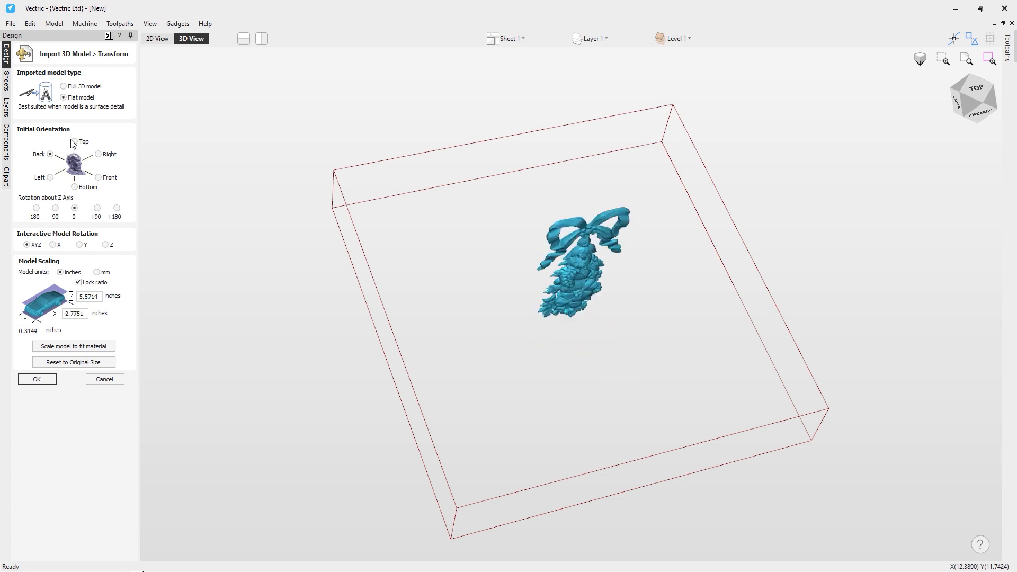
pyautogui.click(74, 142)
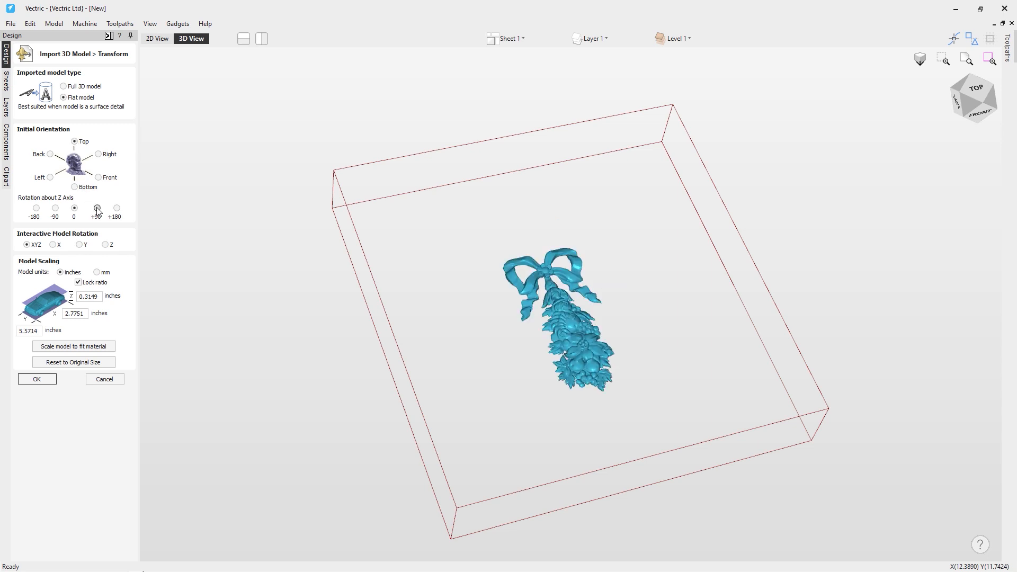
# Turn the floral model a quarter turn about Z, set width 9 inches, and accept.
pyautogui.click(97, 207)
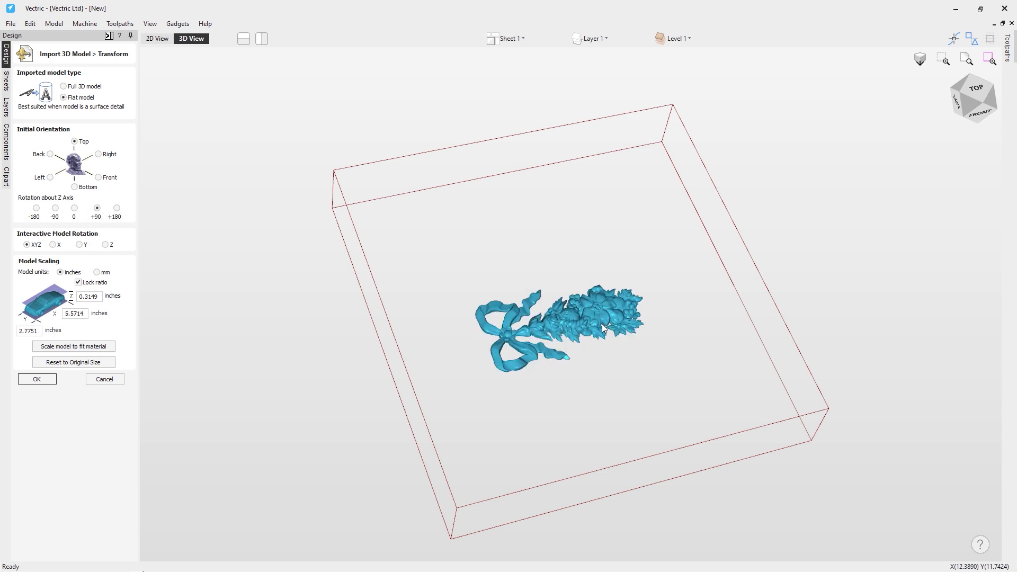
pyautogui.moveTo(619, 323)
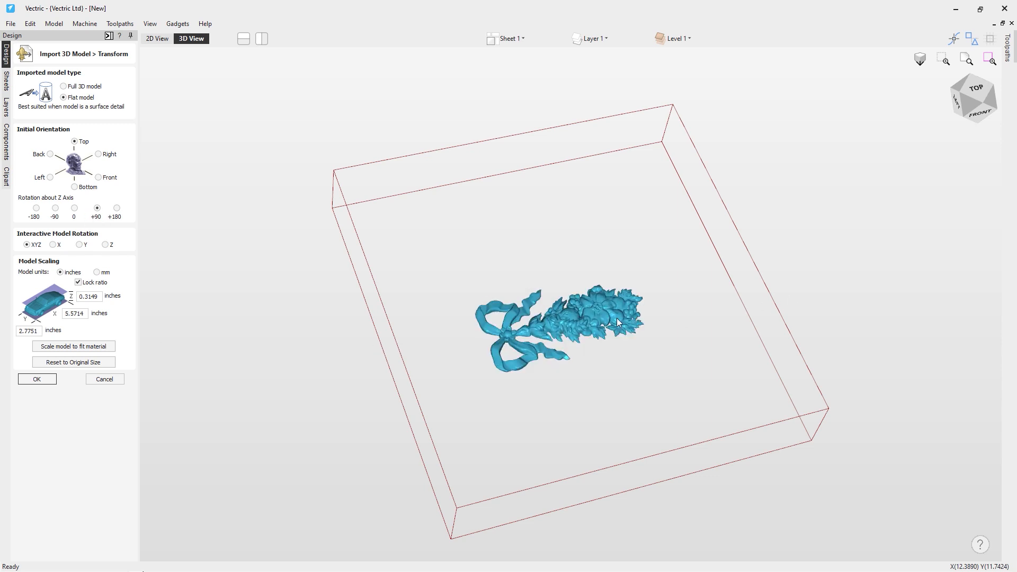
pyautogui.moveTo(569, 340)
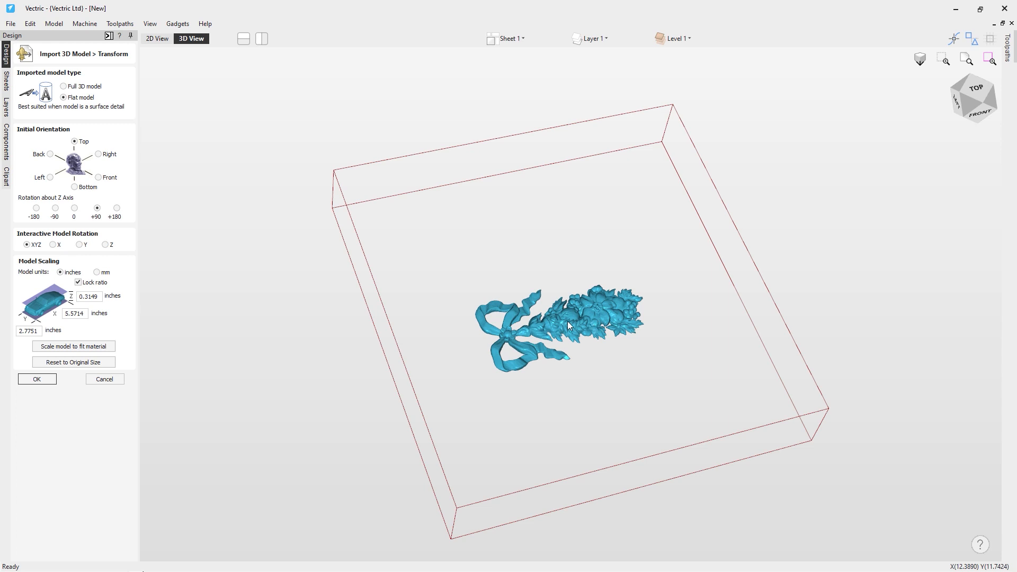
pyautogui.moveTo(495, 343)
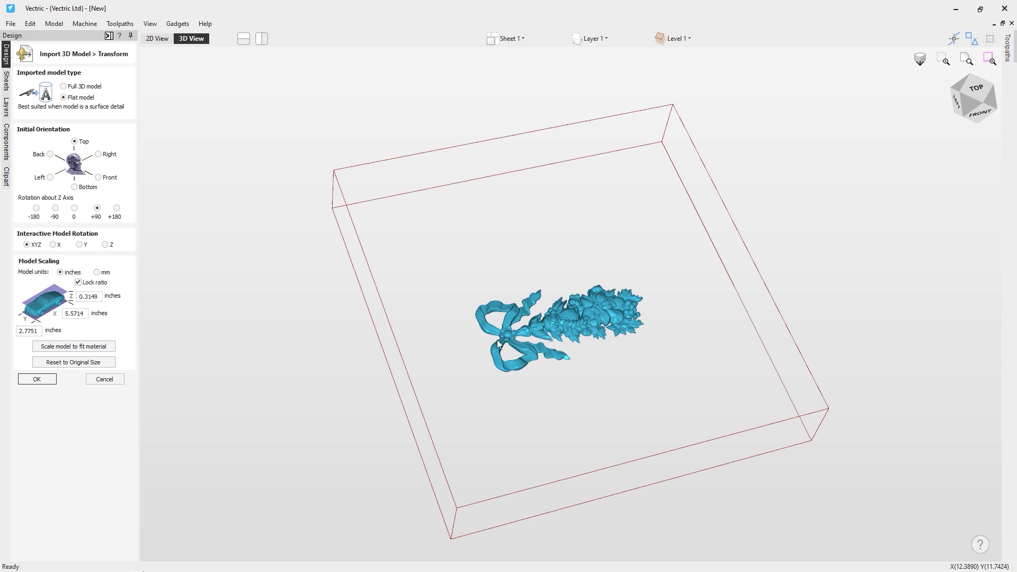
pyautogui.moveTo(562, 351)
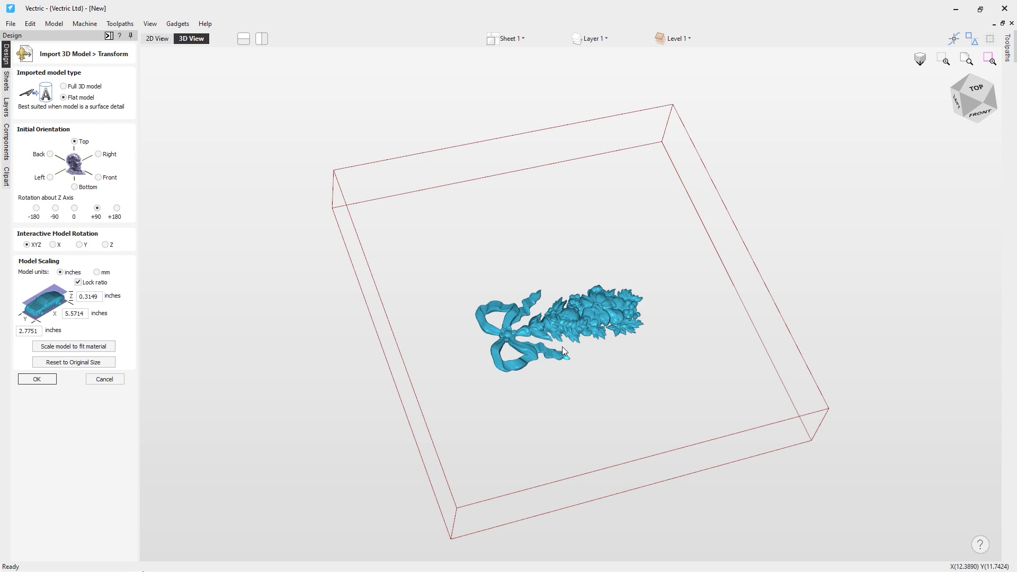
pyautogui.moveTo(73, 239)
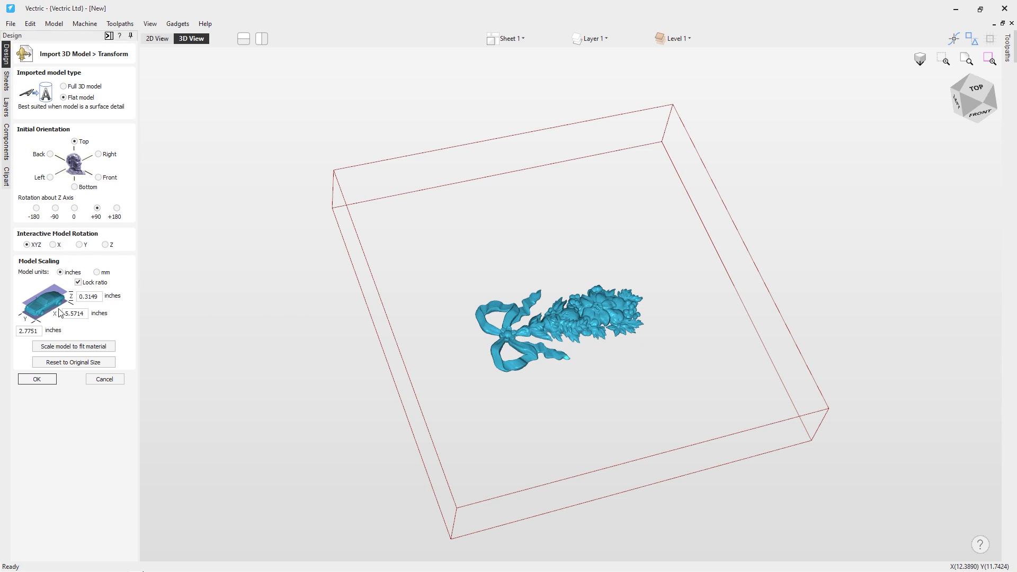
pyautogui.click(72, 313)
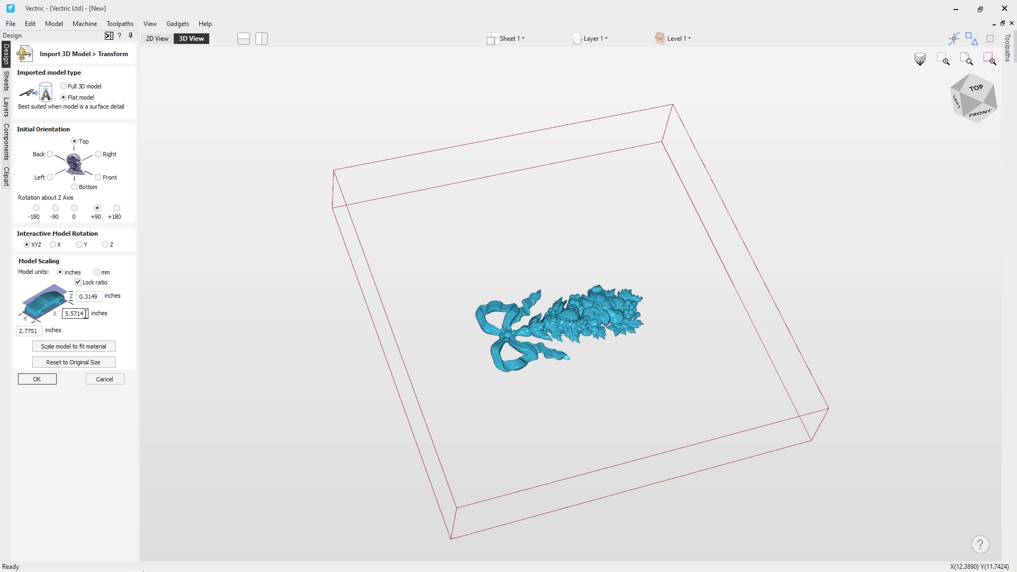
pyautogui.click(89, 296)
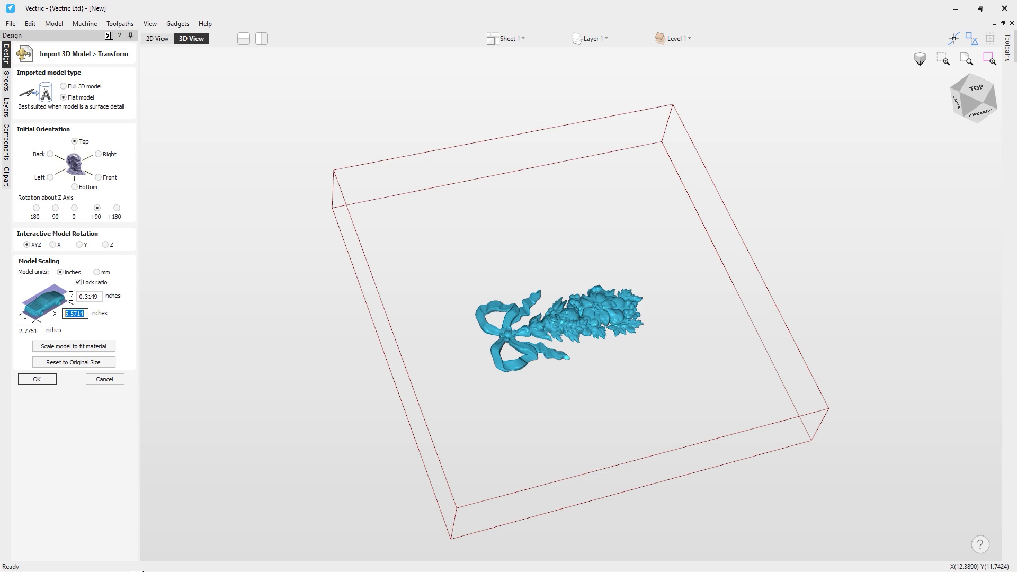
pyautogui.write('9')
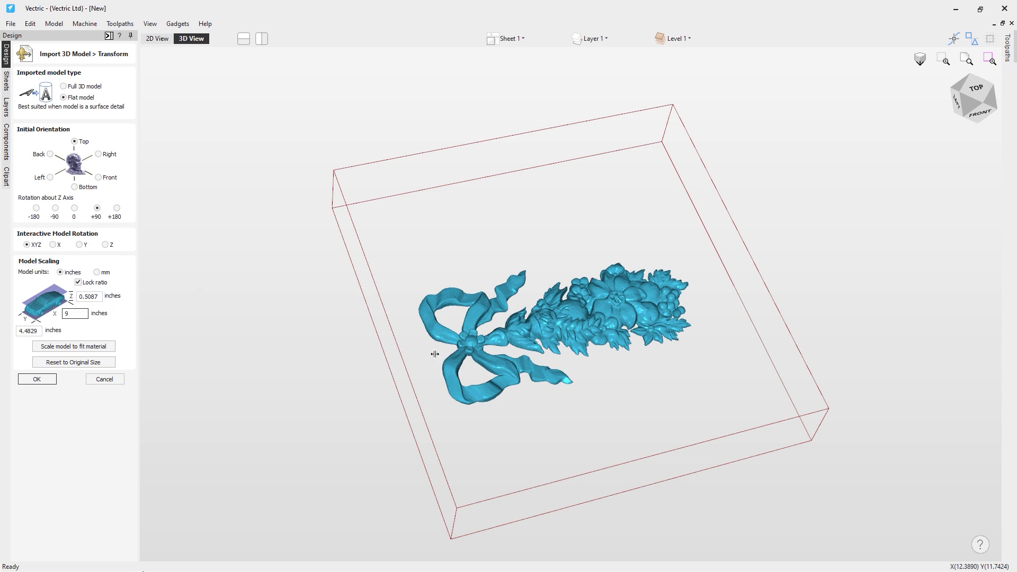
pyautogui.moveTo(508, 333)
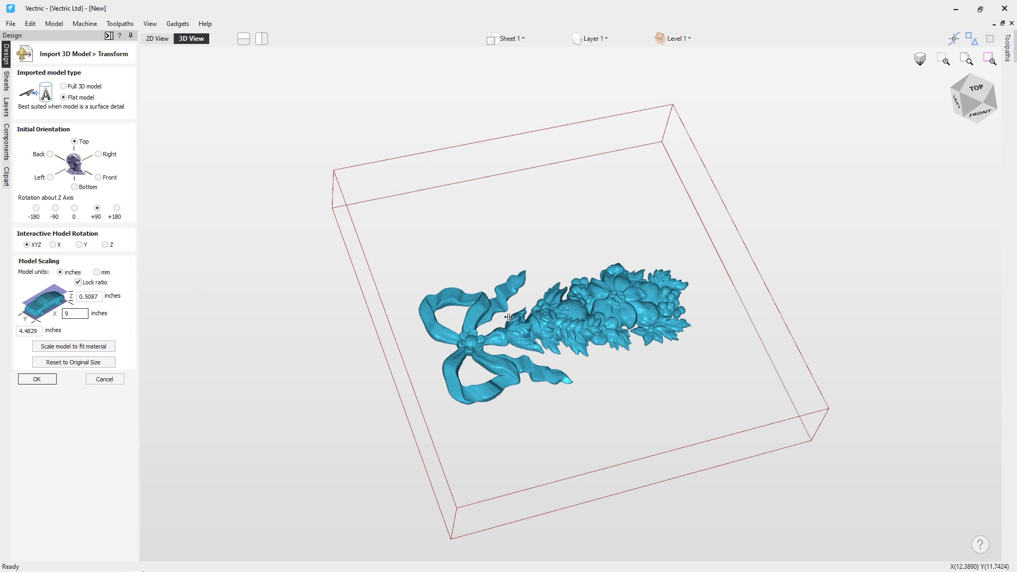
pyautogui.click(73, 313)
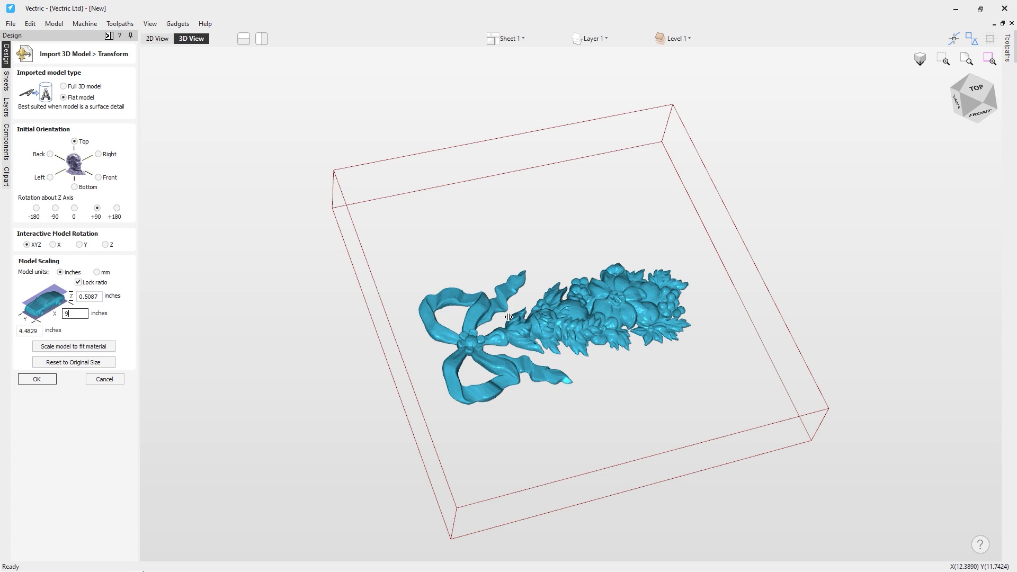
pyautogui.moveTo(569, 347)
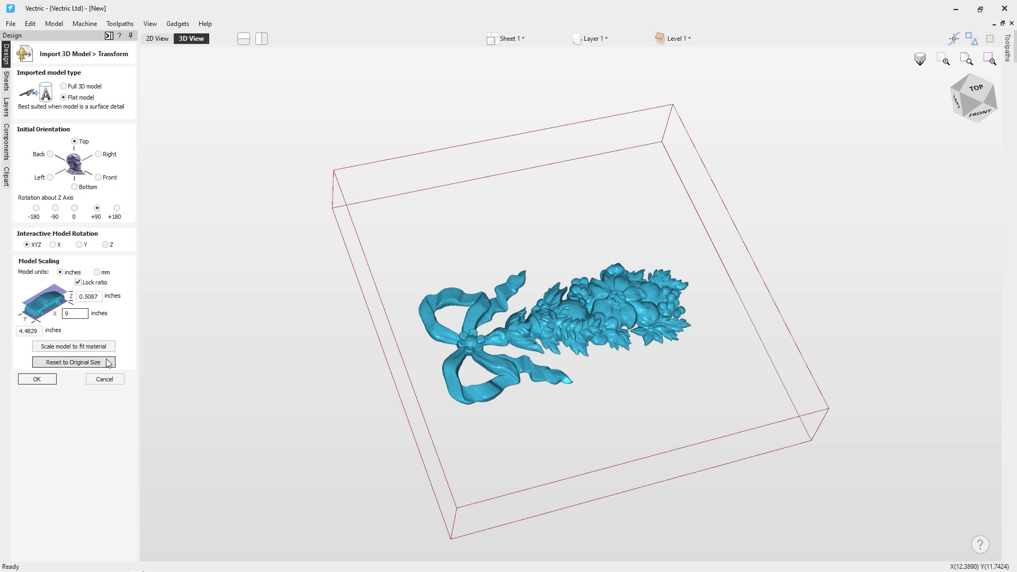
pyautogui.moveTo(116, 367)
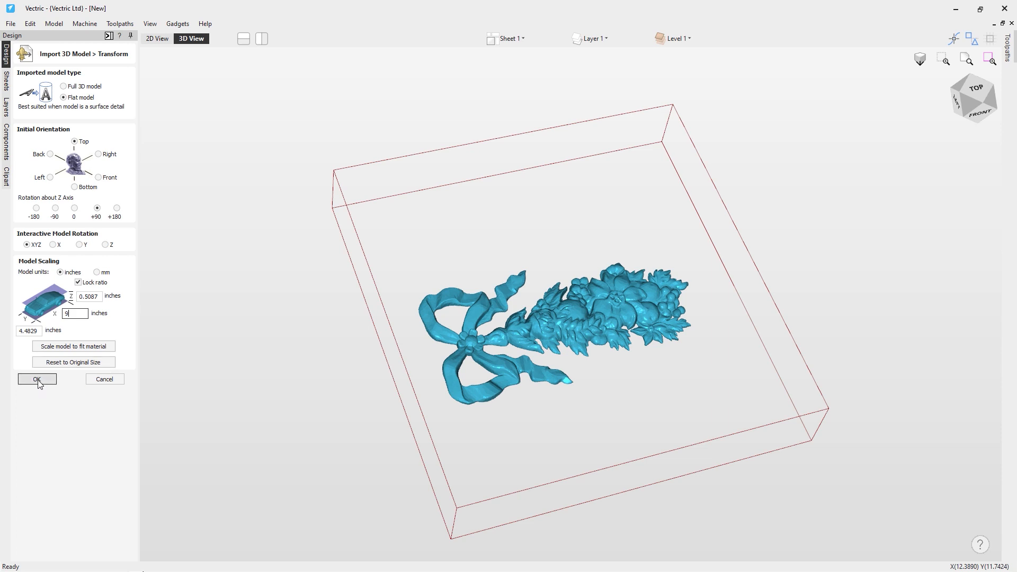
pyautogui.click(37, 379)
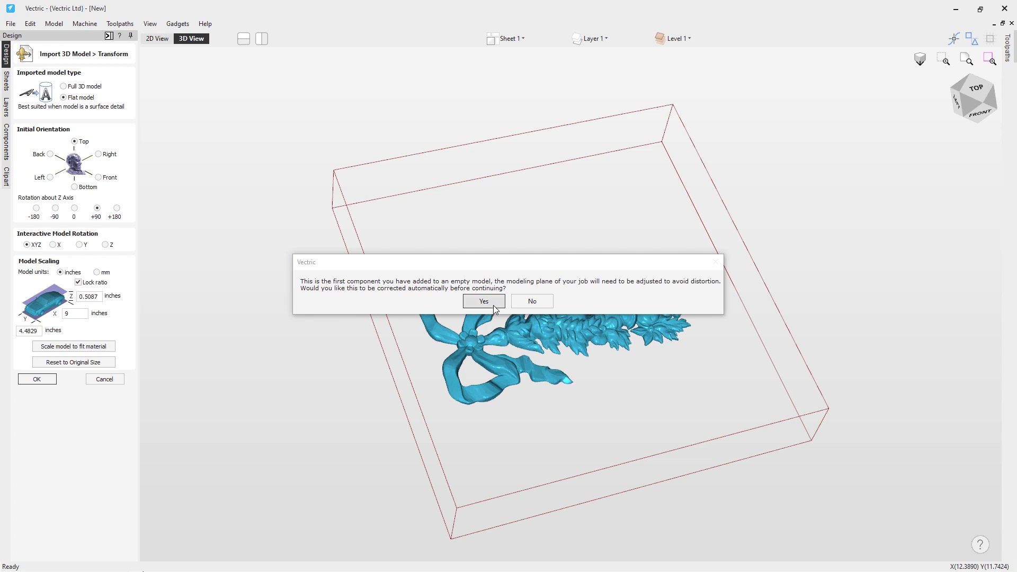
# Accept the automatic modelling-plane correction and orbit around the wrapped floral cylinder.
pyautogui.click(483, 301)
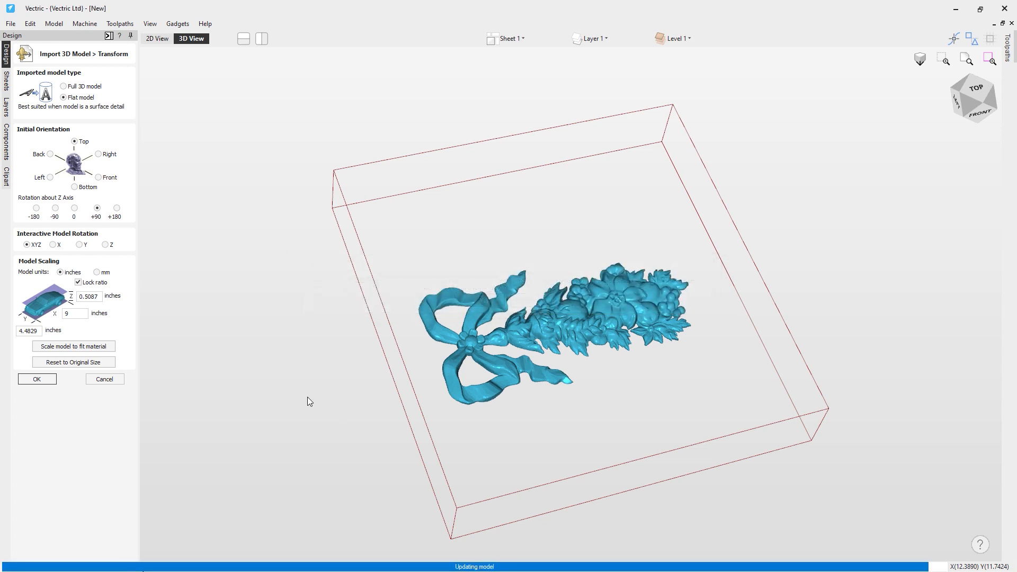
pyautogui.click(37, 379)
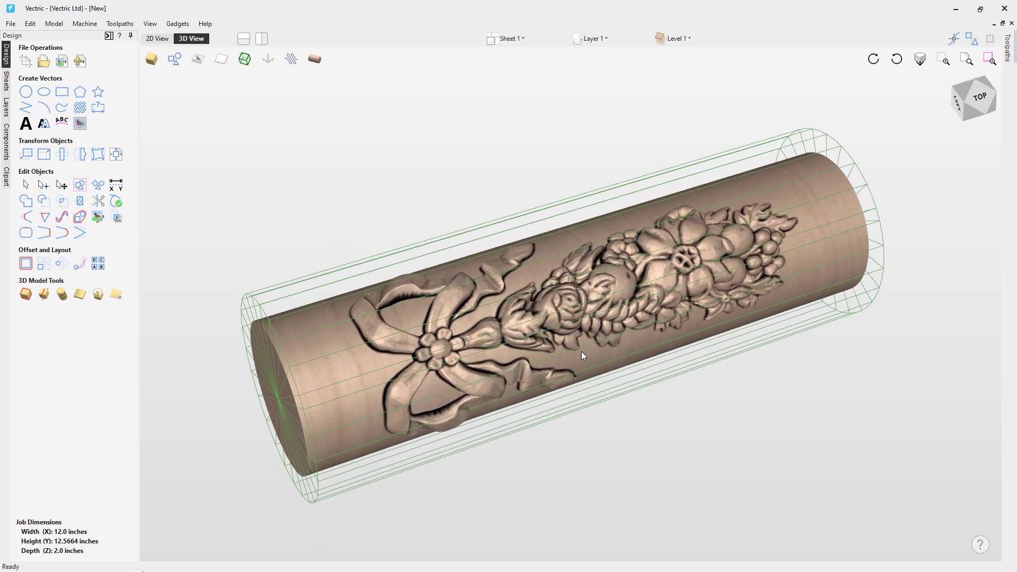
pyautogui.moveTo(582, 356); pyautogui.dragTo(471, 364)
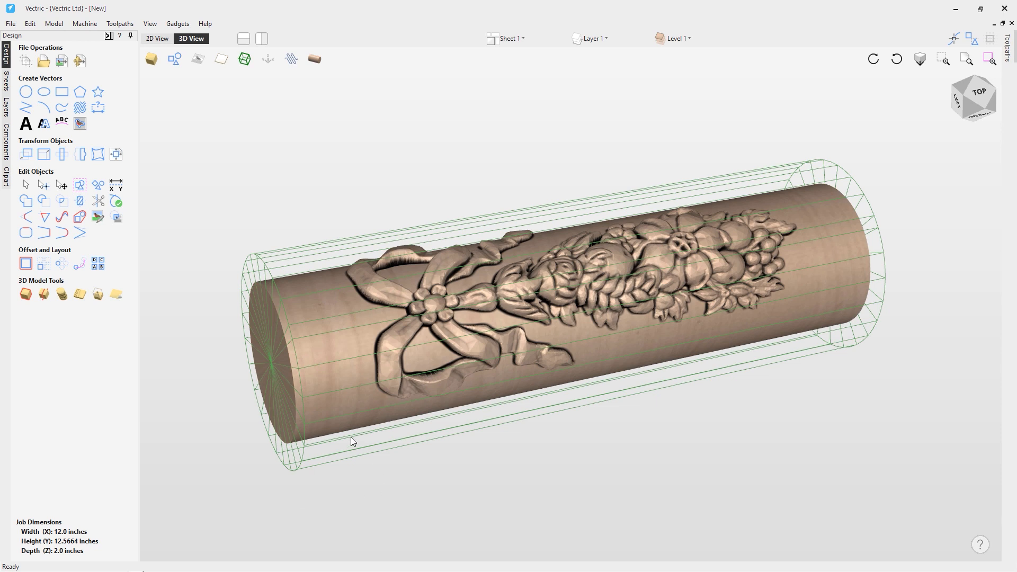
pyautogui.moveTo(340, 434)
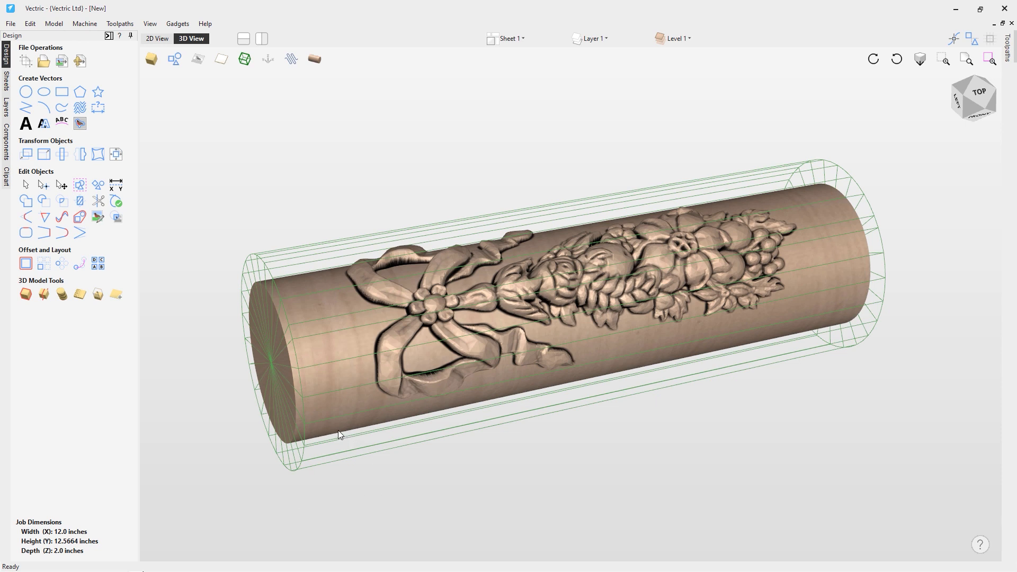
pyautogui.moveTo(283, 364)
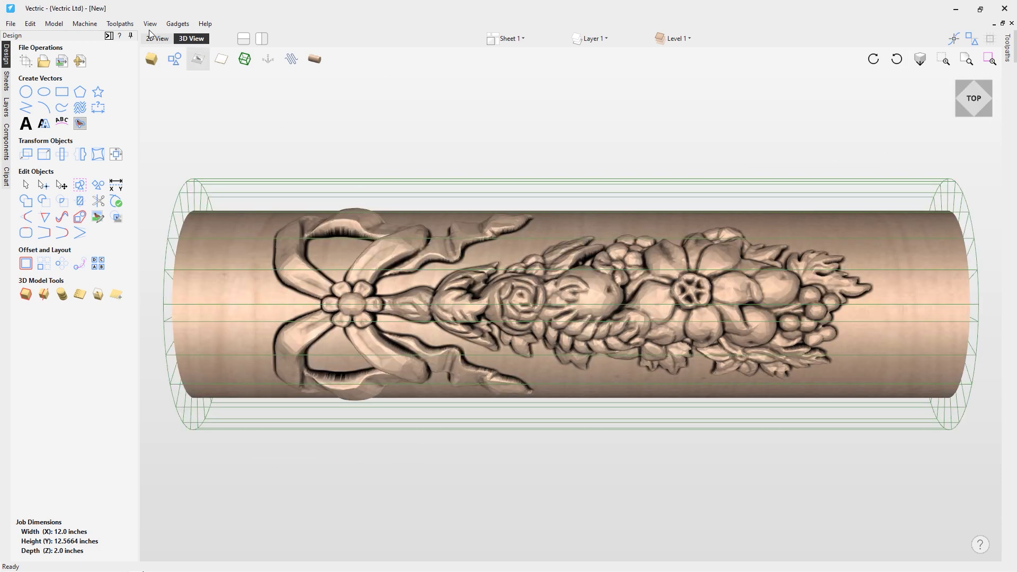
pyautogui.moveTo(111, 36)
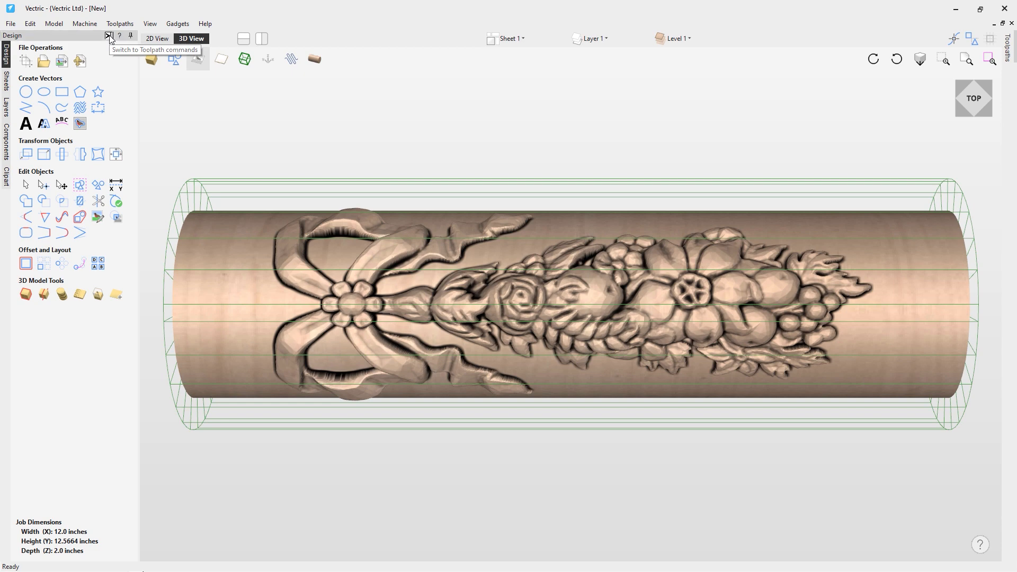
# In Material Setup, apply a new model height of 0.5 inches.
pyautogui.click(108, 38)
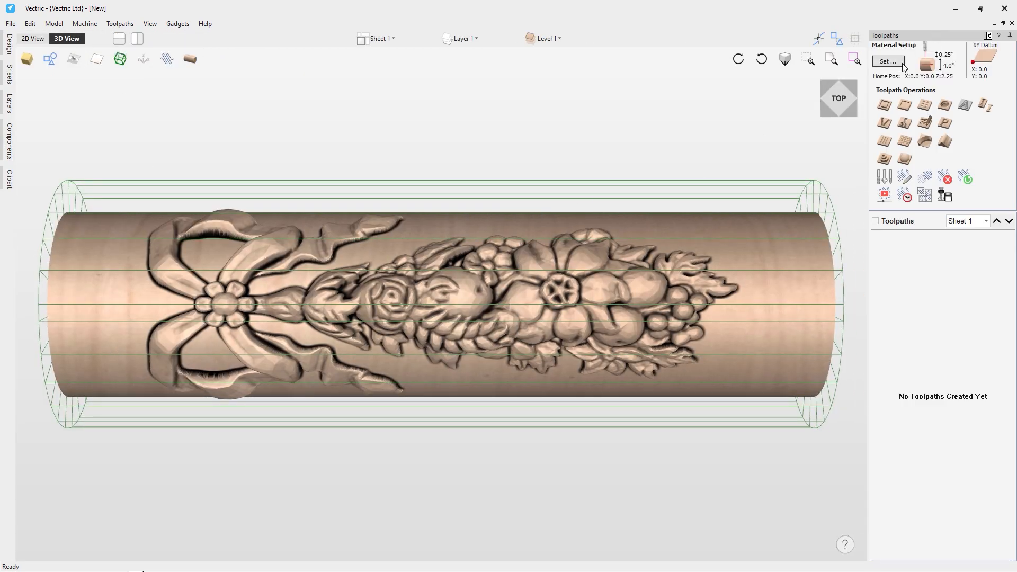
pyautogui.click(888, 61)
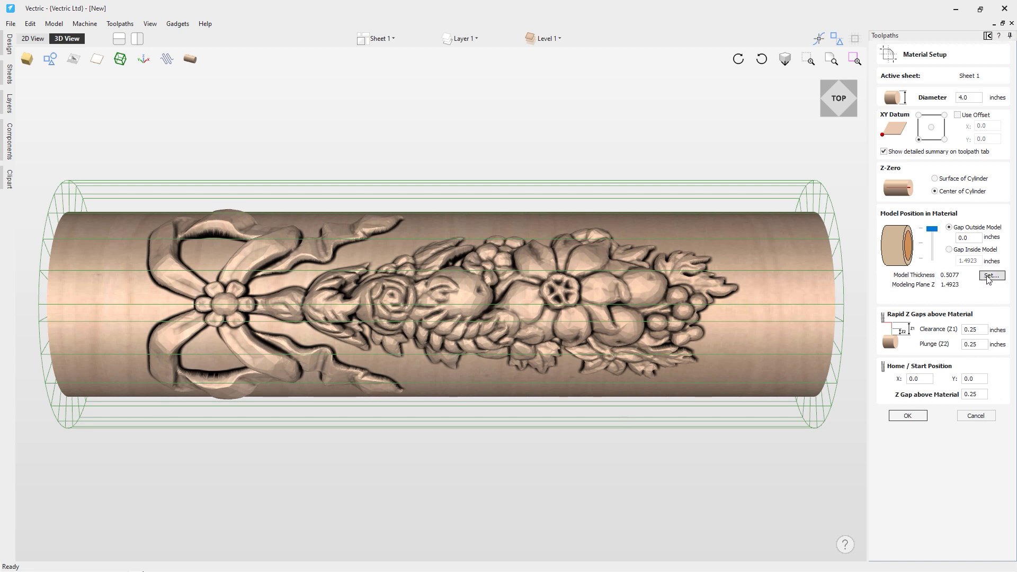
pyautogui.click(991, 275)
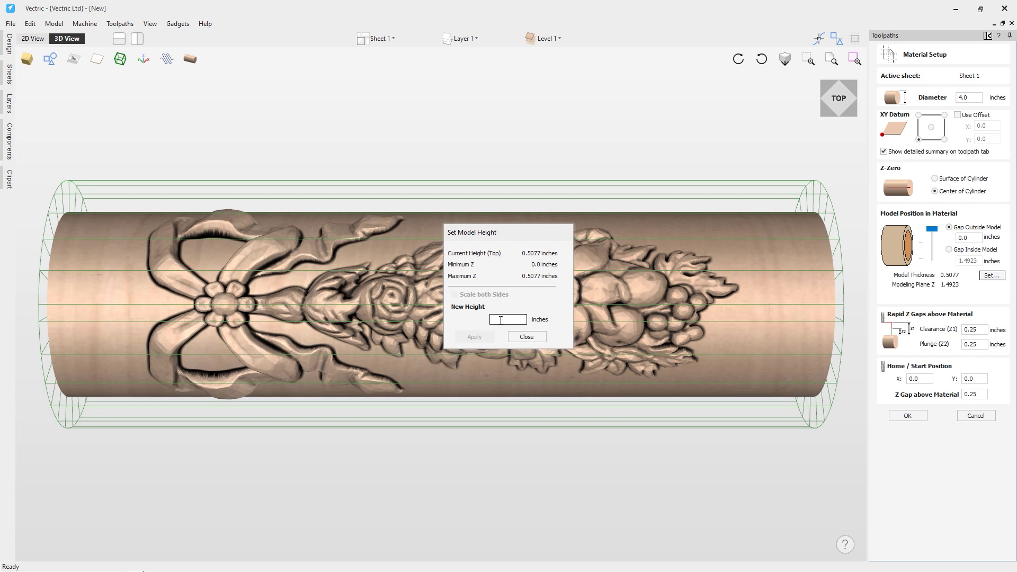
pyautogui.write('0.5')
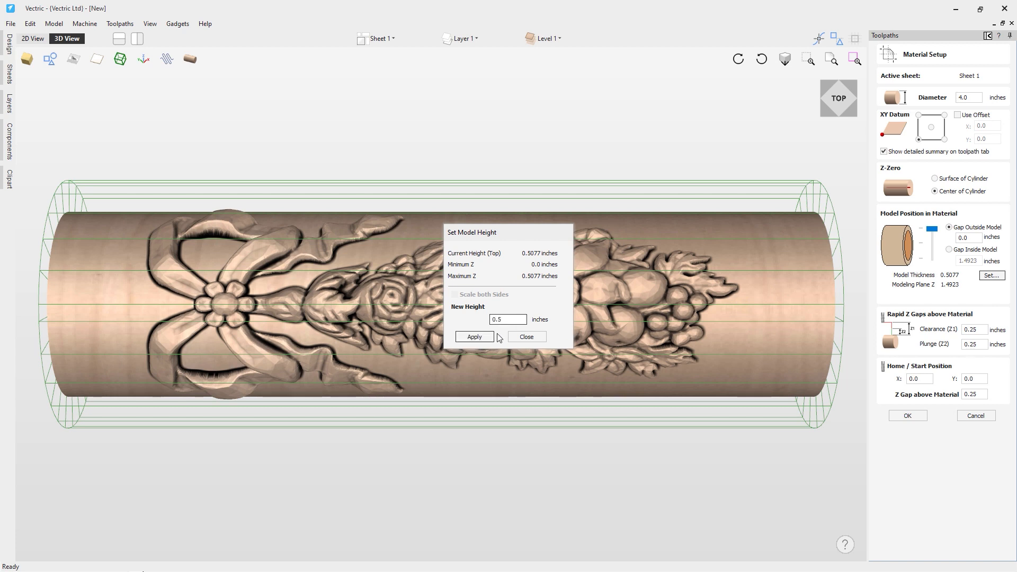
pyautogui.click(475, 336)
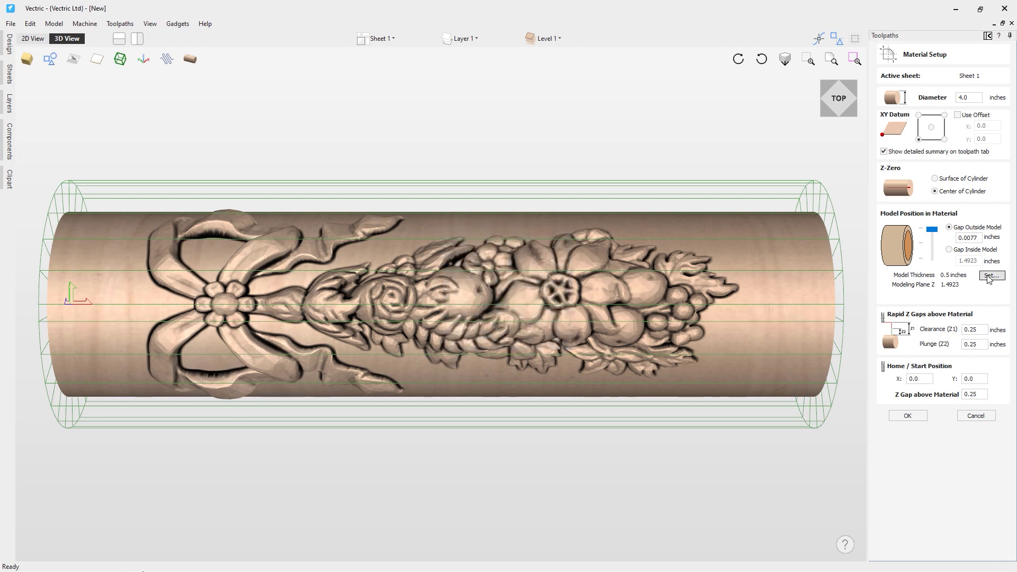
pyautogui.moveTo(898, 244)
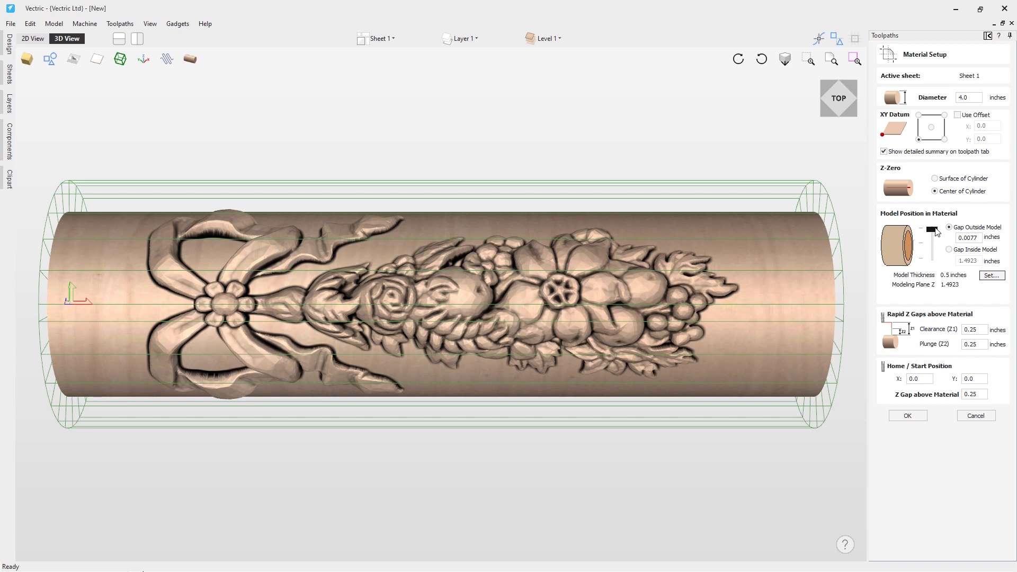
# Slide the model position until Gap Outside Model reads 0.0, then accept Material Setup.
pyautogui.moveTo(917, 232); pyautogui.dragTo(932, 232)
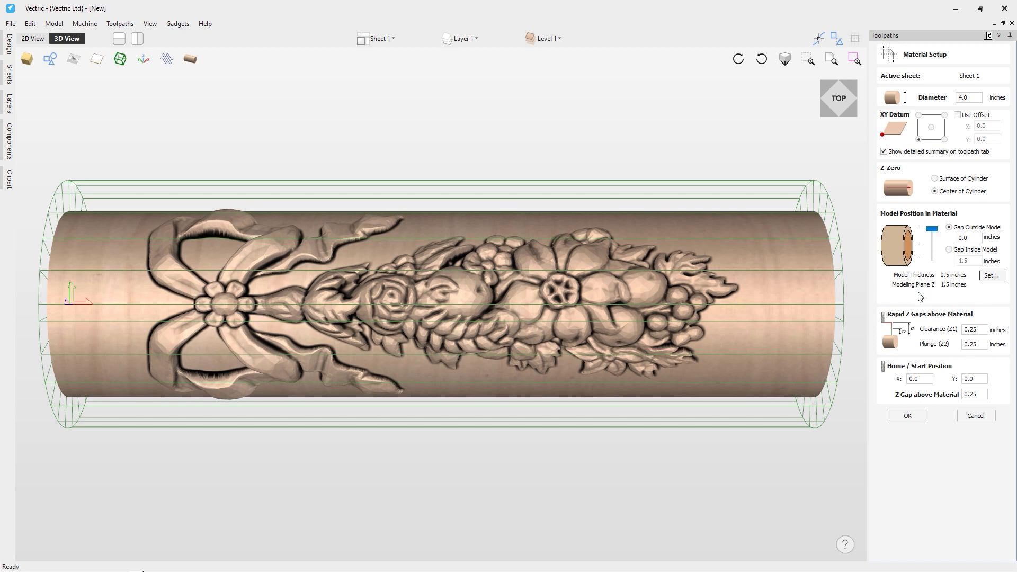
pyautogui.moveTo(934, 292)
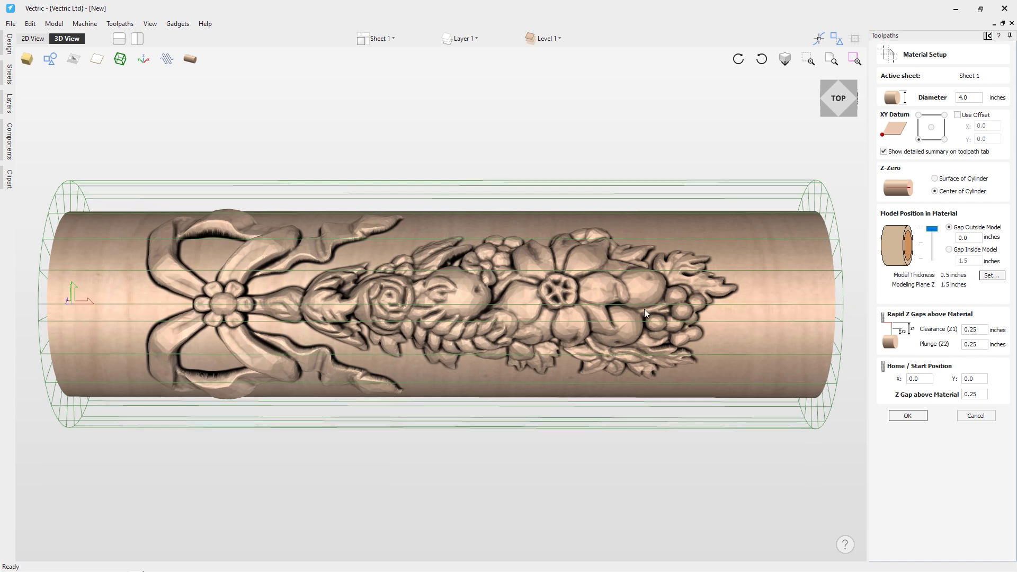
pyautogui.moveTo(645, 313); pyautogui.dragTo(780, 312)
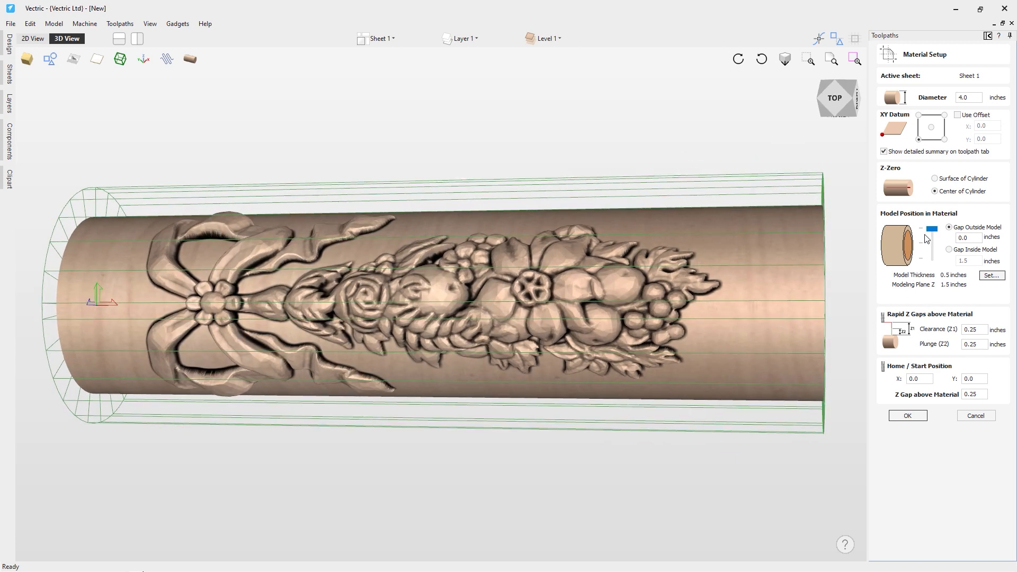
pyautogui.moveTo(933, 227); pyautogui.dragTo(933, 238)
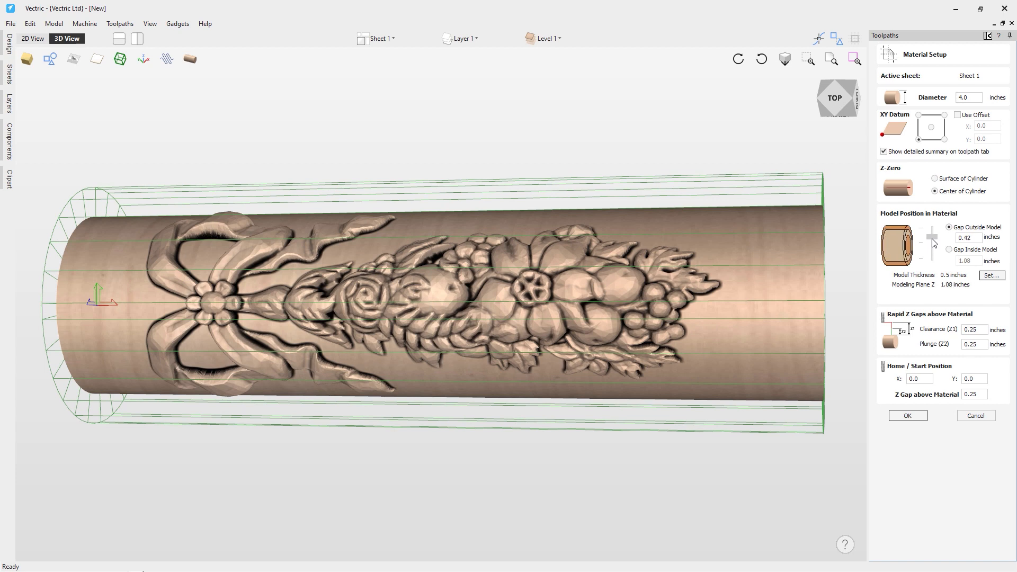
pyautogui.moveTo(931, 232); pyautogui.dragTo(931, 242)
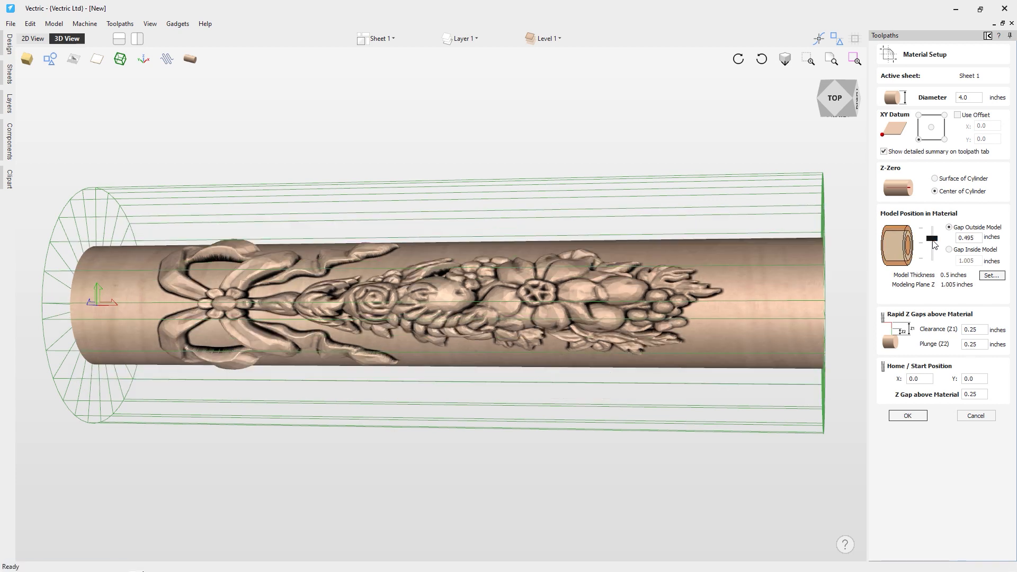
pyautogui.moveTo(933, 244); pyautogui.dragTo(933, 253)
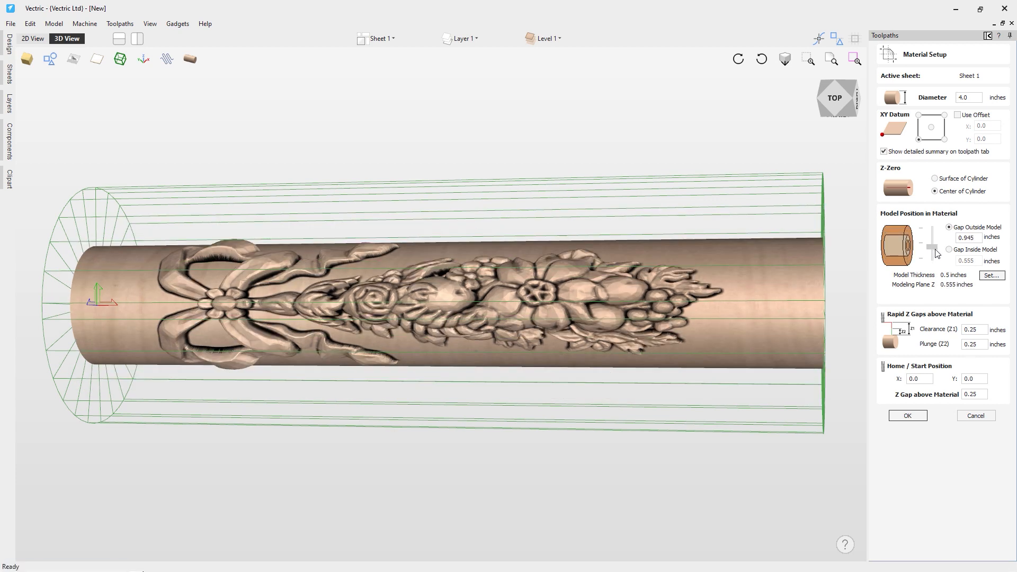
pyautogui.moveTo(928, 253); pyautogui.dragTo(933, 254)
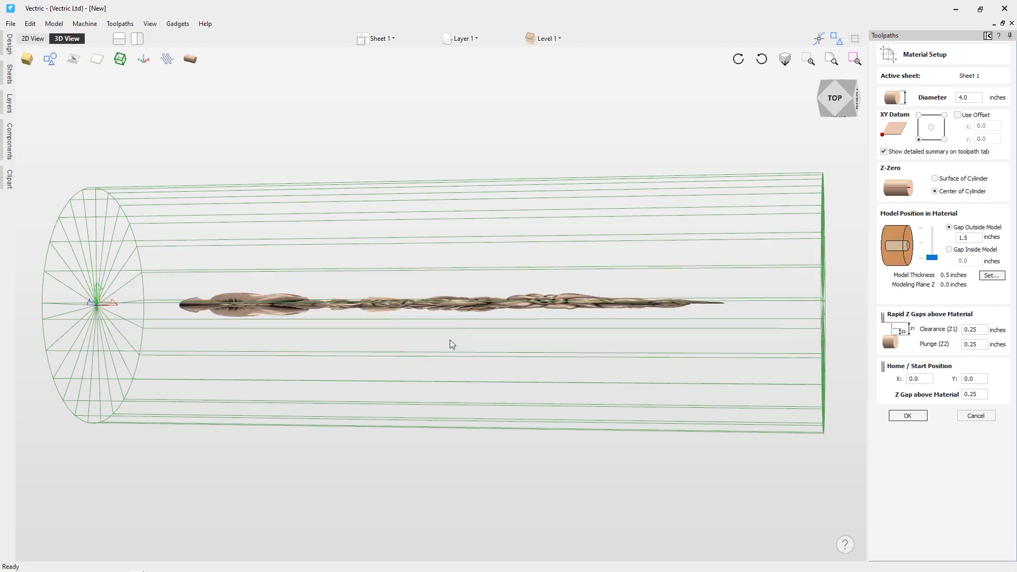
pyautogui.moveTo(428, 338)
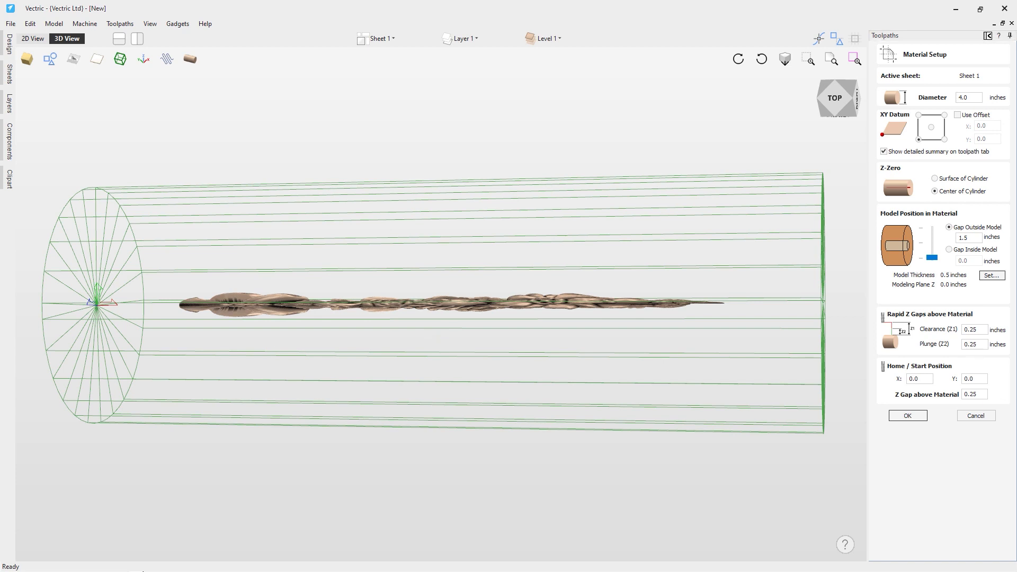
pyautogui.moveTo(355, 318)
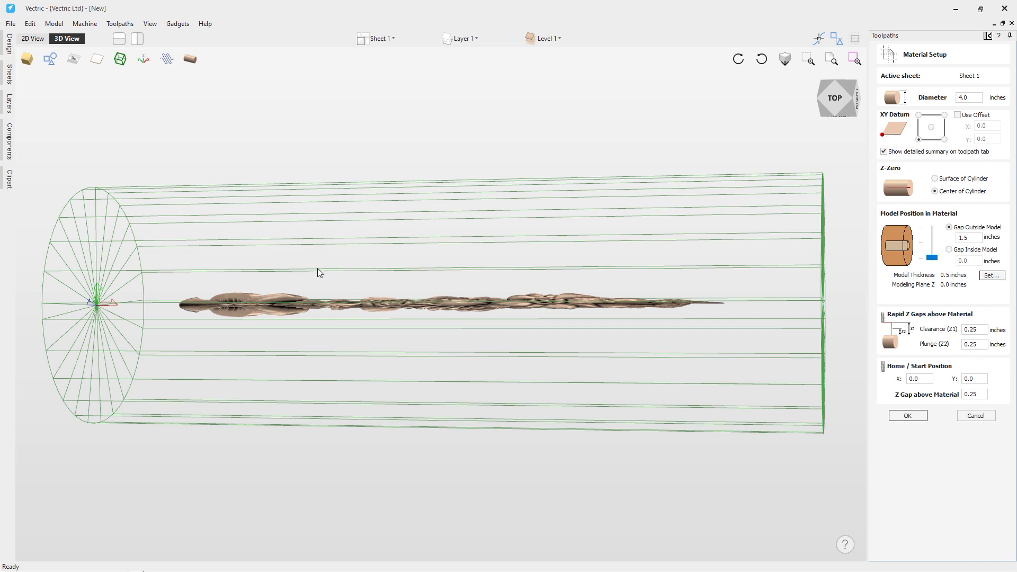
pyautogui.moveTo(366, 275)
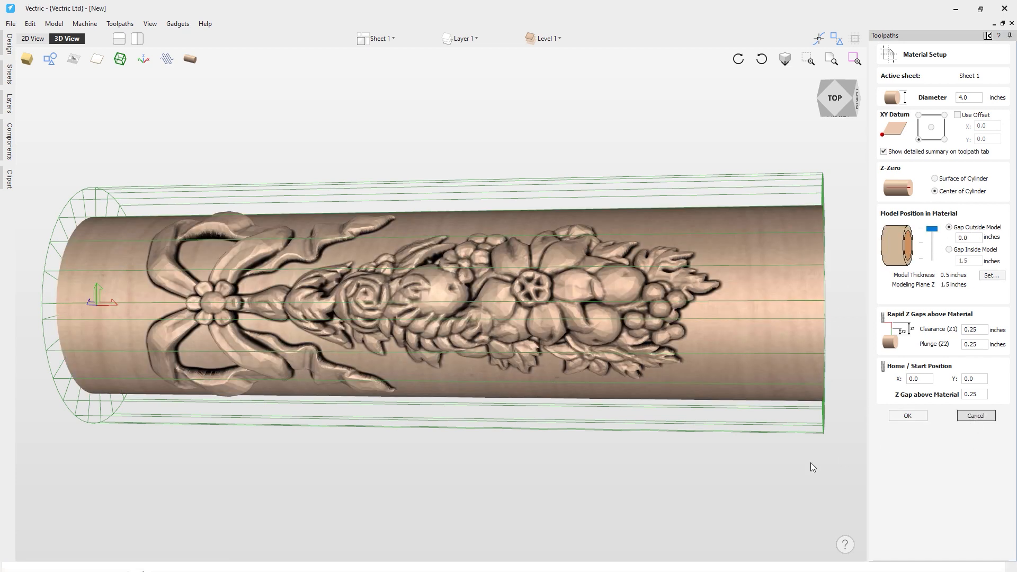
pyautogui.click(907, 416)
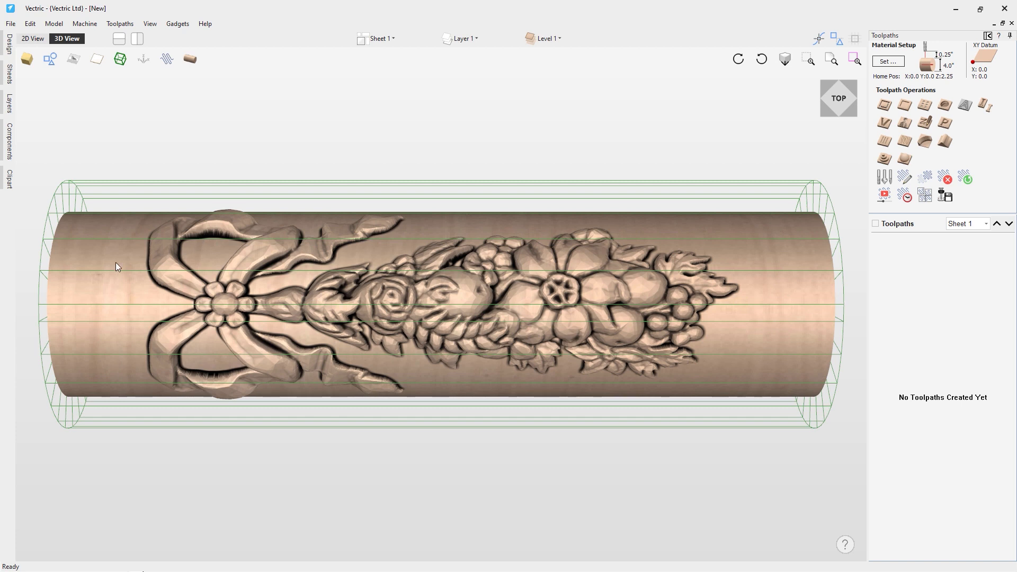
pyautogui.moveTo(794, 312)
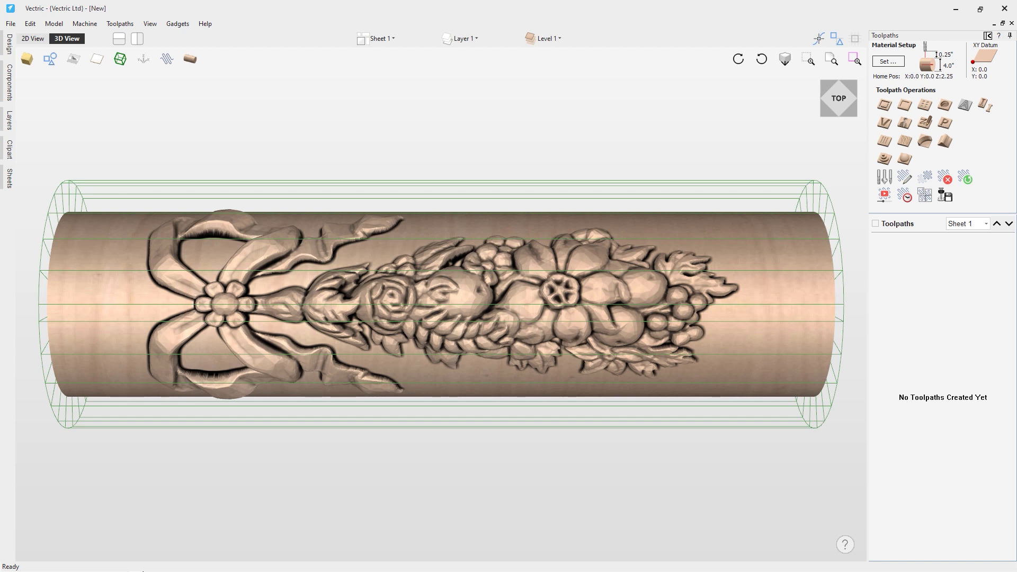
pyautogui.moveTo(188, 58)
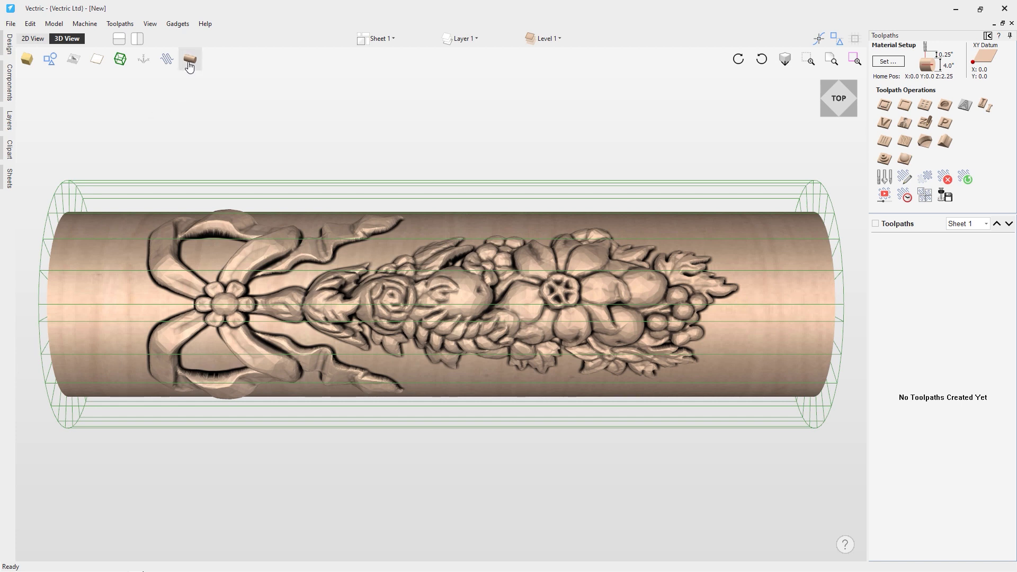
# Toggle the flat view to see the relief on the 12 × 12.57 inch layout.
pyautogui.click(188, 59)
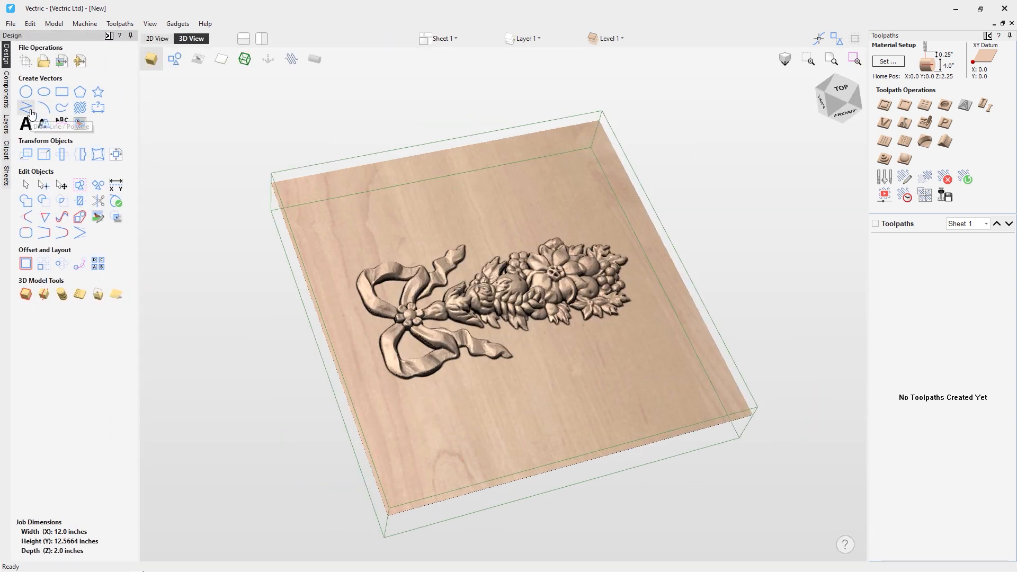
# Draw vertical lines along the panel's left and right edges, then rotate to a top view.
pyautogui.click(27, 103)
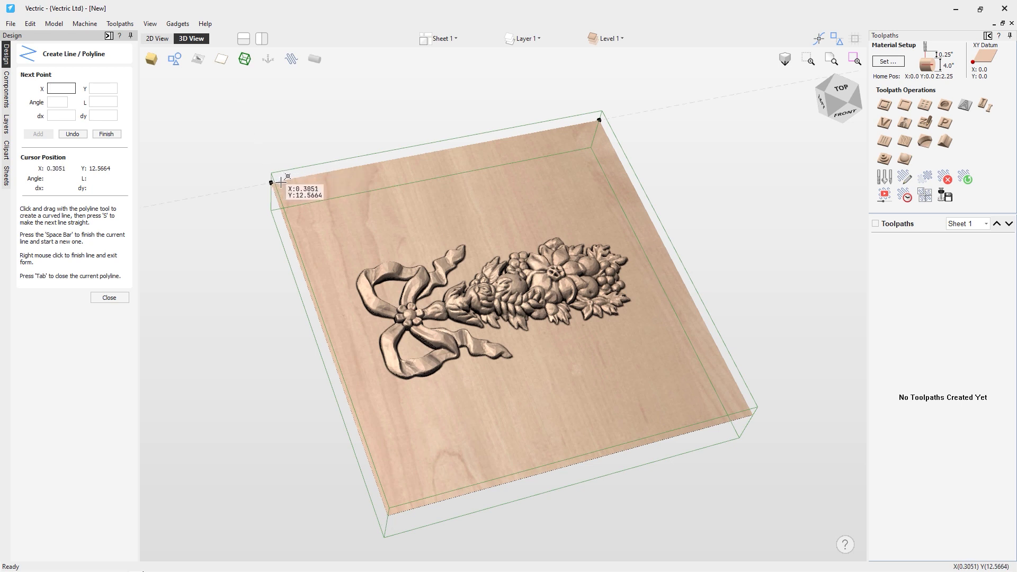
pyautogui.moveTo(288, 179)
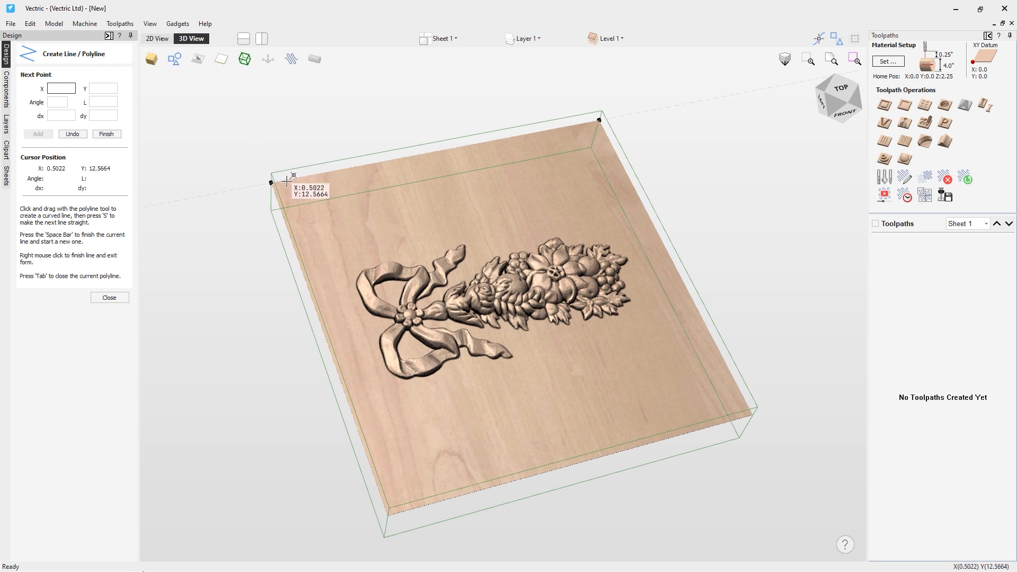
pyautogui.click(53, 89)
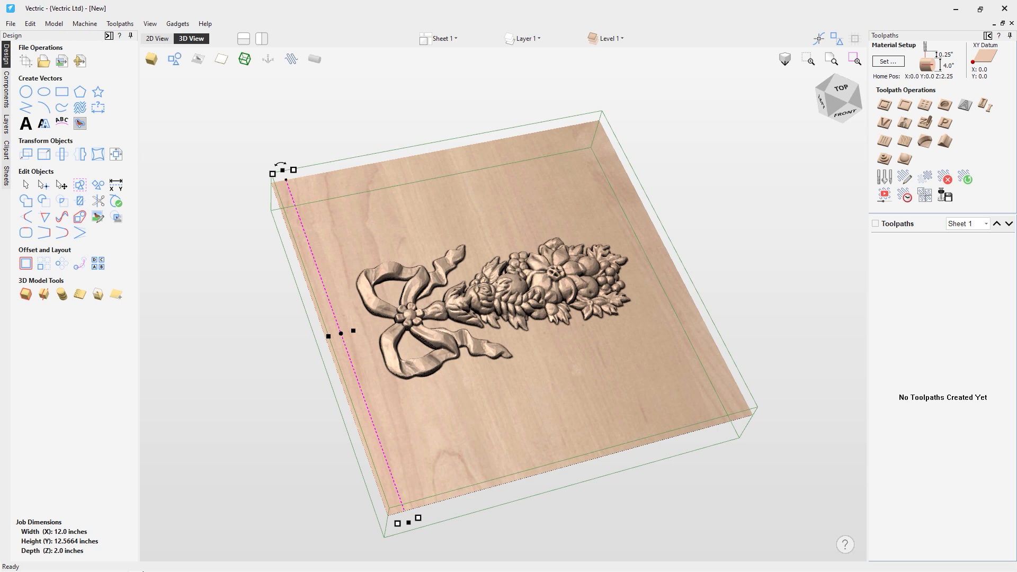
pyautogui.moveTo(353, 374)
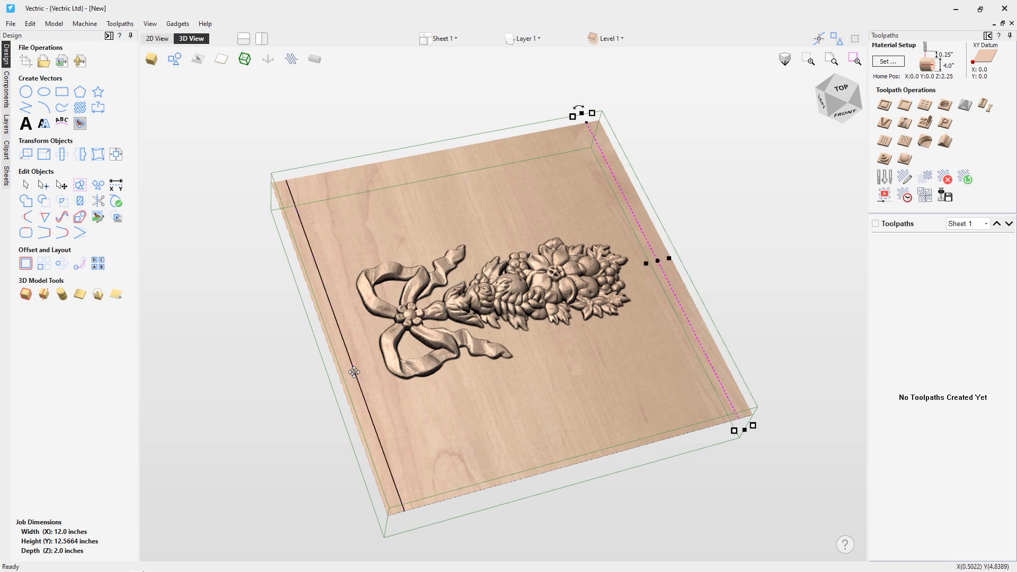
pyautogui.moveTo(617, 395)
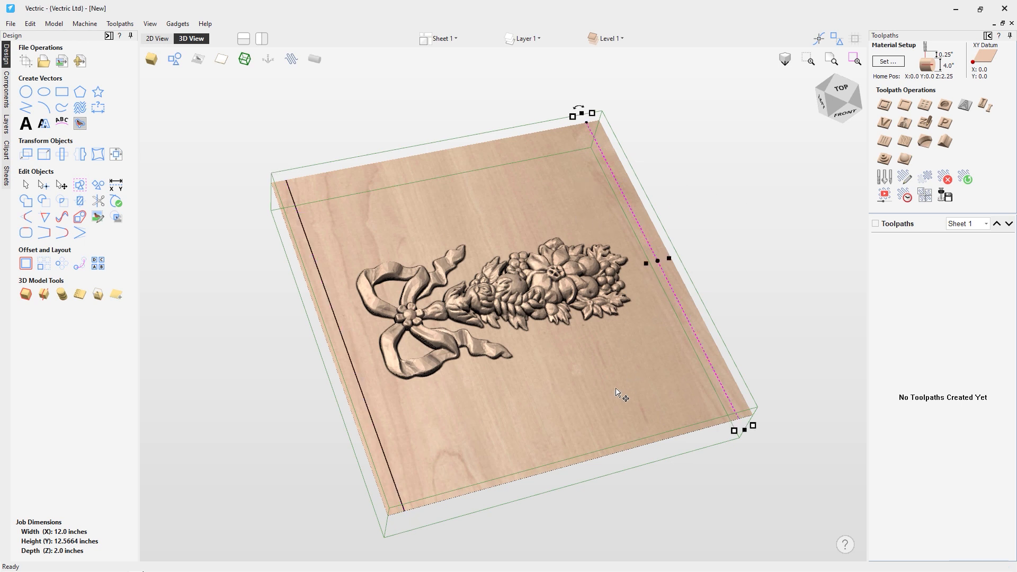
pyautogui.moveTo(616, 393); pyautogui.dragTo(554, 438)
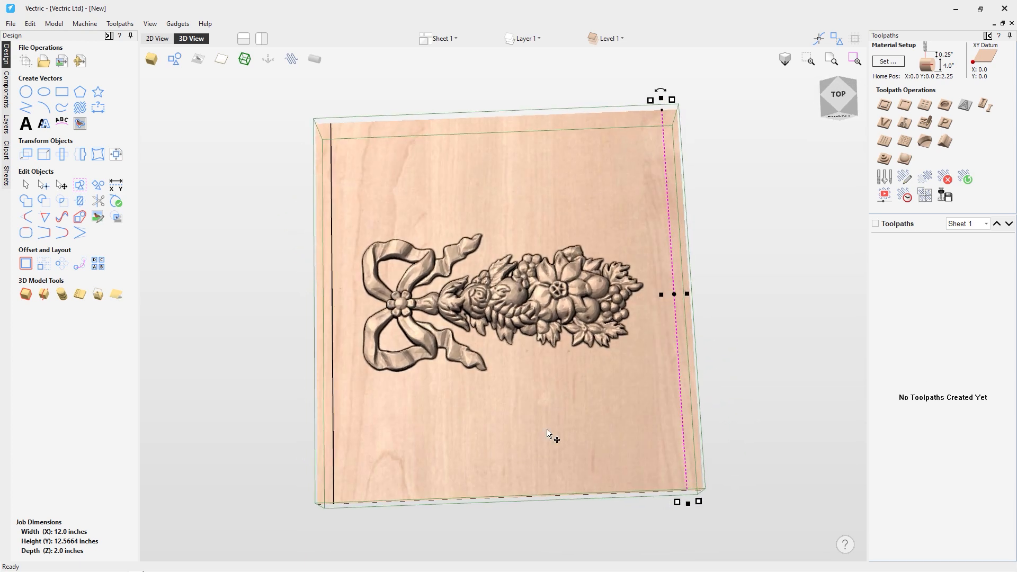
pyautogui.moveTo(522, 376)
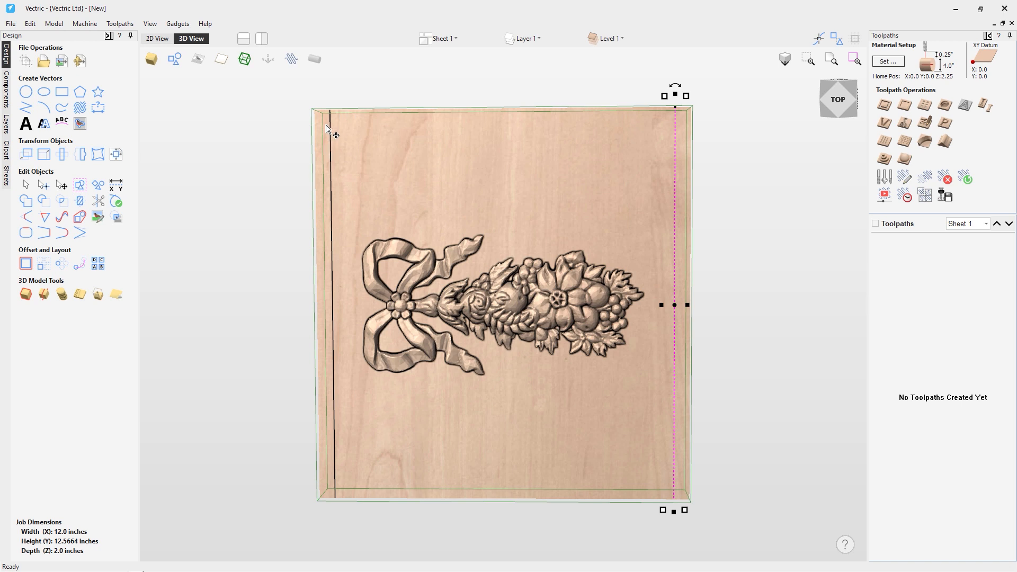
pyautogui.moveTo(357, 421)
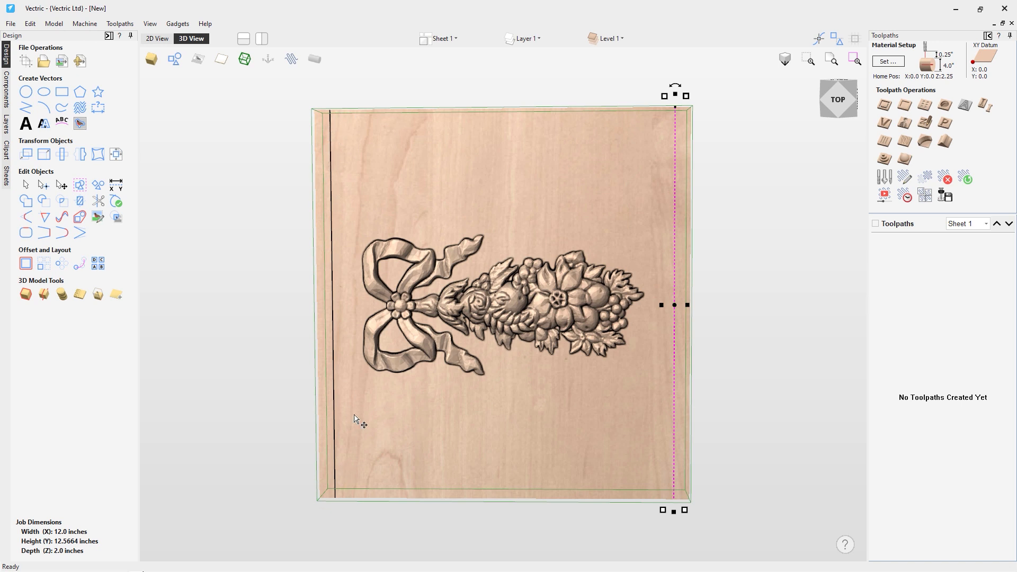
pyautogui.moveTo(217, 229)
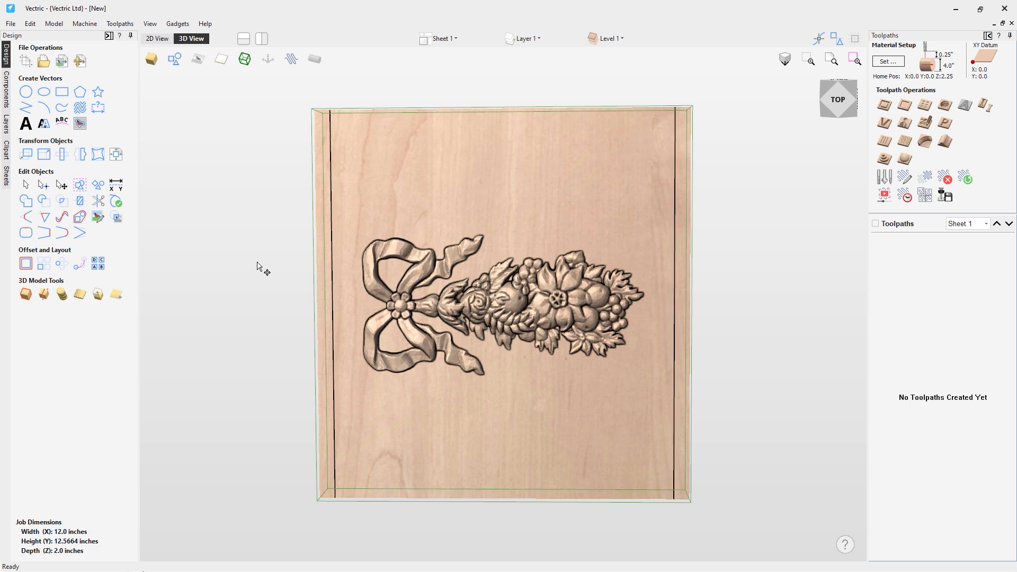
pyautogui.moveTo(112, 36)
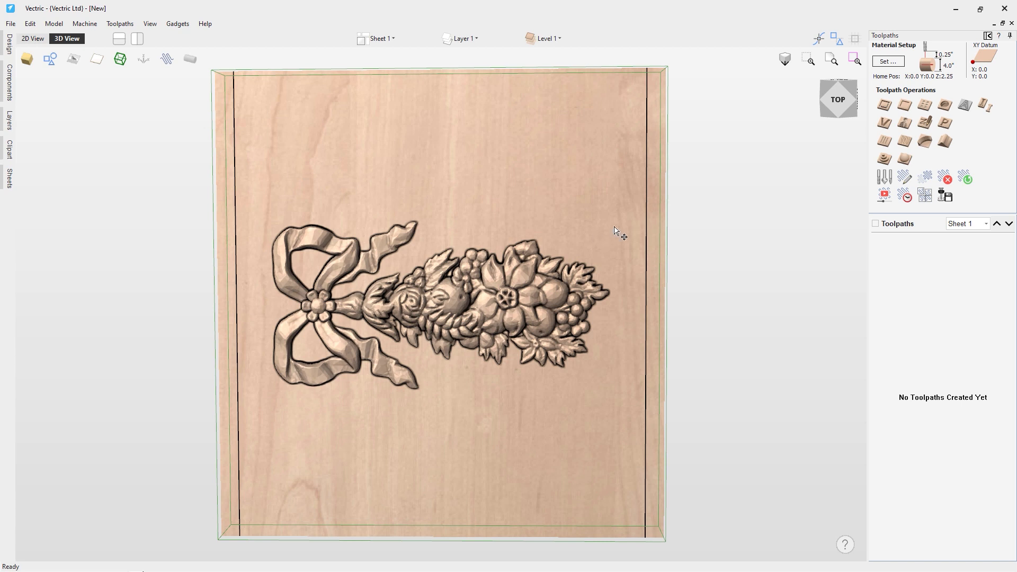
# In Material Setup, set Gap Outside Model to 0.0 and Z Gap above Material to 0.5.
pyautogui.click(888, 61)
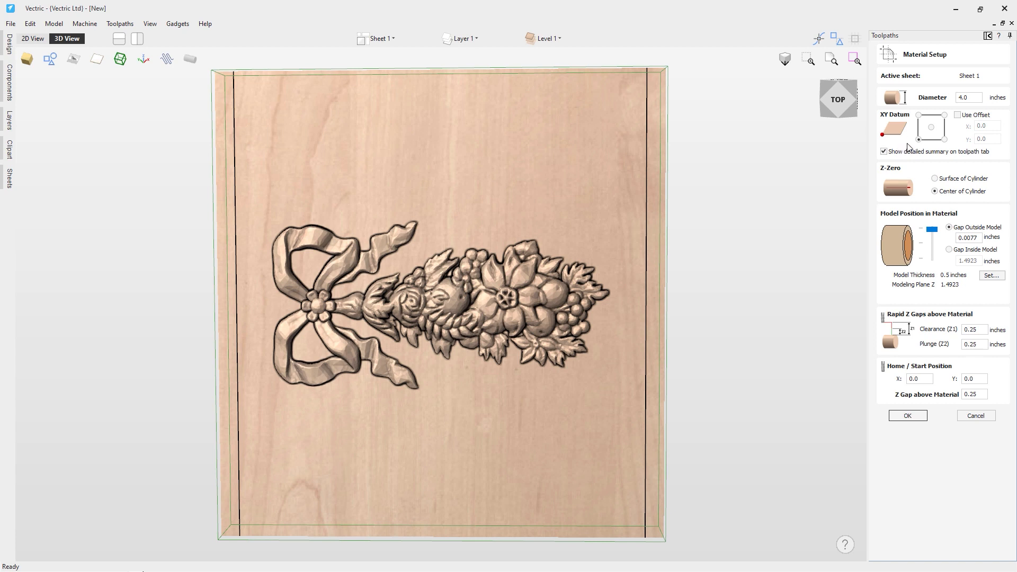
pyautogui.moveTo(889, 194)
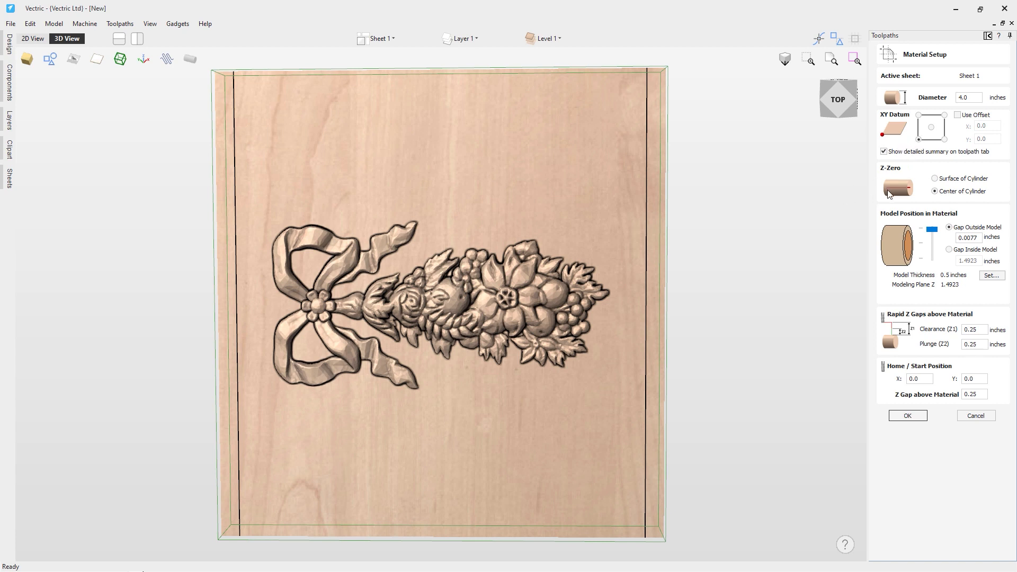
pyautogui.moveTo(962, 202)
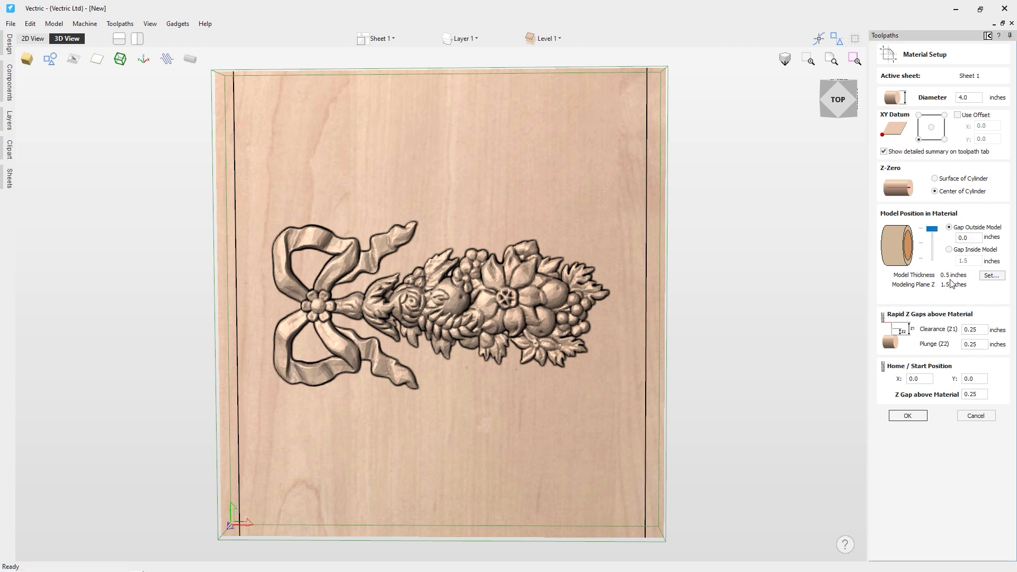
pyautogui.moveTo(960, 289)
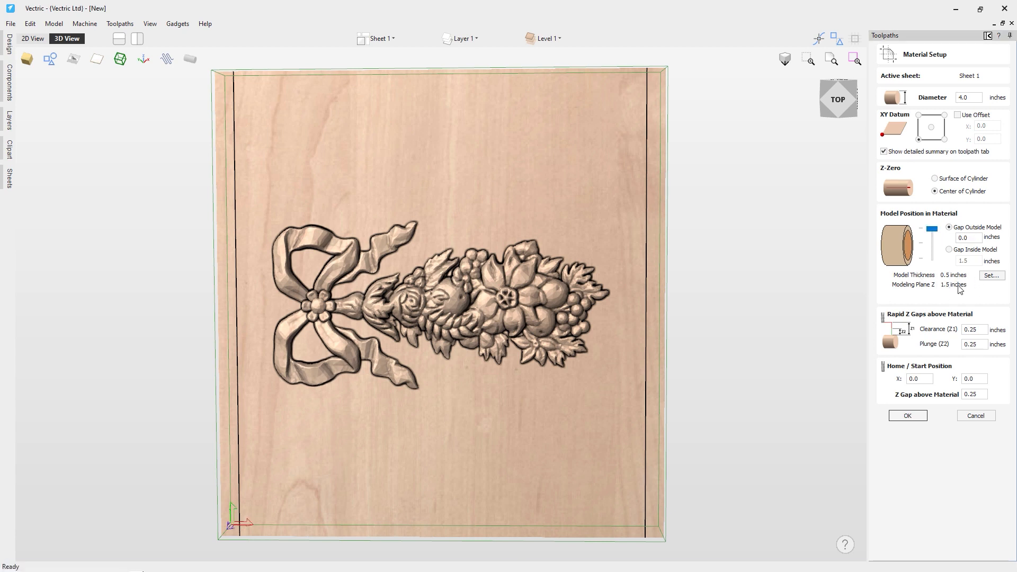
pyautogui.moveTo(945, 296)
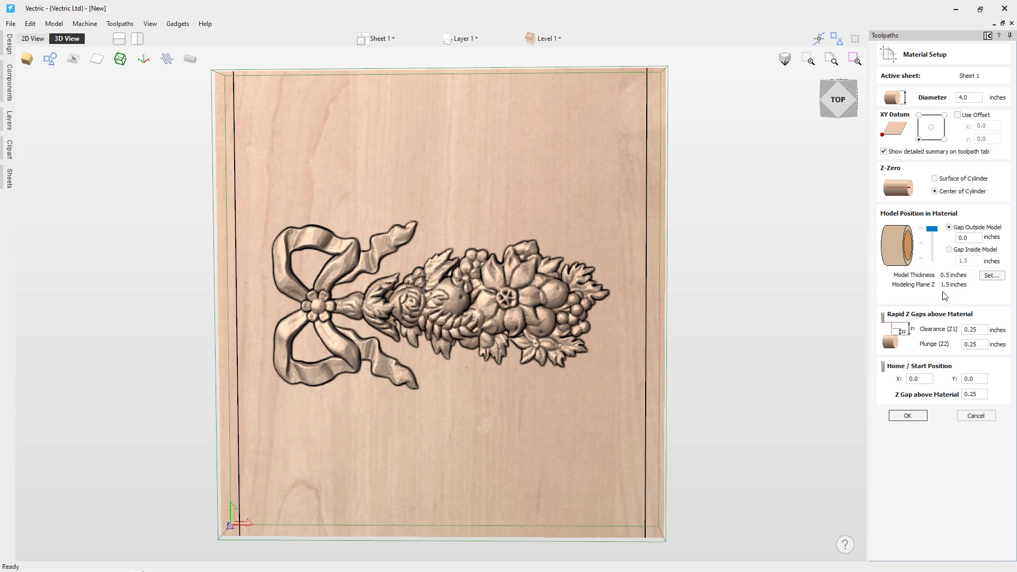
pyautogui.moveTo(914, 346)
pyautogui.write('0.5')
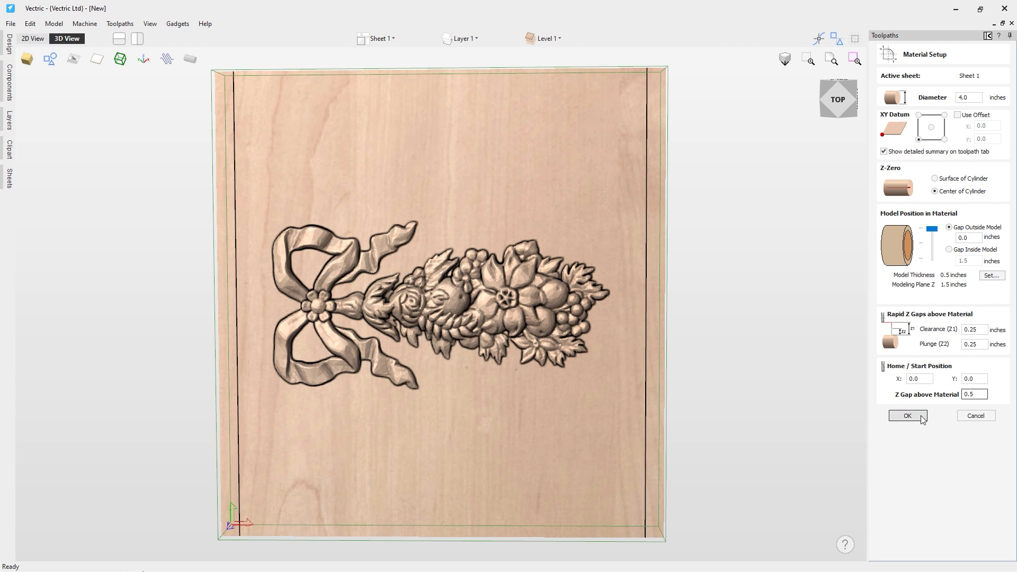
pyautogui.click(907, 416)
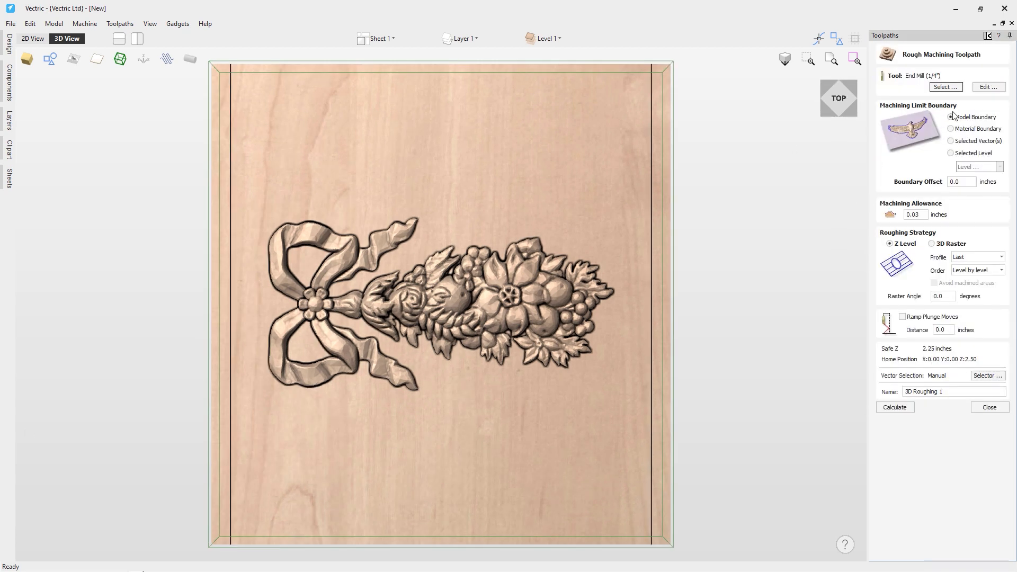
# Configure 3D Roughing with model boundary, 1/4" end mill, 0.03 allowance, Z Level, and calculate.
pyautogui.click(951, 117)
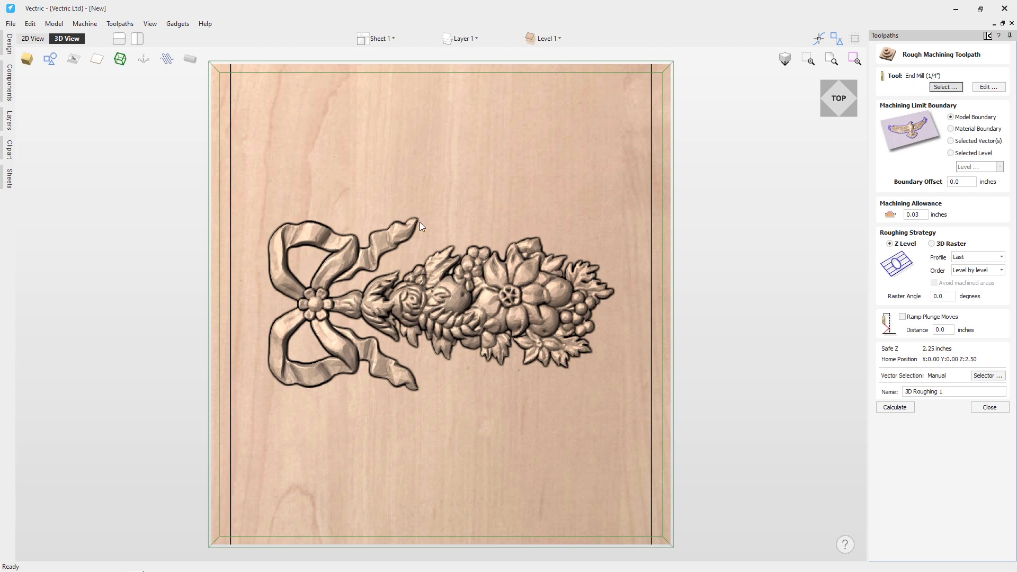
pyautogui.click(945, 86)
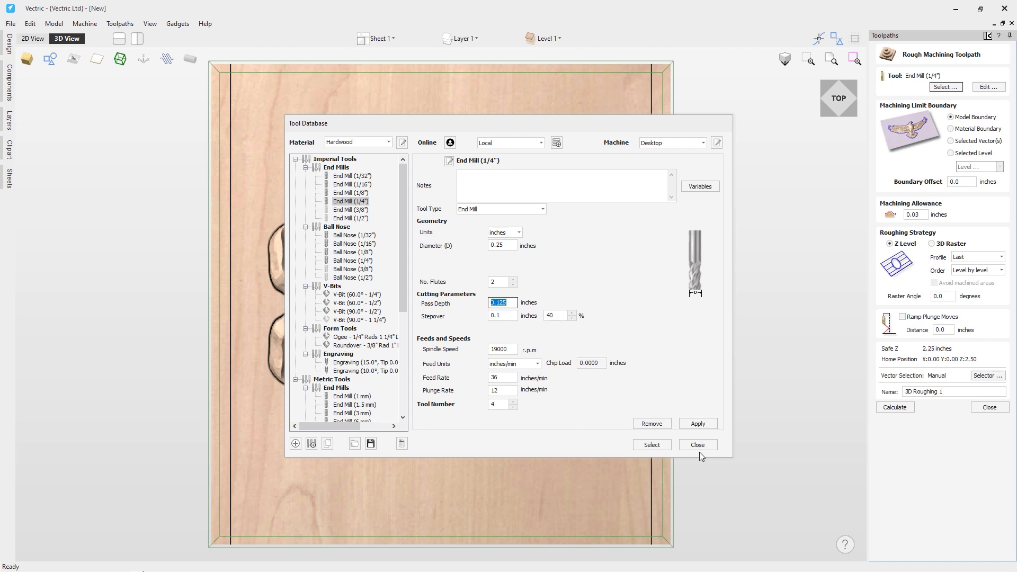
pyautogui.click(698, 444)
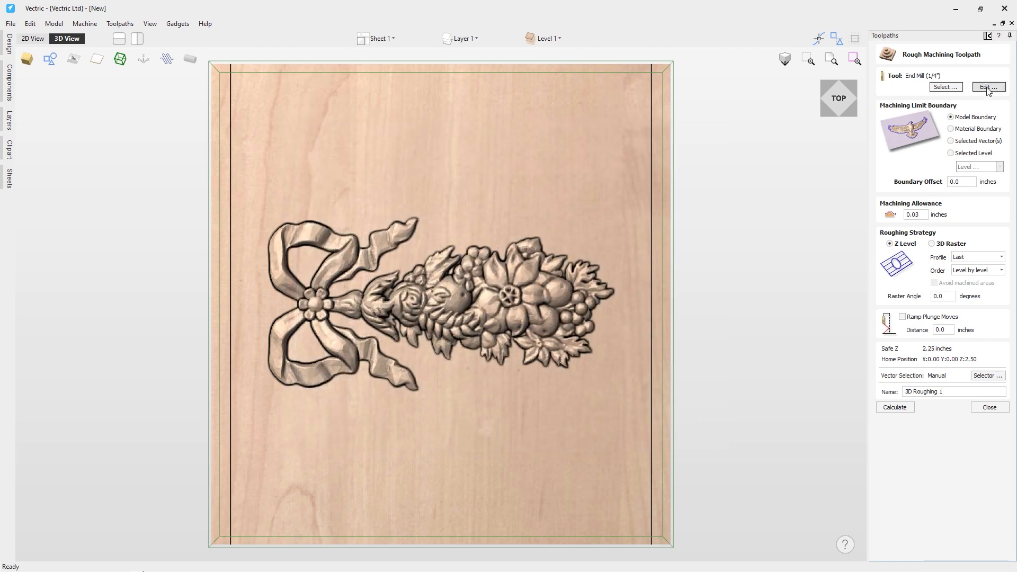
pyautogui.click(988, 87)
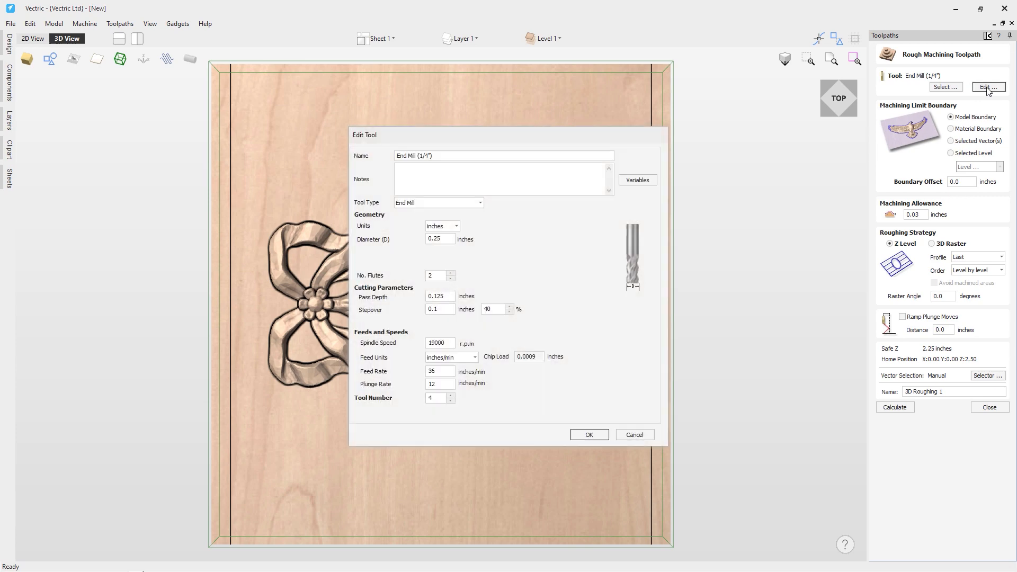
pyautogui.click(589, 435)
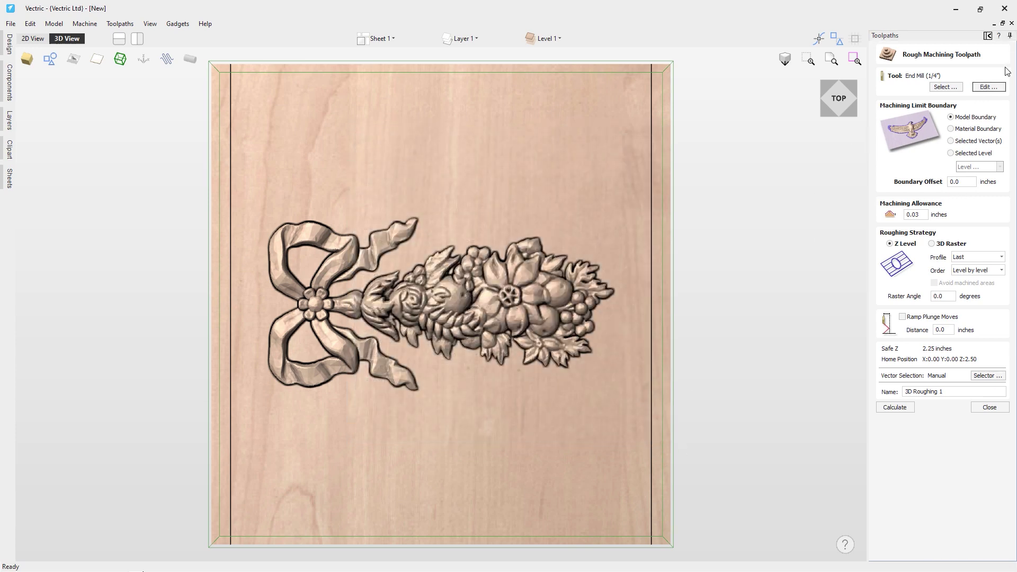
pyautogui.moveTo(971, 93)
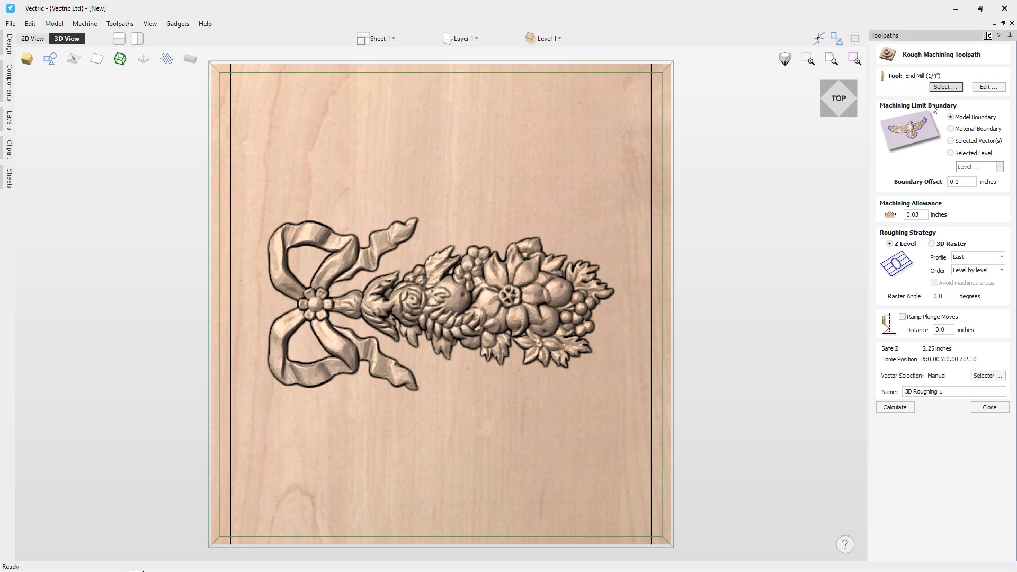
pyautogui.click(945, 87)
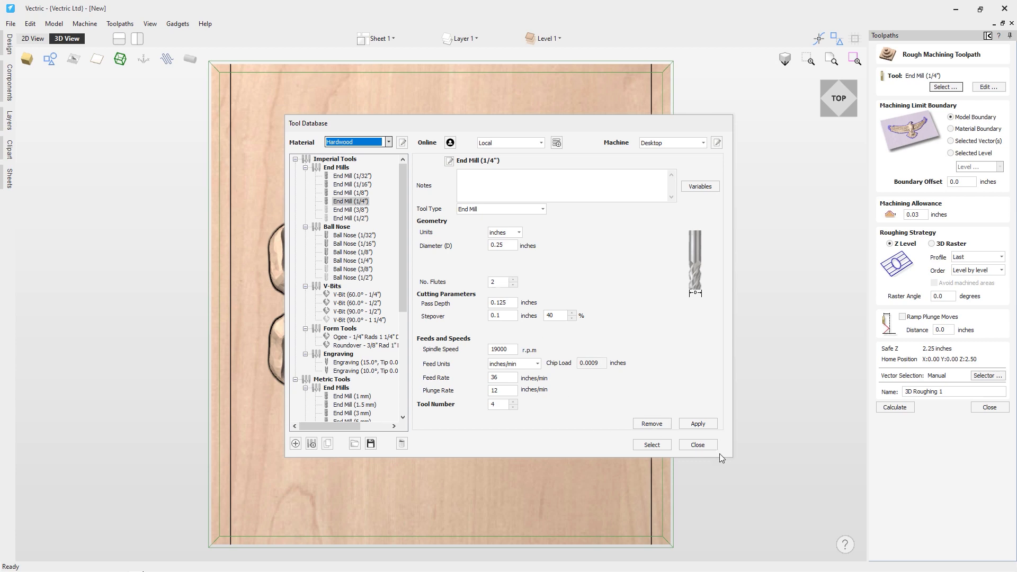
pyautogui.click(698, 445)
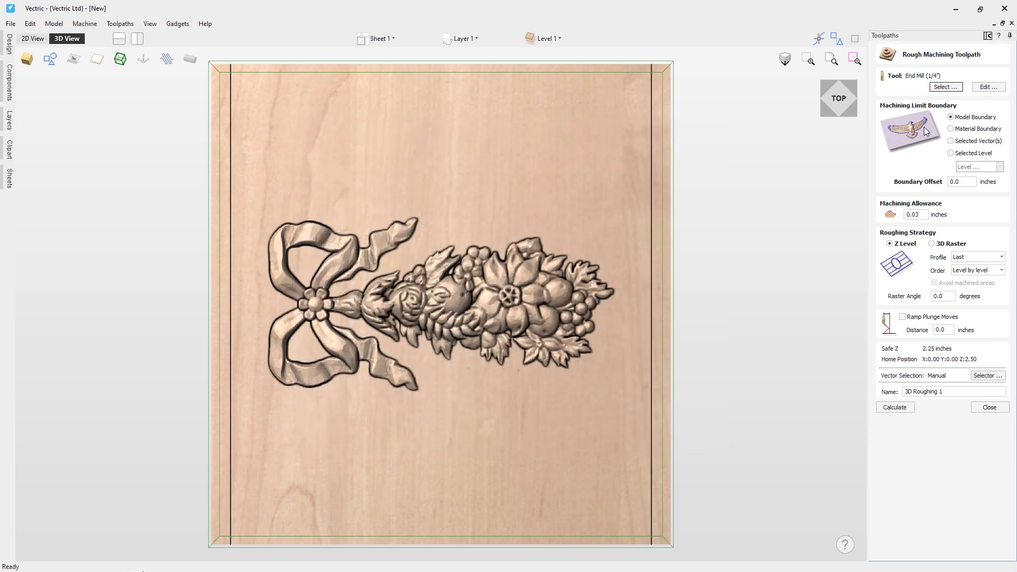
pyautogui.click(915, 215)
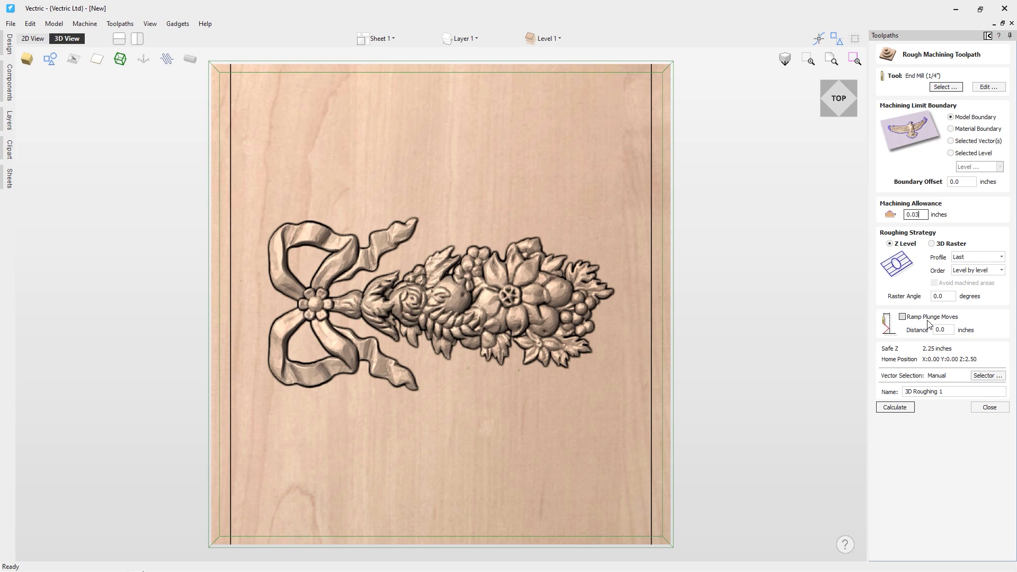
pyautogui.click(895, 407)
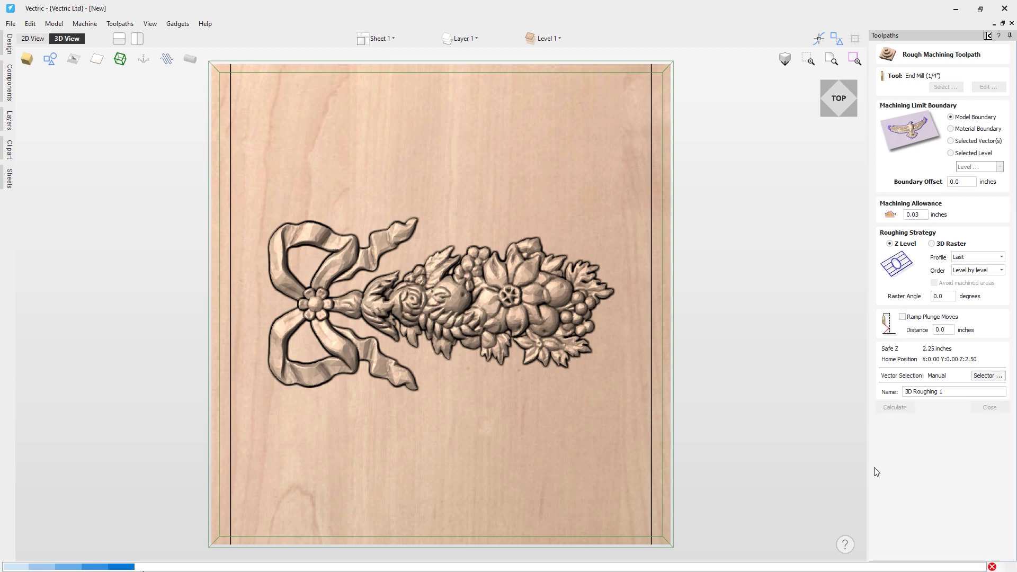
# Preview all toolpaths on the wrapped cylinder, viewing the roughing terraces at an angle.
pyautogui.click(895, 407)
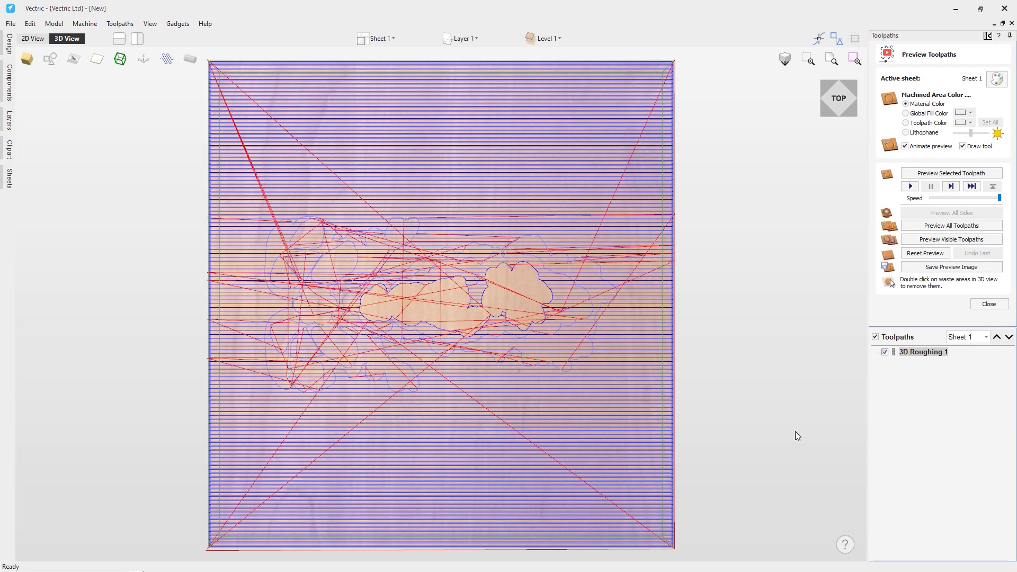
pyautogui.moveTo(487, 306)
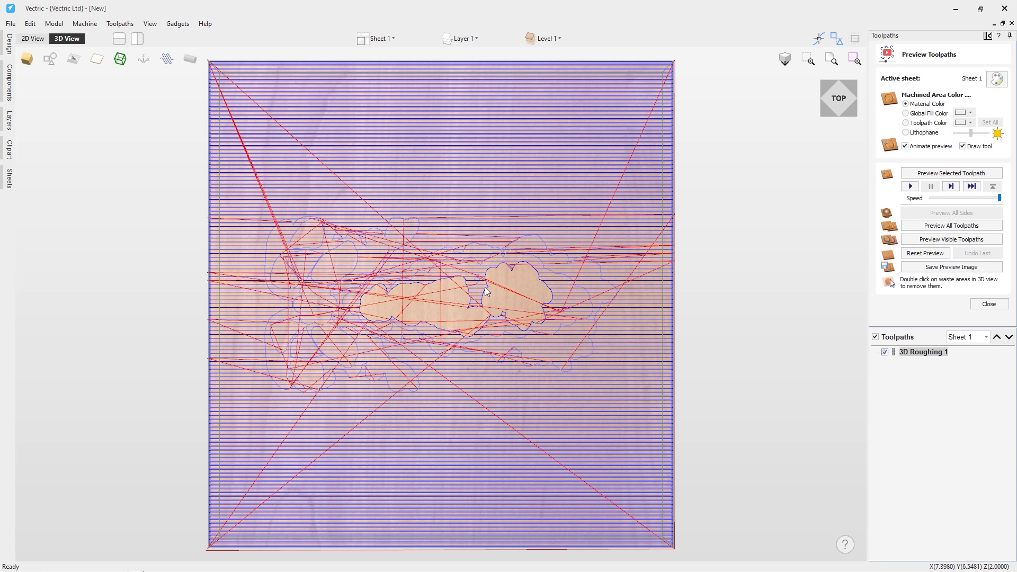
pyautogui.moveTo(197, 71)
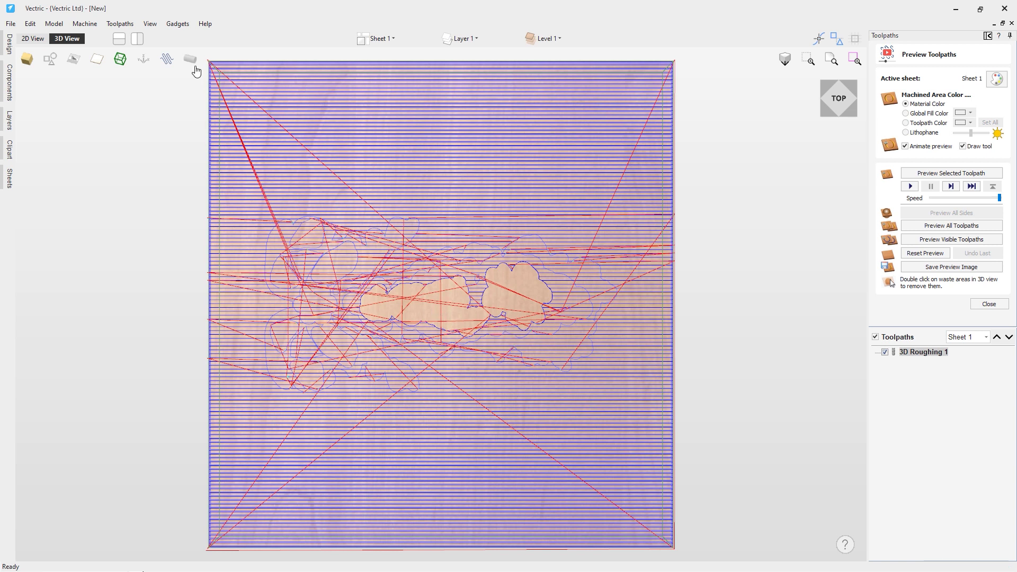
pyautogui.moveTo(191, 58)
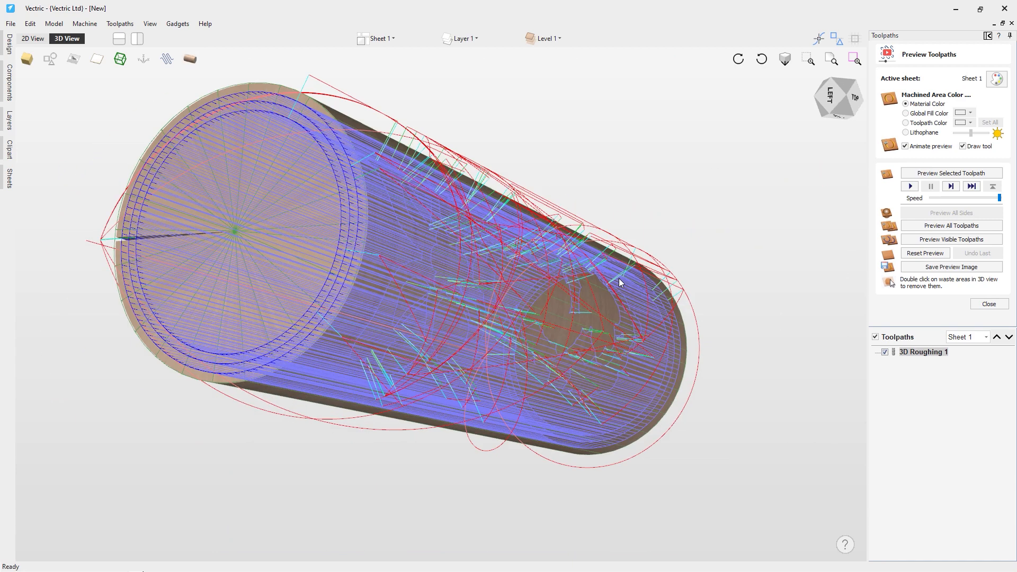
pyautogui.moveTo(620, 283); pyautogui.dragTo(428, 254)
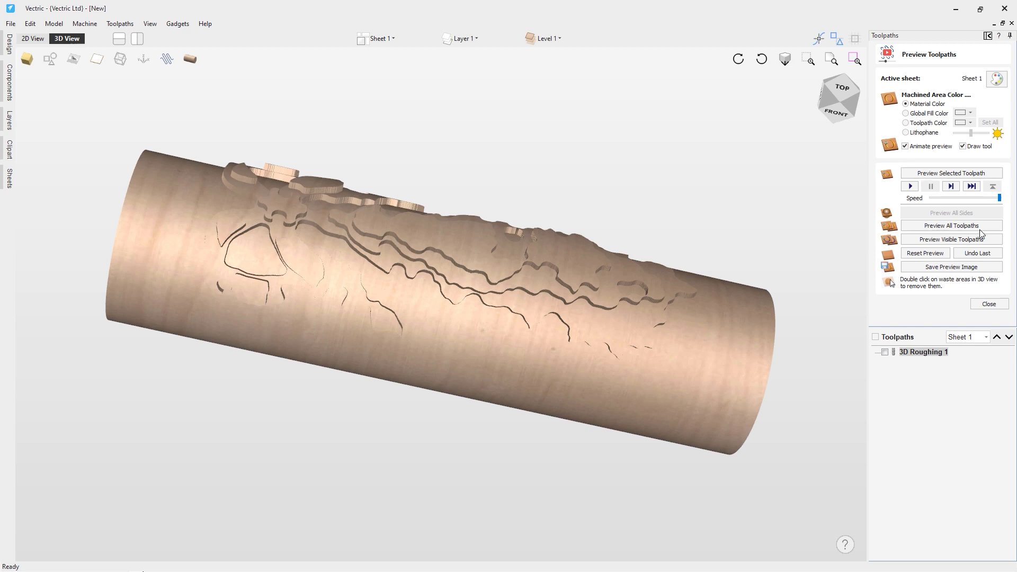
# Start a new finish machining toolpath using the 1/8" ball nose cutter.
pyautogui.click(989, 304)
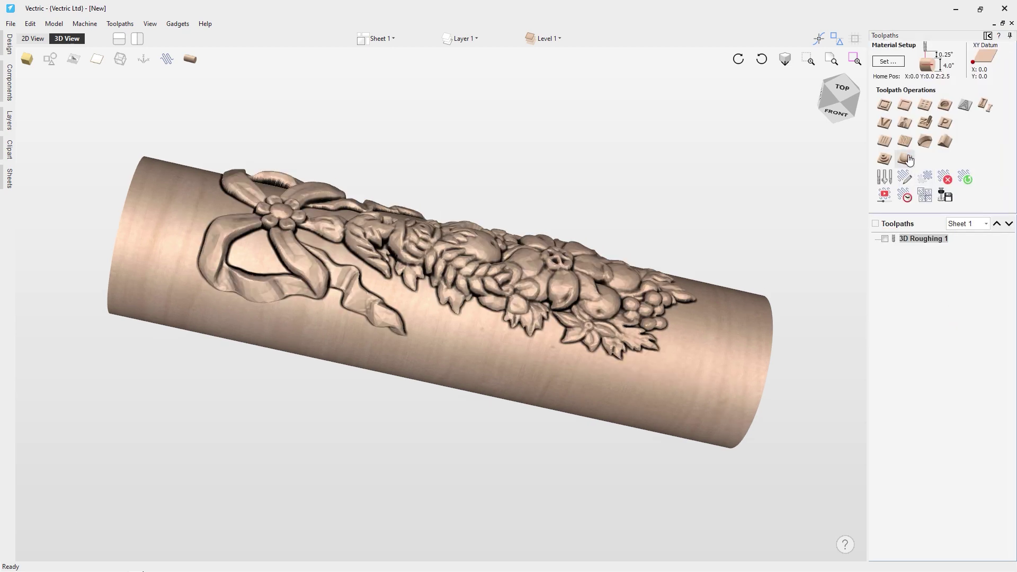
pyautogui.click(904, 158)
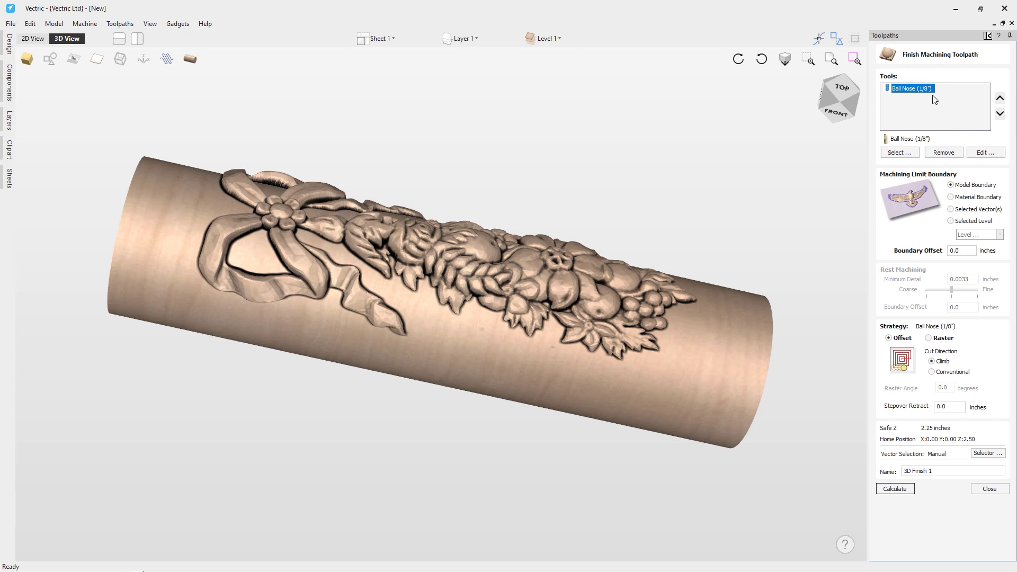
pyautogui.moveTo(916, 99)
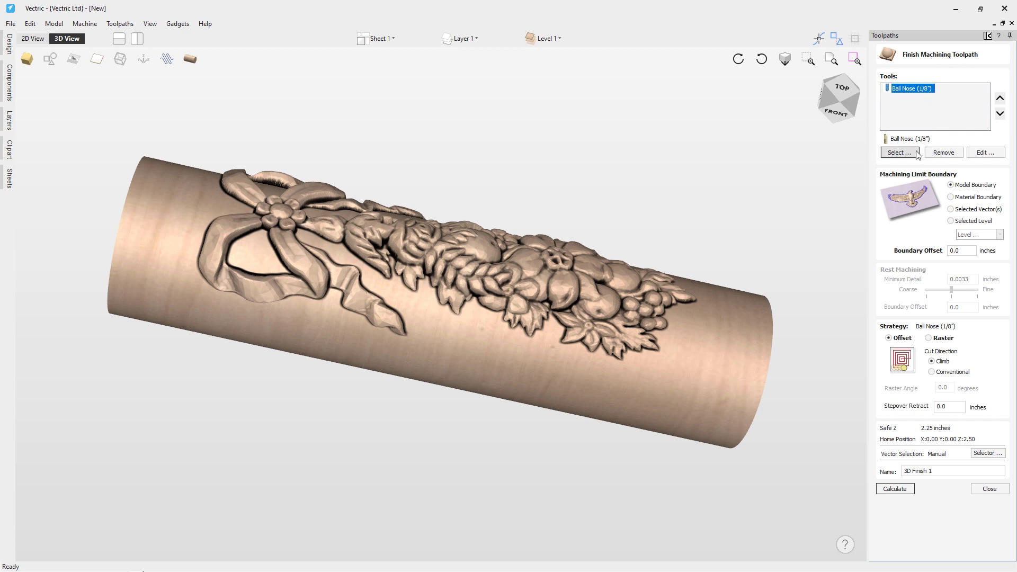
pyautogui.click(985, 153)
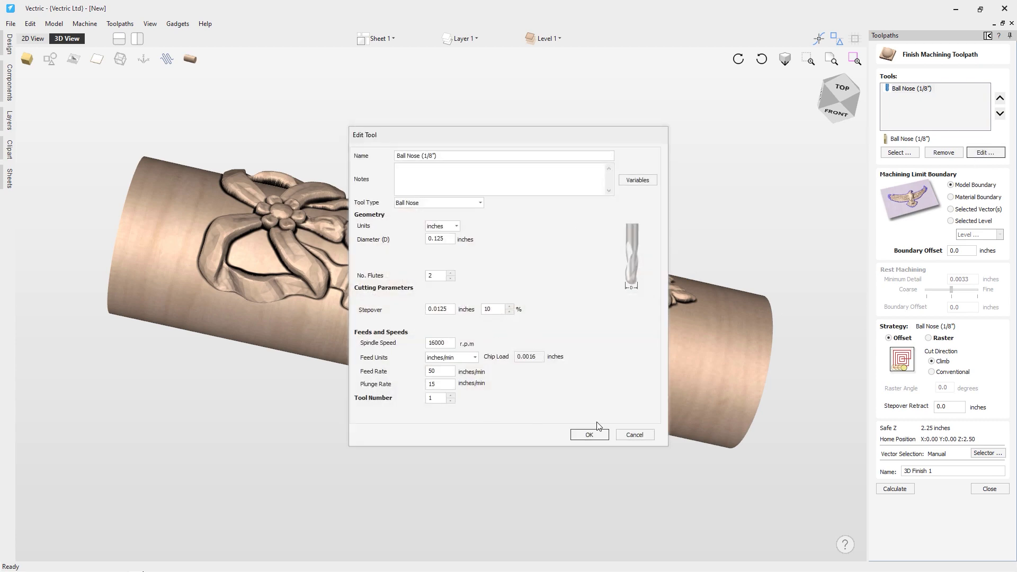
pyautogui.click(589, 435)
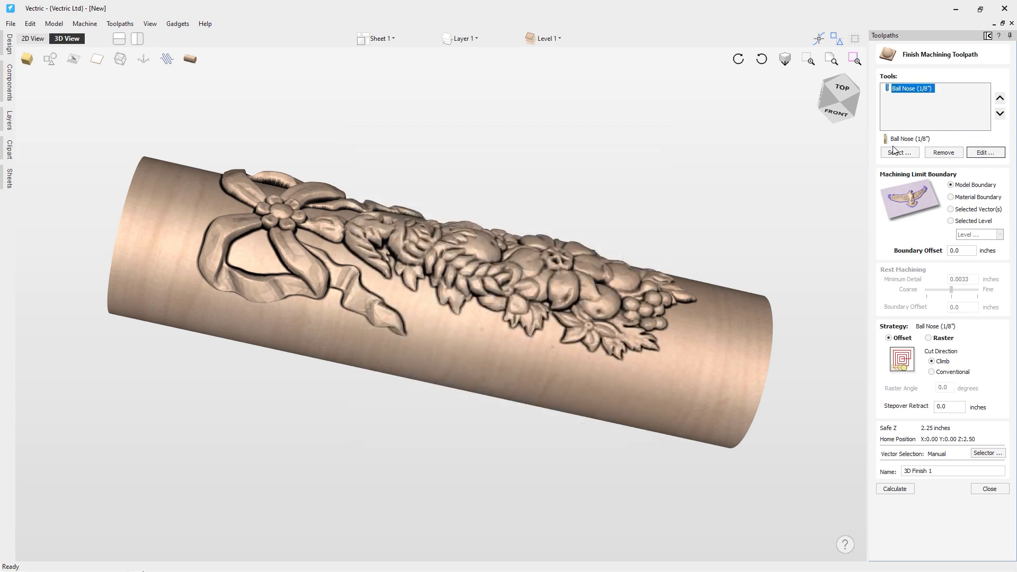
pyautogui.moveTo(962, 263)
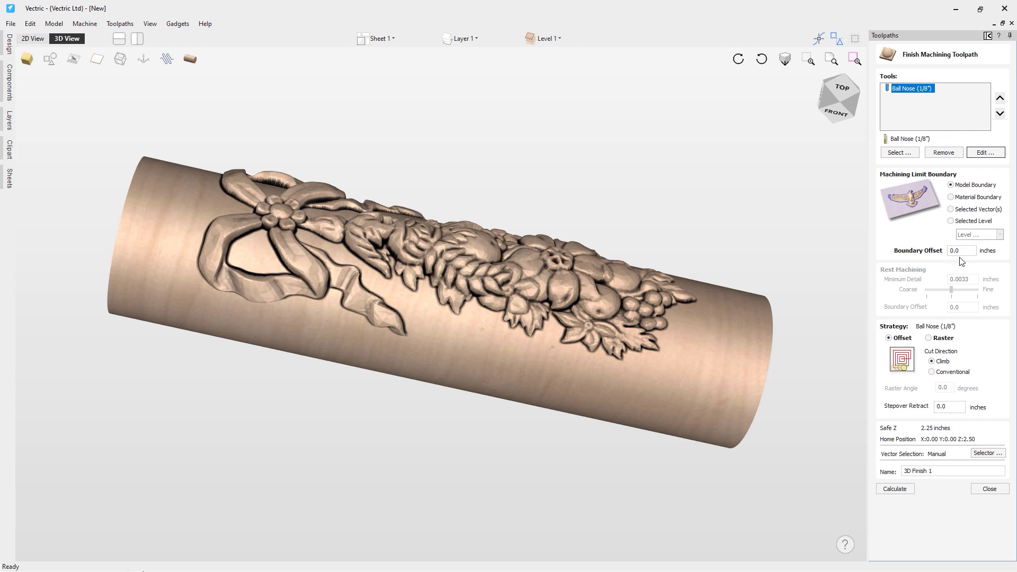
# Use the Raster strategy at a 0° raster angle and calculate the finishing toolpath.
pyautogui.click(929, 338)
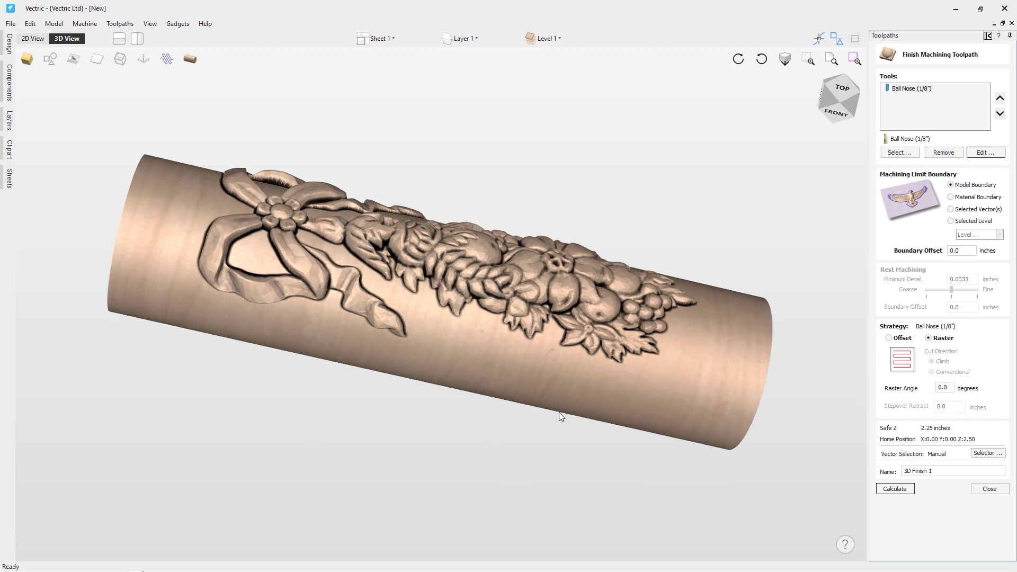
pyautogui.moveTo(561, 415); pyautogui.dragTo(745, 283)
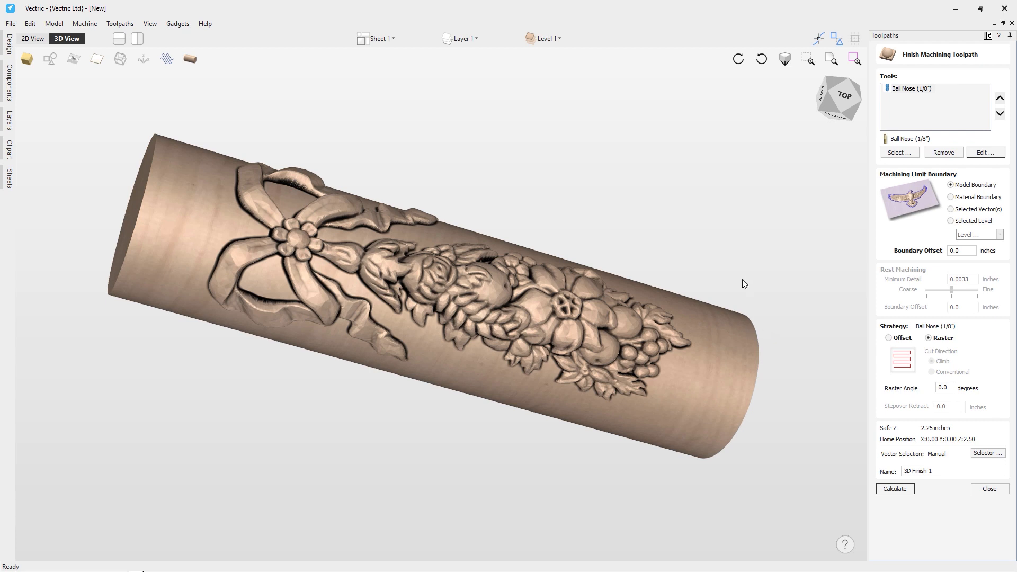
pyautogui.moveTo(165, 146)
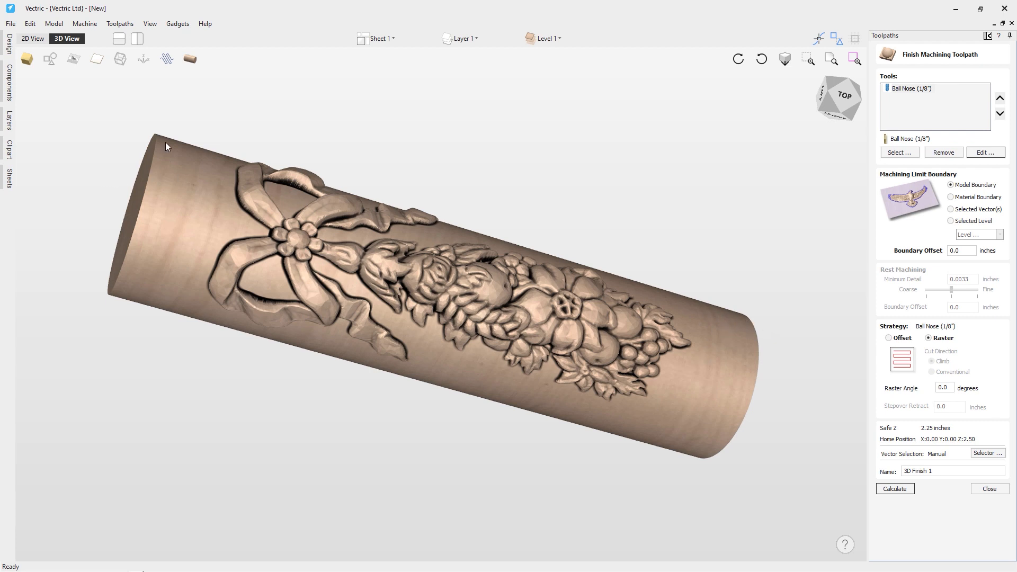
pyautogui.moveTo(163, 186)
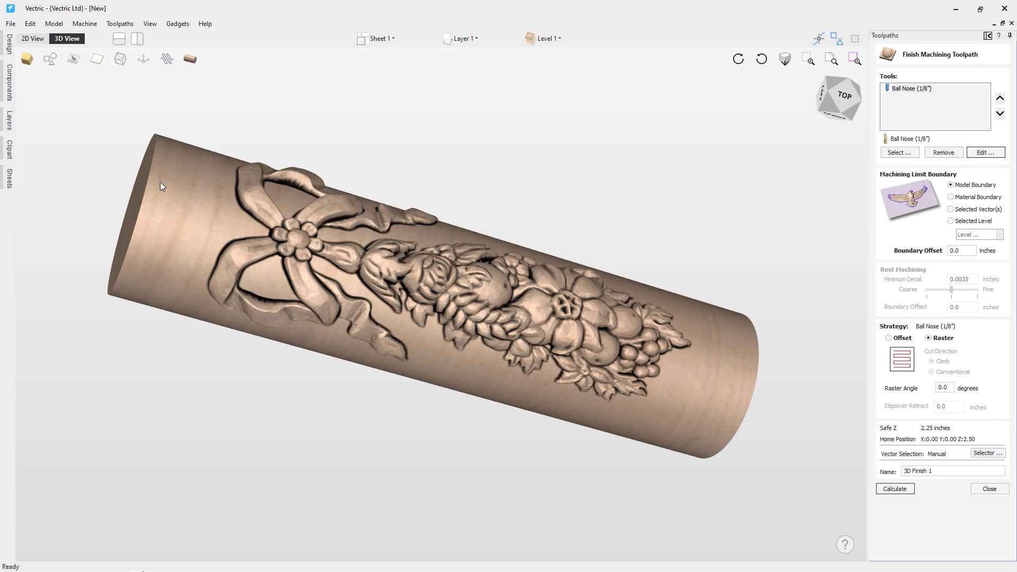
pyautogui.moveTo(762, 343)
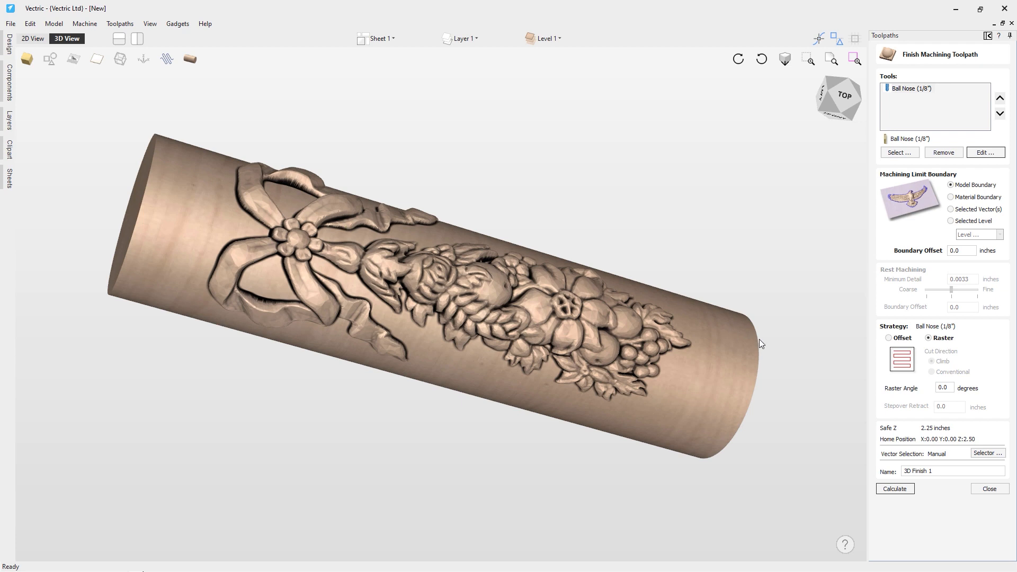
pyautogui.moveTo(571, 317)
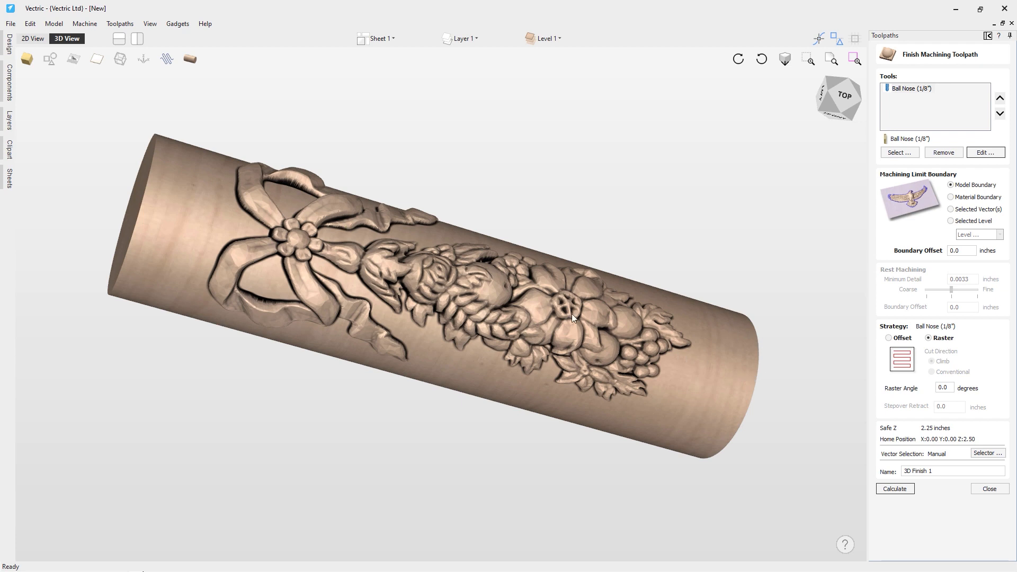
pyautogui.moveTo(410, 301)
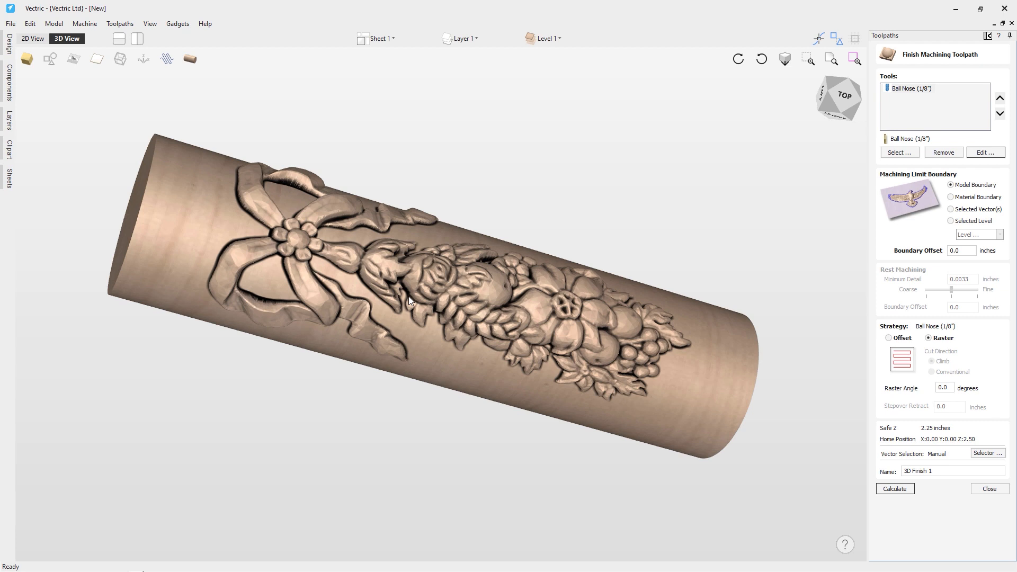
pyautogui.moveTo(409, 300); pyautogui.dragTo(496, 280)
pyautogui.write('9')
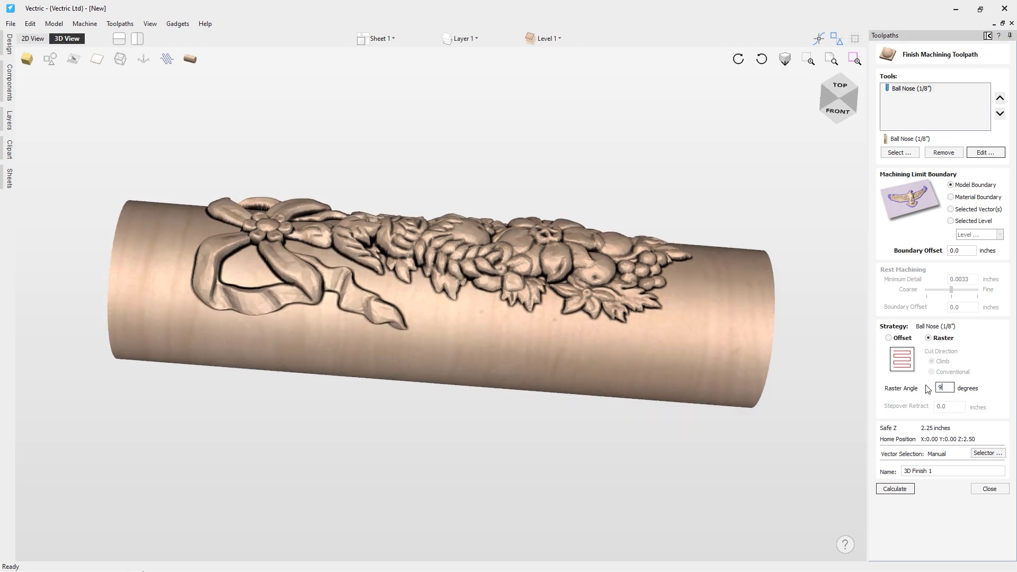
pyautogui.write('0')
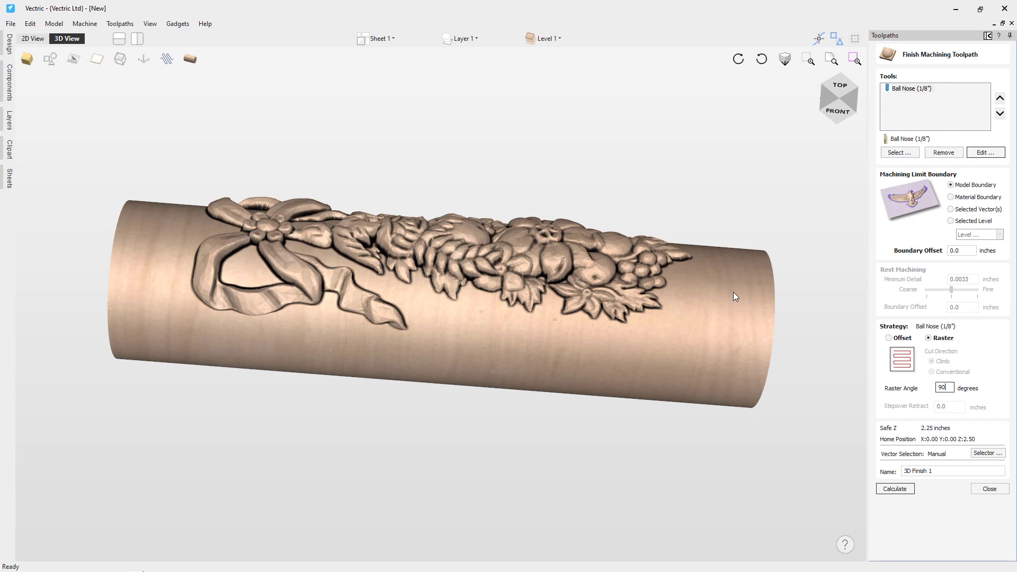
pyautogui.moveTo(737, 374)
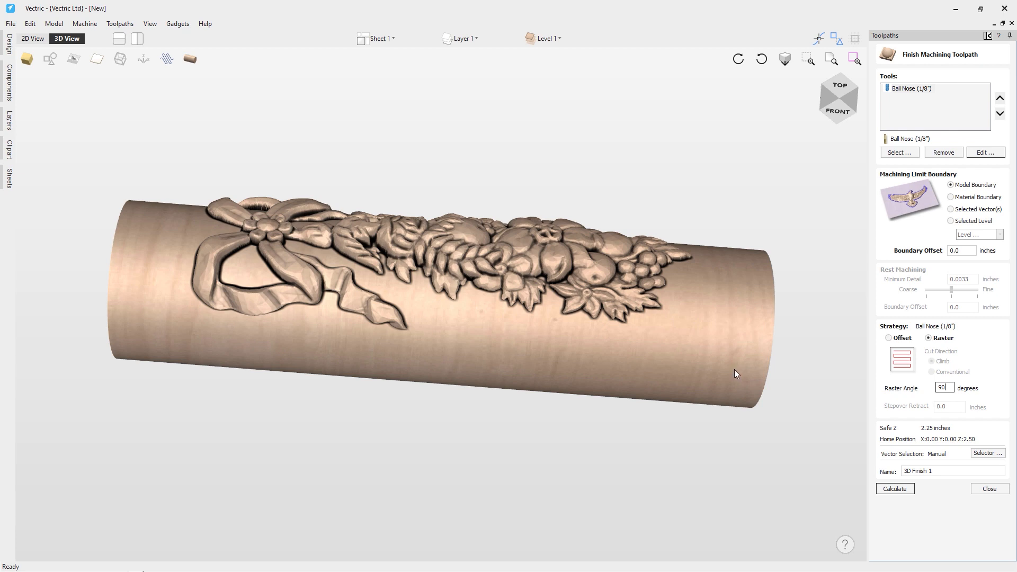
pyautogui.moveTo(729, 282)
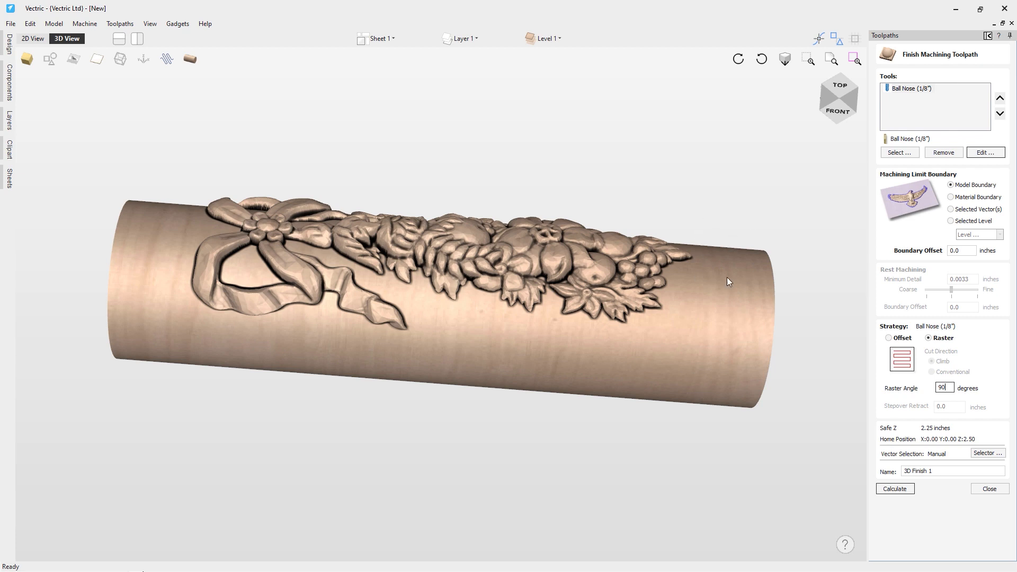
pyautogui.moveTo(709, 234)
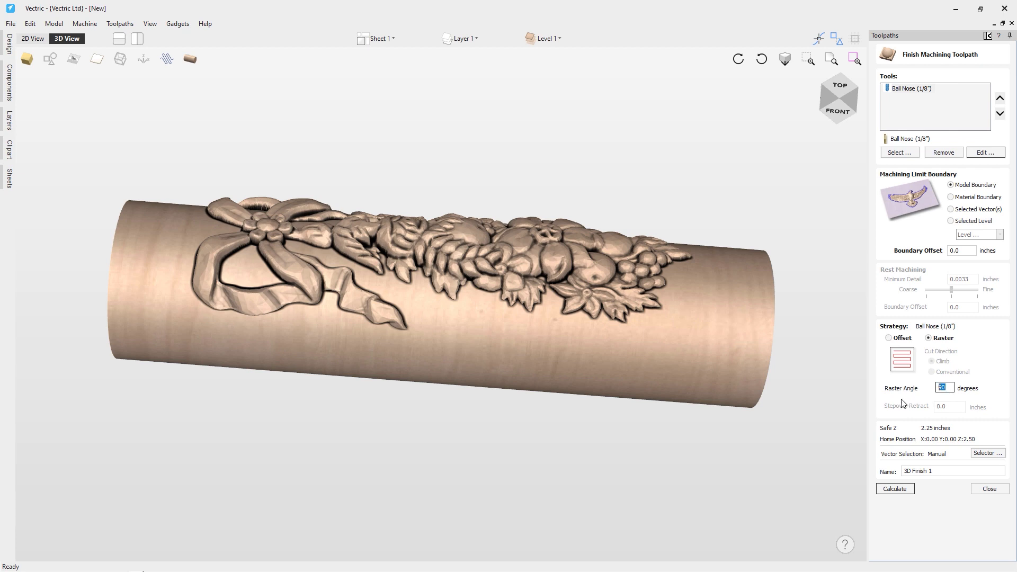
pyautogui.write('0')
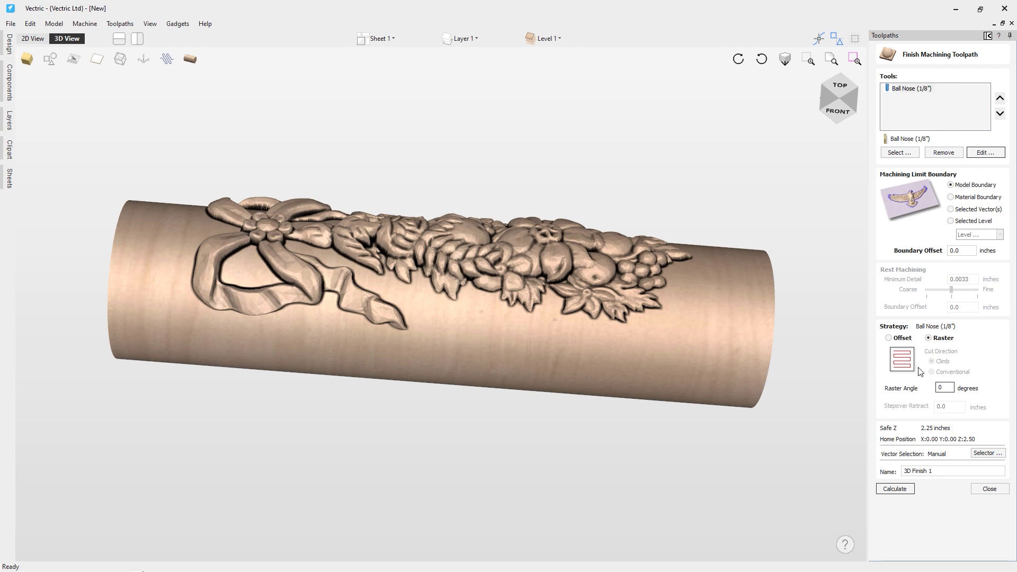
pyautogui.click(894, 488)
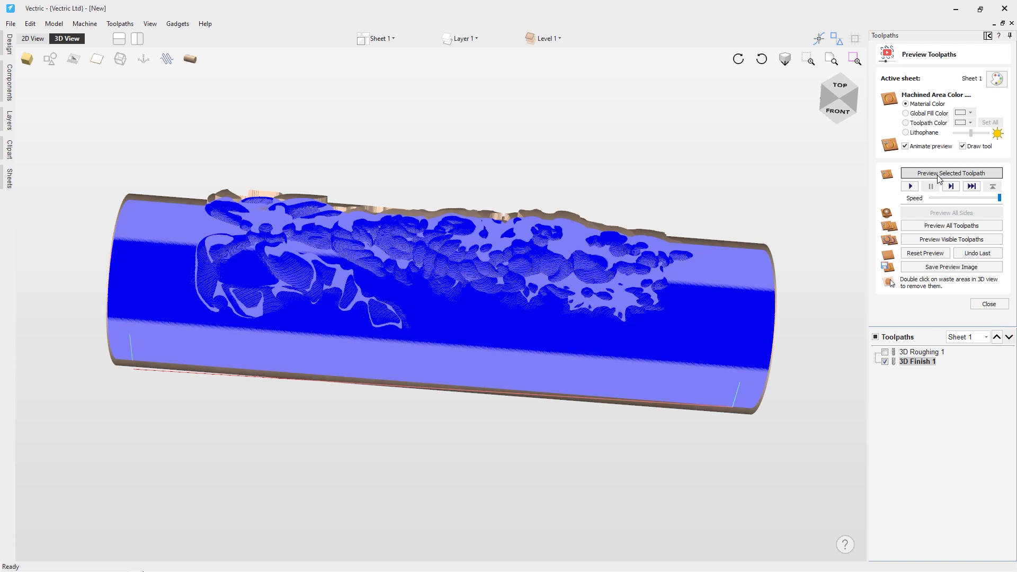
pyautogui.moveTo(648, 351)
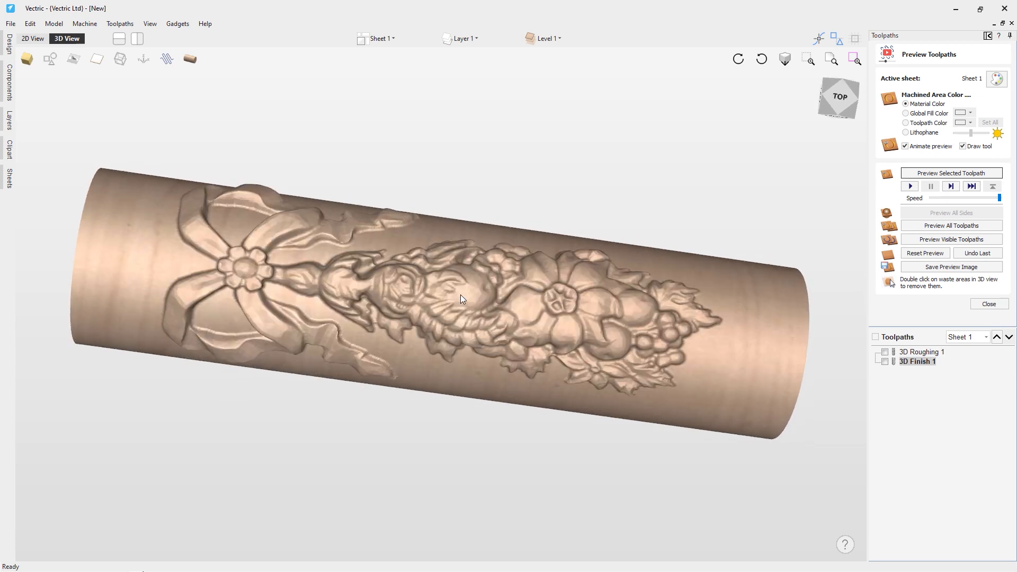
# Orbit the finished simulation to inspect the carved floral relief.
pyautogui.moveTo(462, 298); pyautogui.dragTo(501, 339)
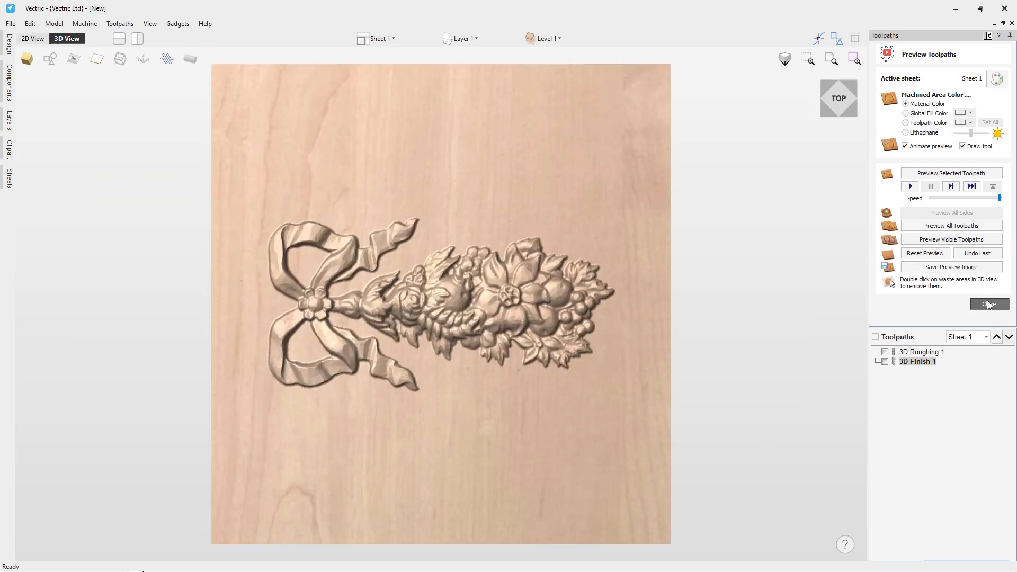
# Start a 2D profile on both end lines with 0.5 in start depth and 0.25 in cut depth.
pyautogui.click(989, 303)
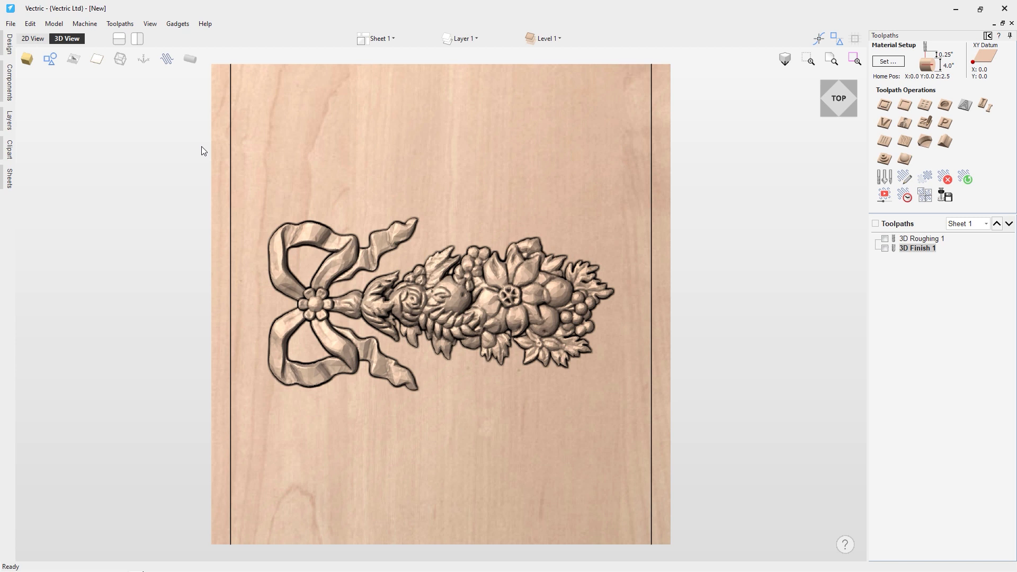
pyautogui.moveTo(884, 106)
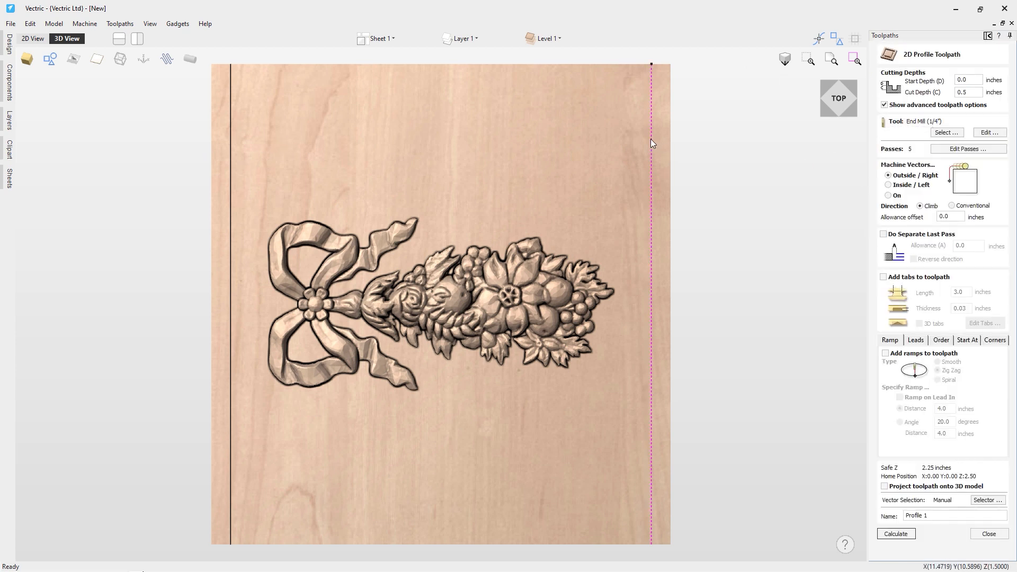
pyautogui.moveTo(230, 150)
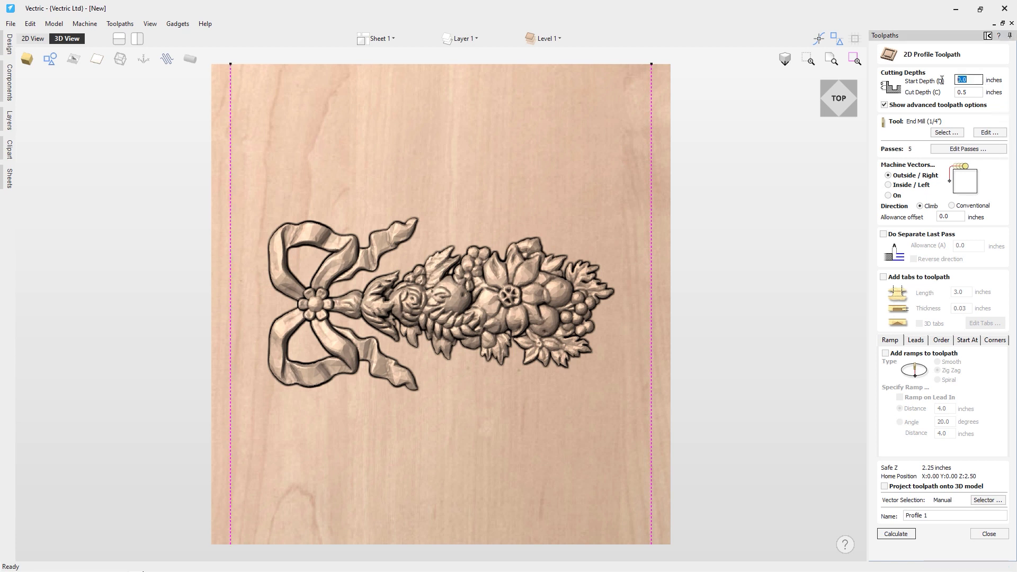
pyautogui.moveTo(433, 176)
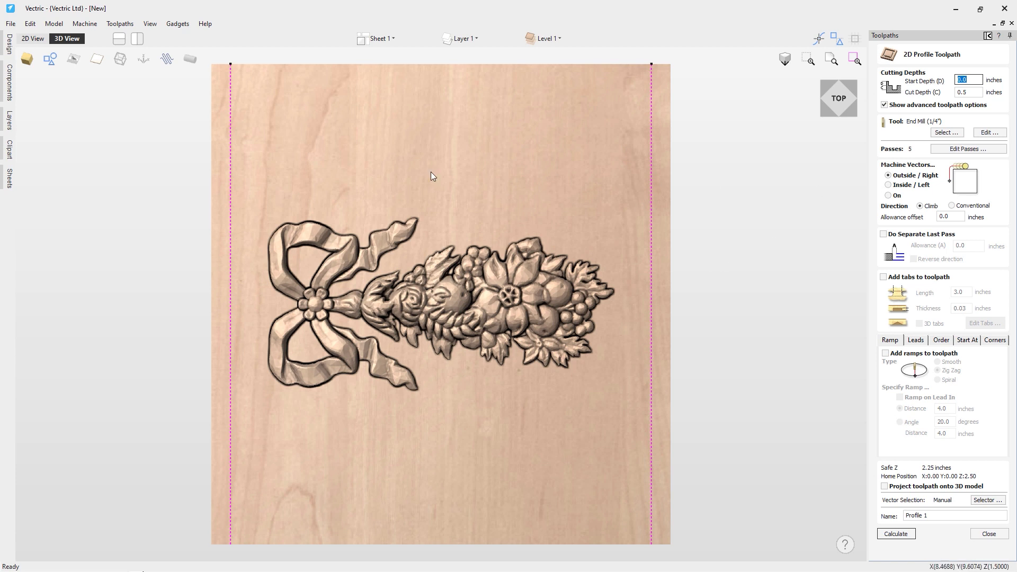
pyautogui.moveTo(446, 361)
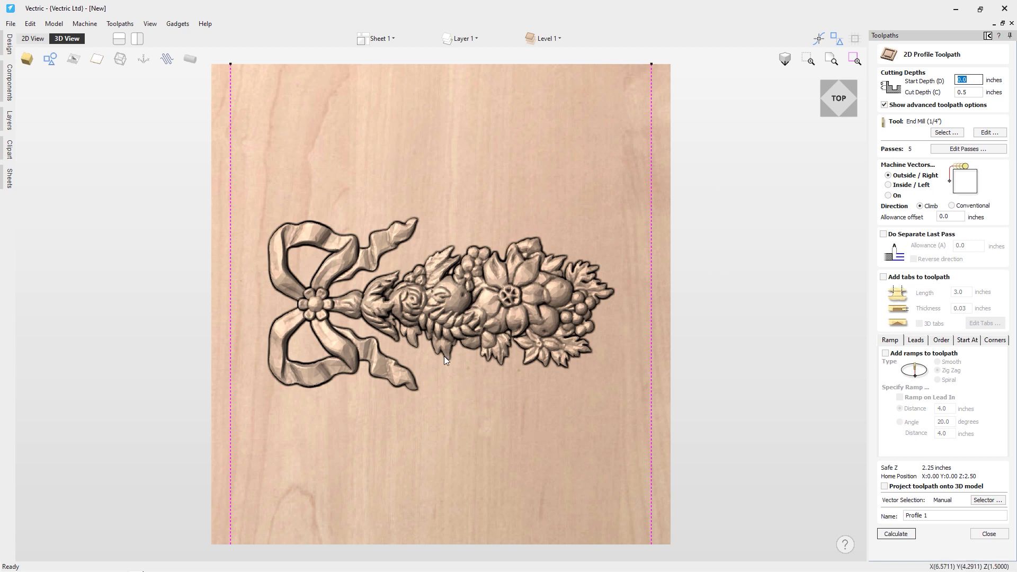
pyautogui.moveTo(422, 341)
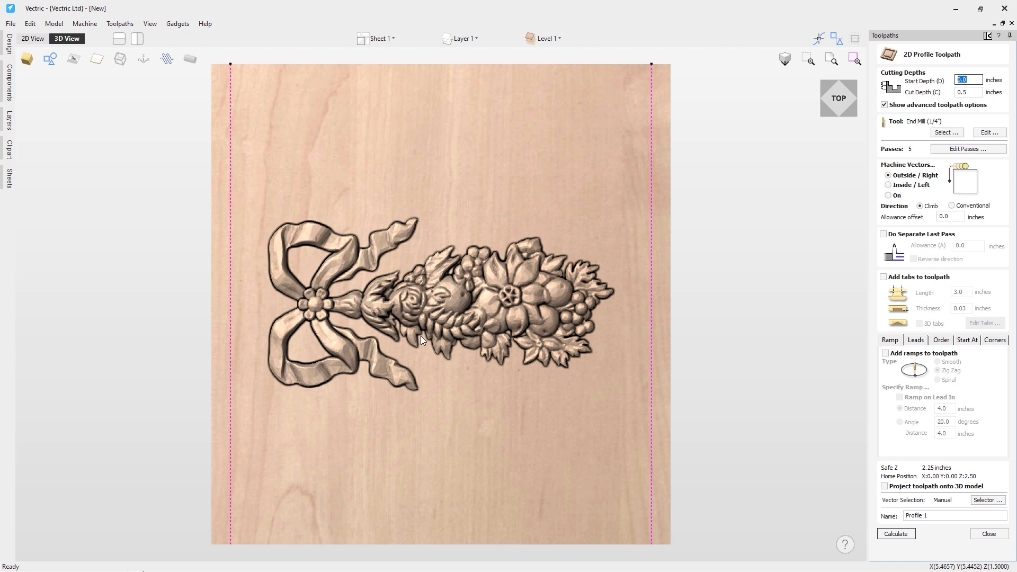
pyautogui.write('0.5')
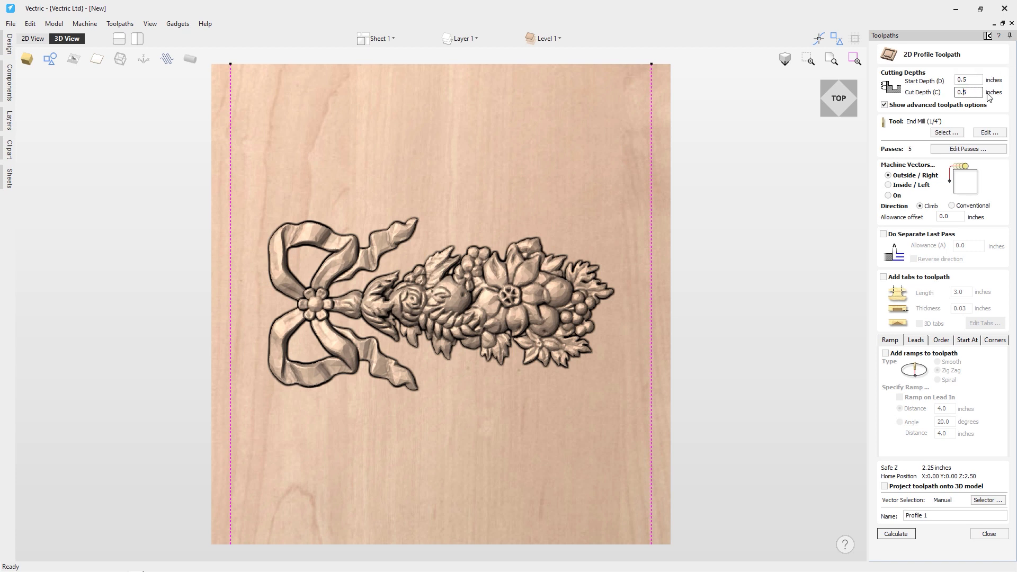
pyautogui.write('0.25')
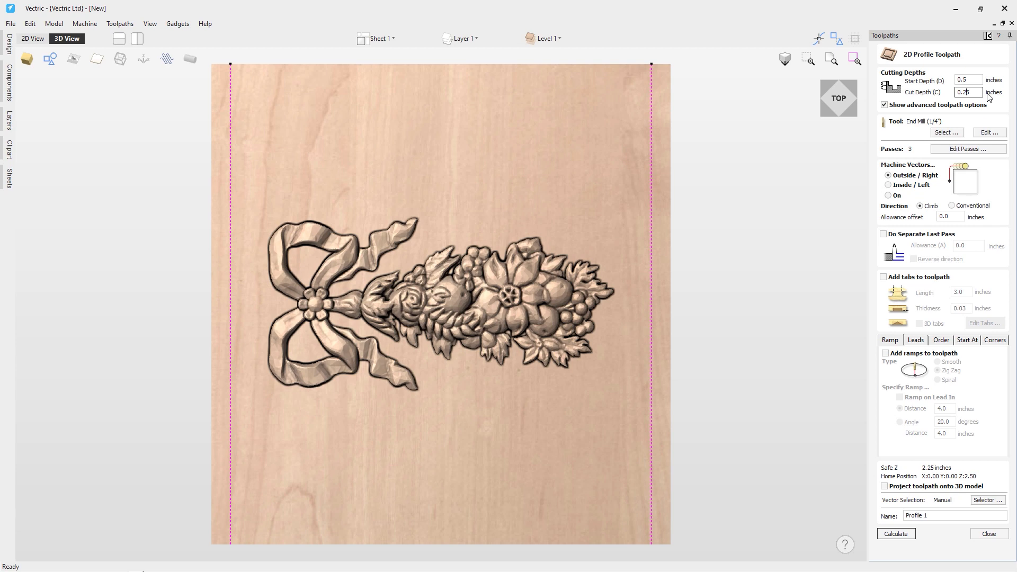
pyautogui.moveTo(947, 132)
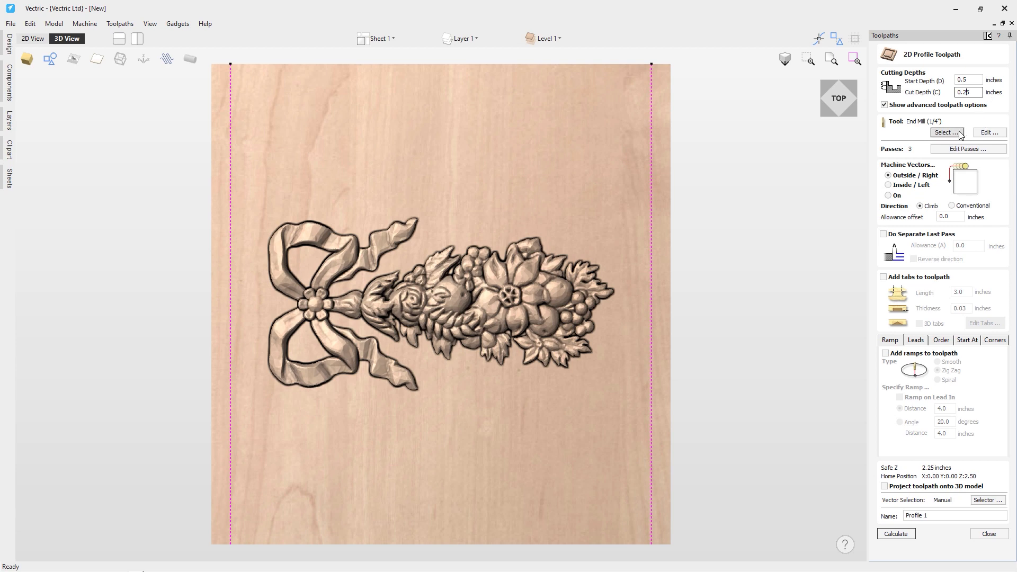
pyautogui.click(946, 132)
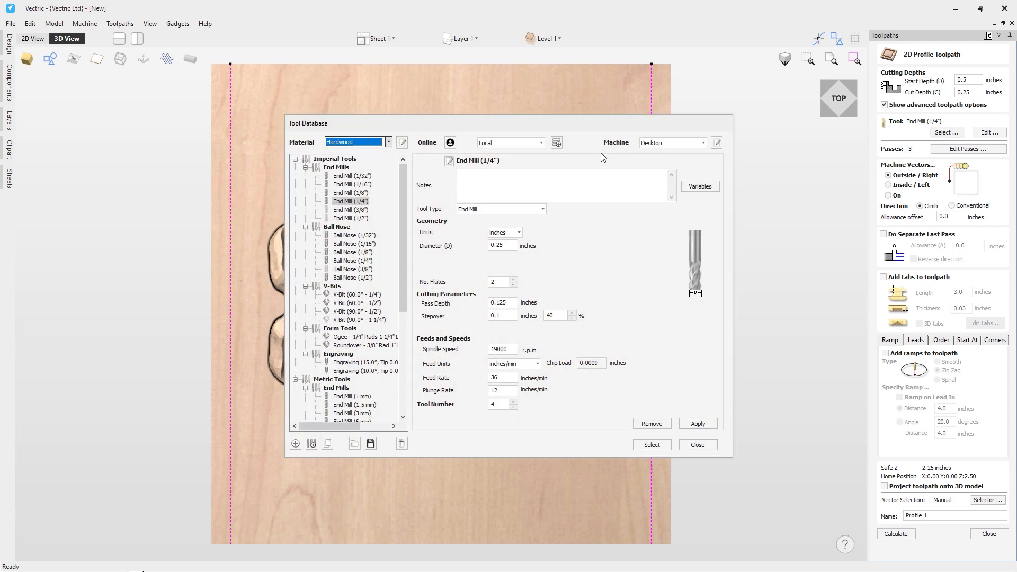
# Select the 1/2" ball nose, machine on the vectors, and calculate Profile 1.
pyautogui.click(352, 278)
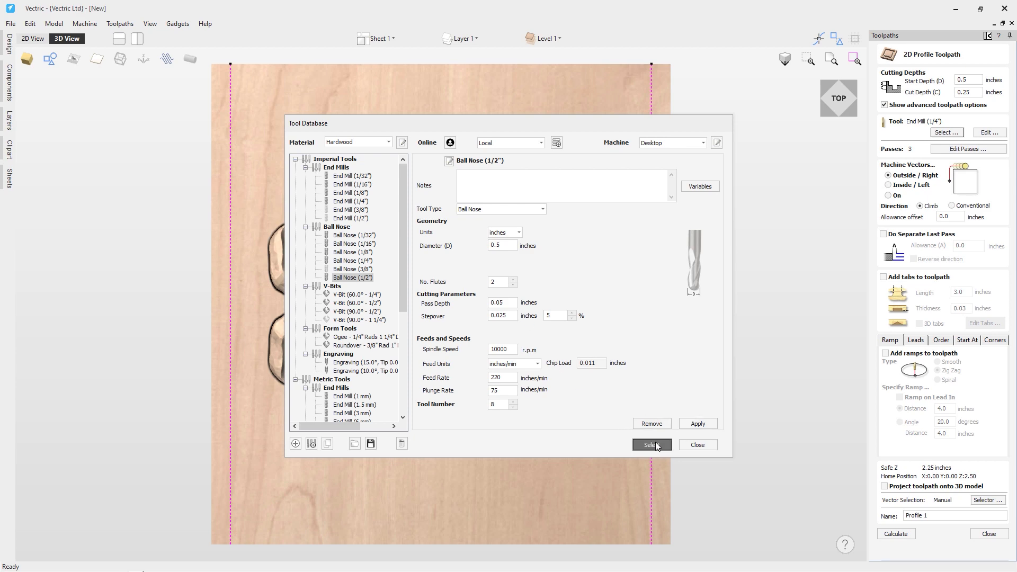
pyautogui.click(652, 444)
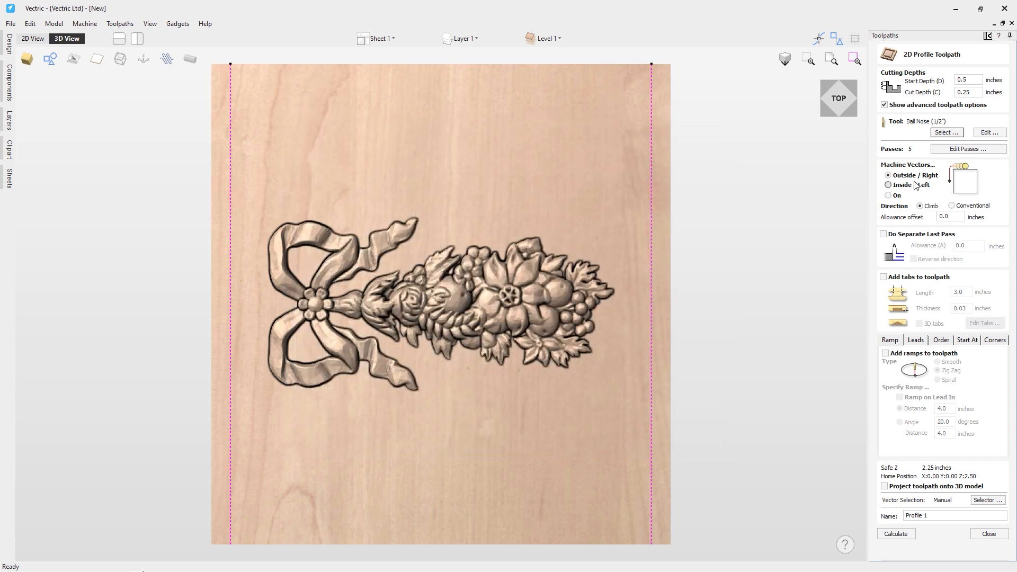
pyautogui.click(887, 195)
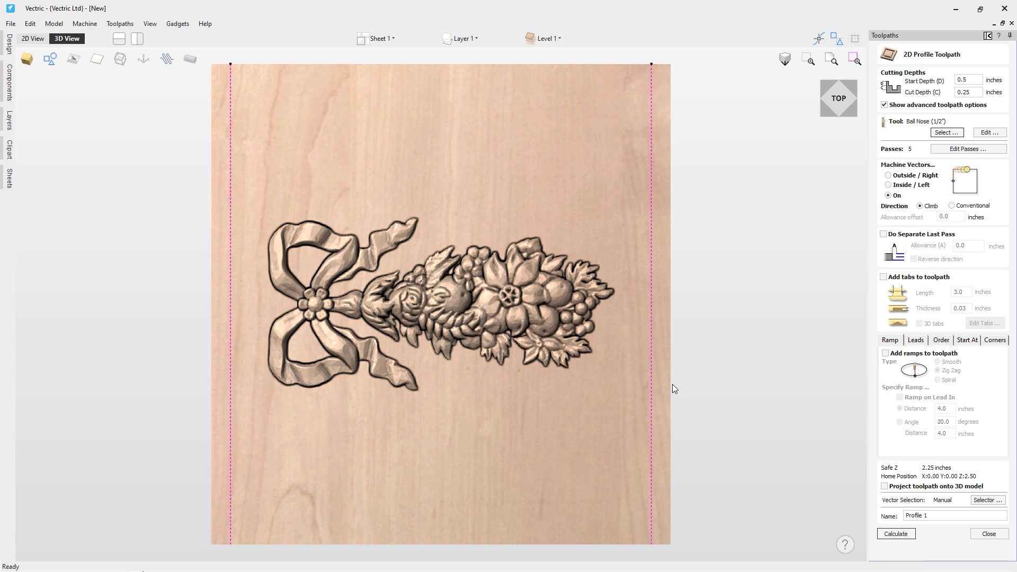
pyautogui.moveTo(920, 288)
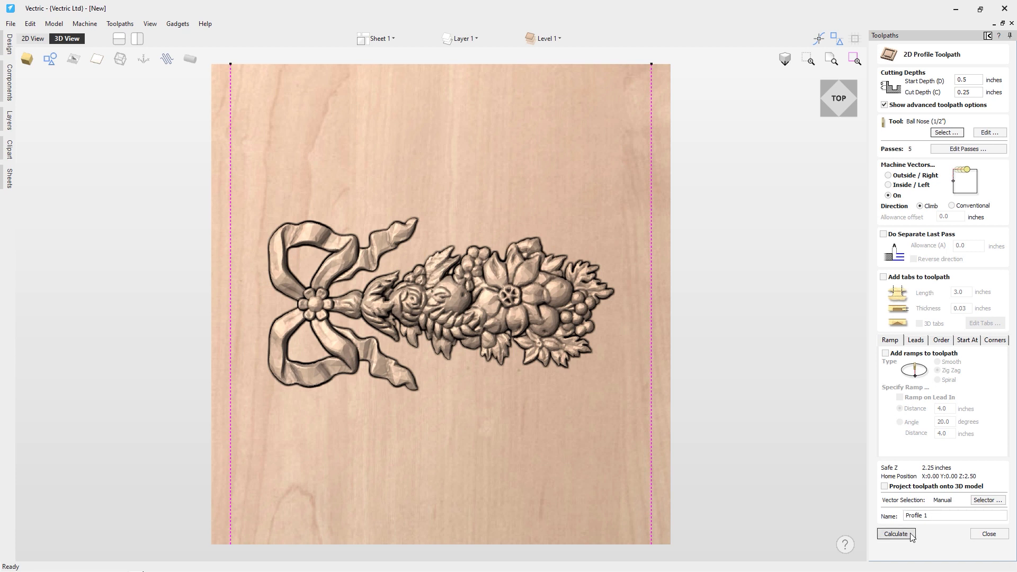
pyautogui.click(896, 534)
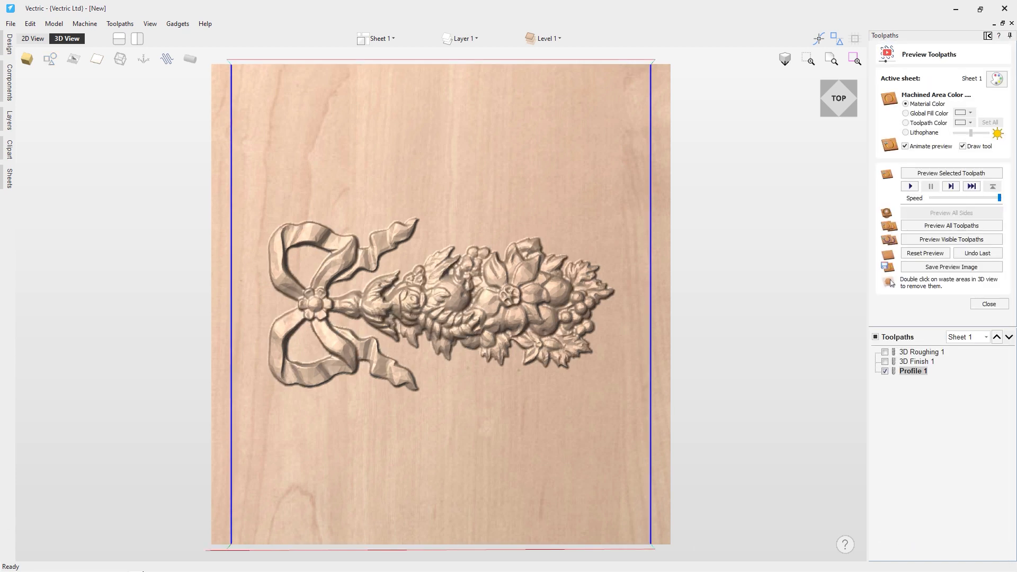
# Preview Profile 1 and orbit to inspect the grooves at the cylinder ends.
pyautogui.click(910, 186)
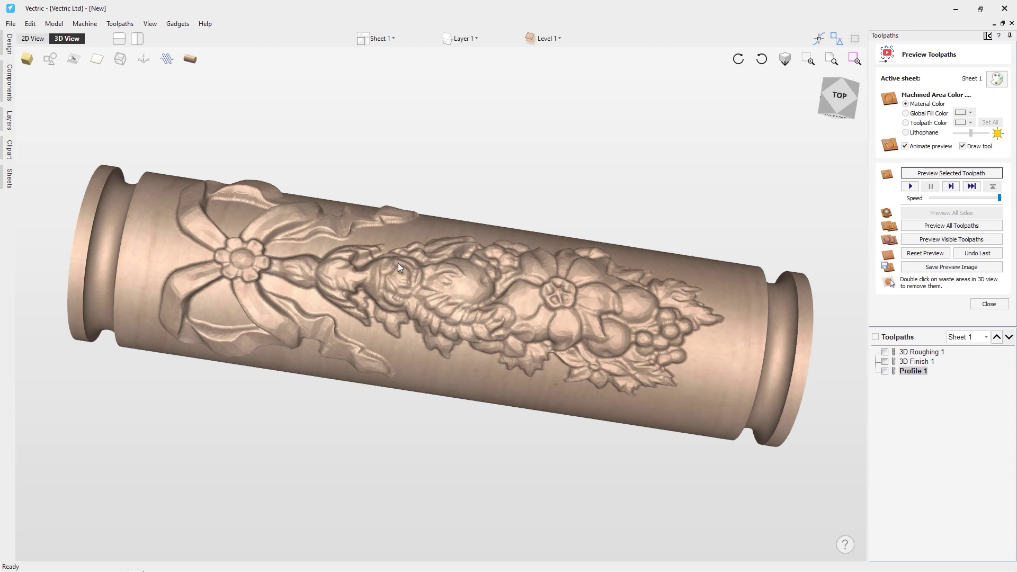
pyautogui.moveTo(399, 268); pyautogui.dragTo(318, 301)
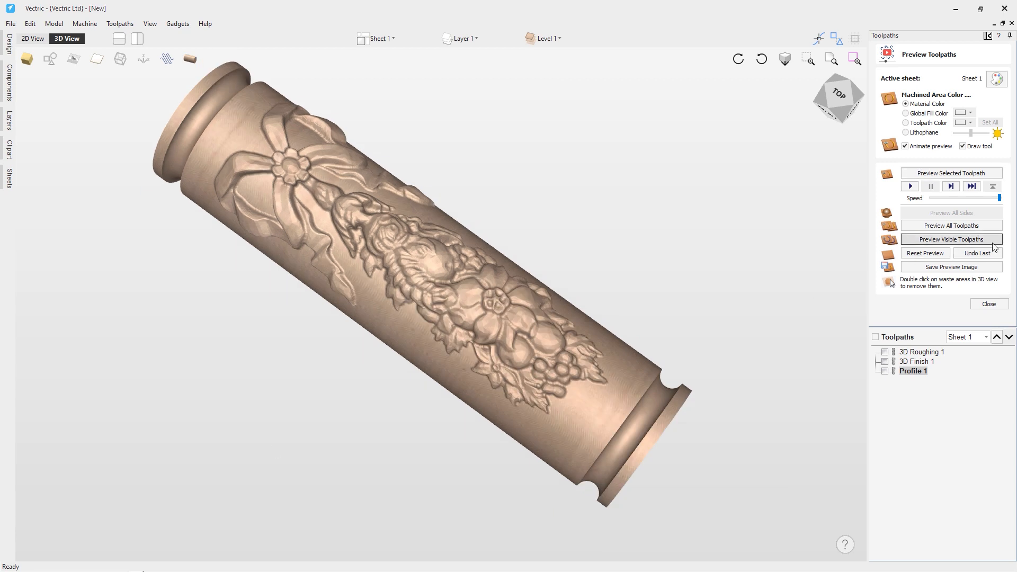
pyautogui.click(989, 303)
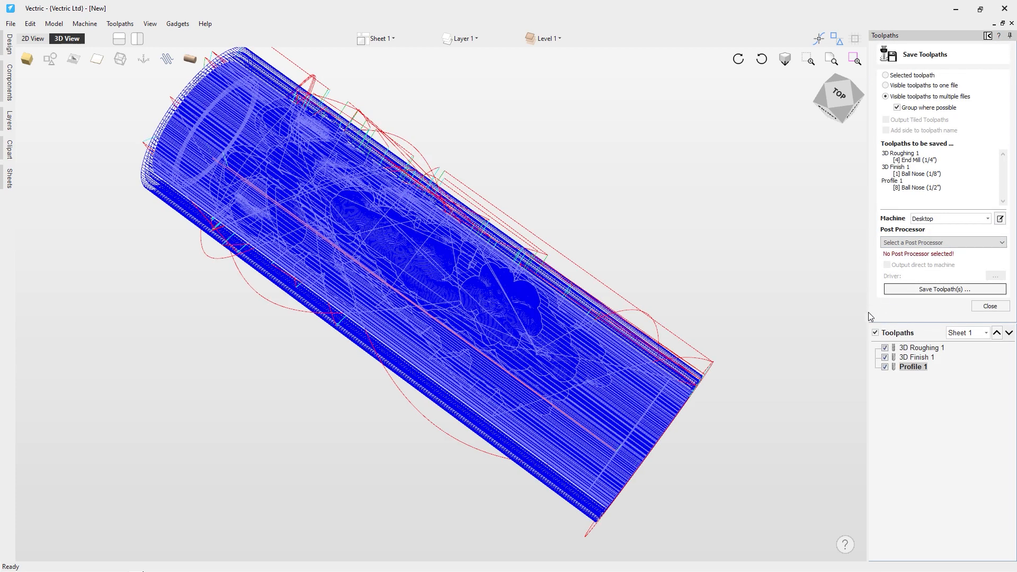
pyautogui.moveTo(837, 285)
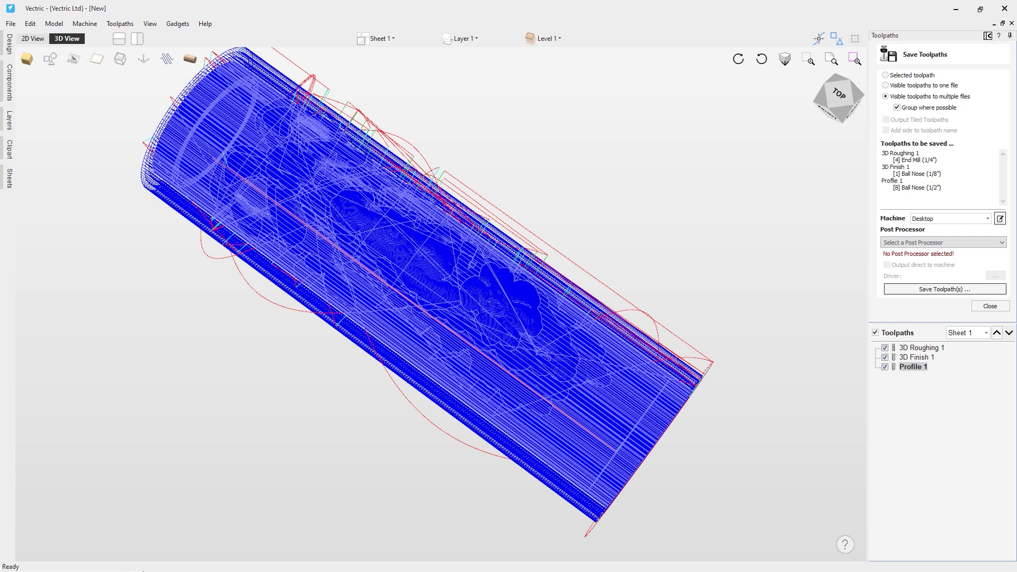
# Choose the 'Desktop - Rotary [Along X]' machine and save the toolpaths as 'Floral Cylinder'.
pyautogui.click(986, 218)
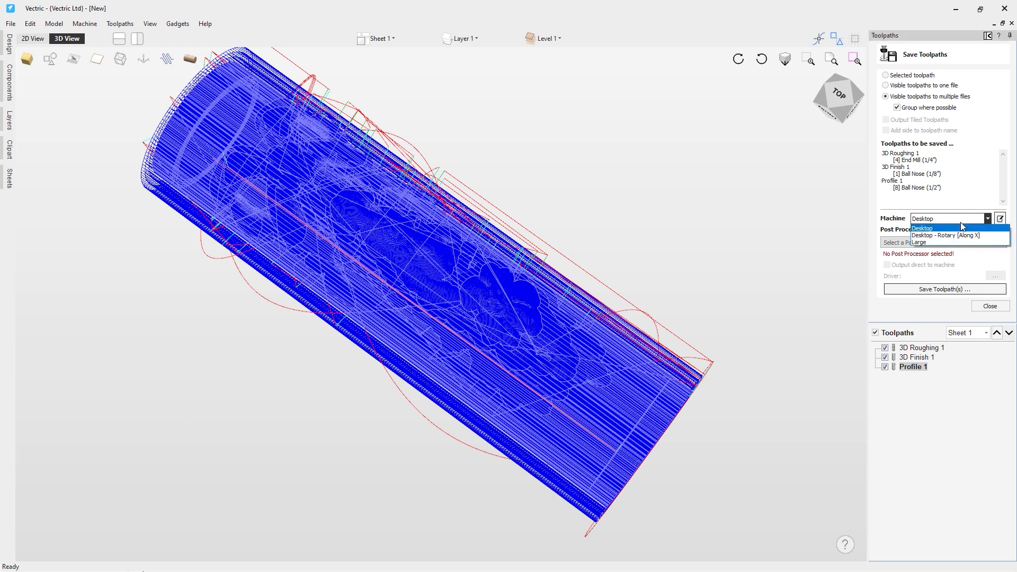
pyautogui.click(950, 236)
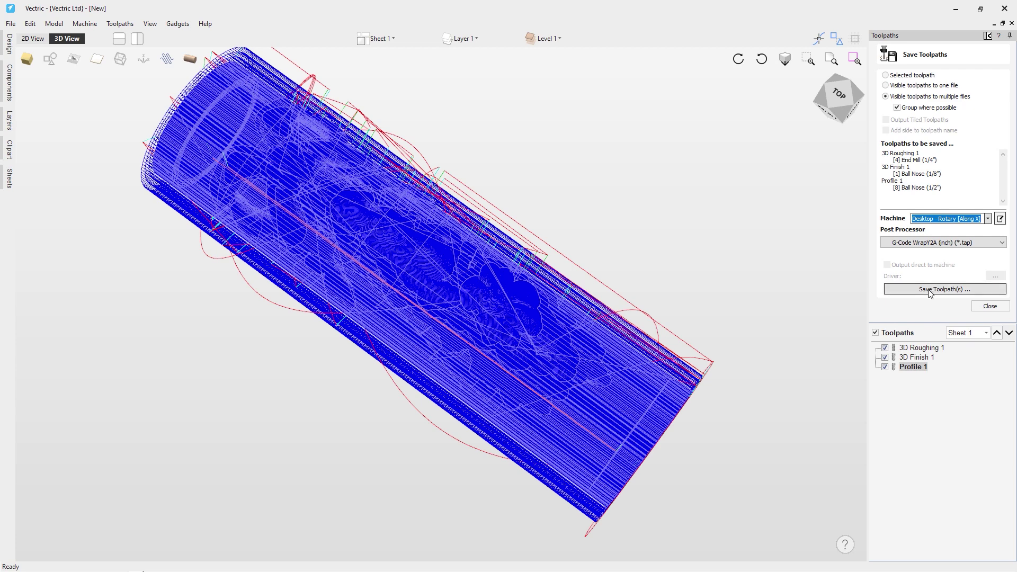
pyautogui.click(944, 288)
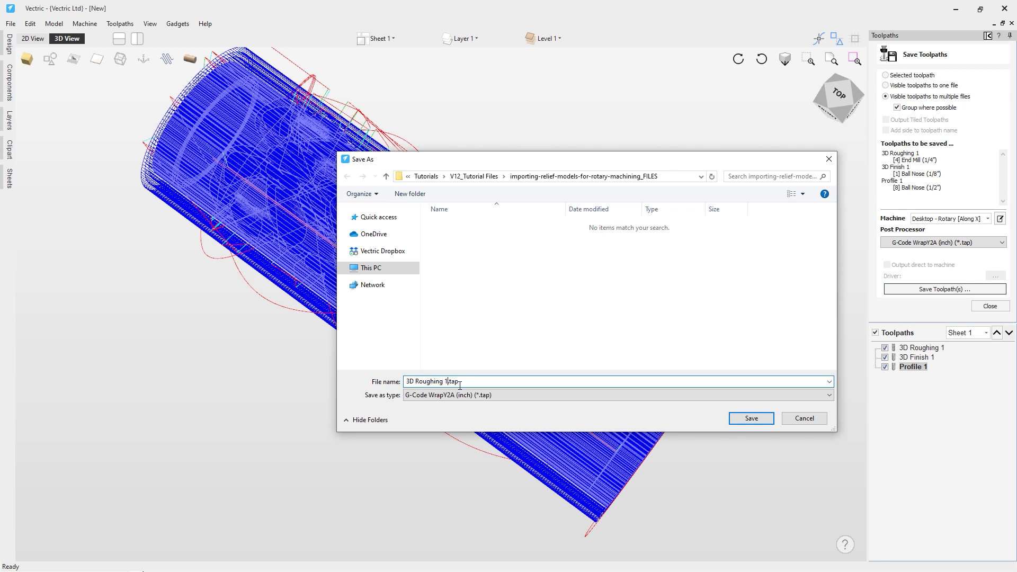
pyautogui.write('Floral Cylinder.tap')
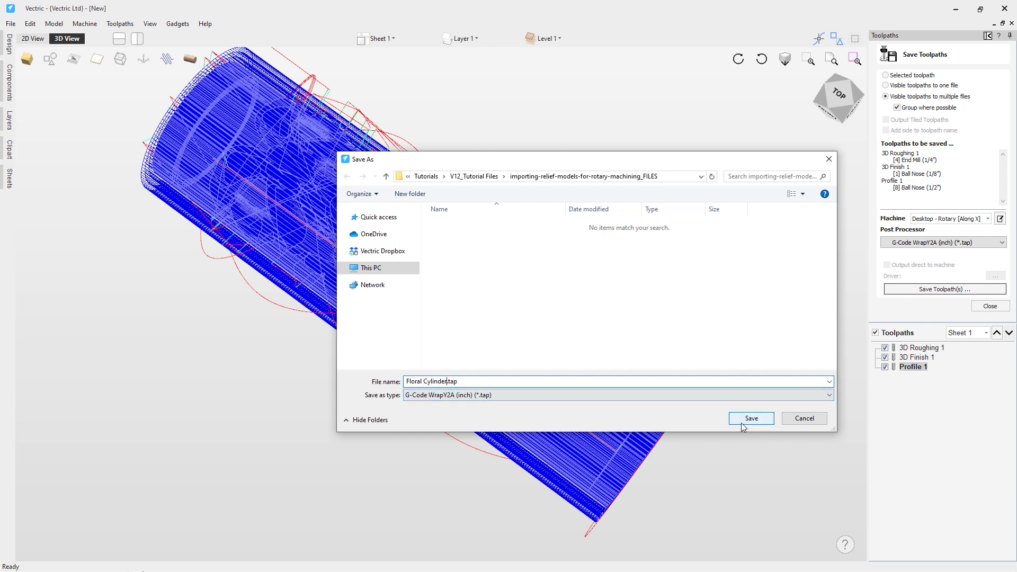
pyautogui.click(751, 418)
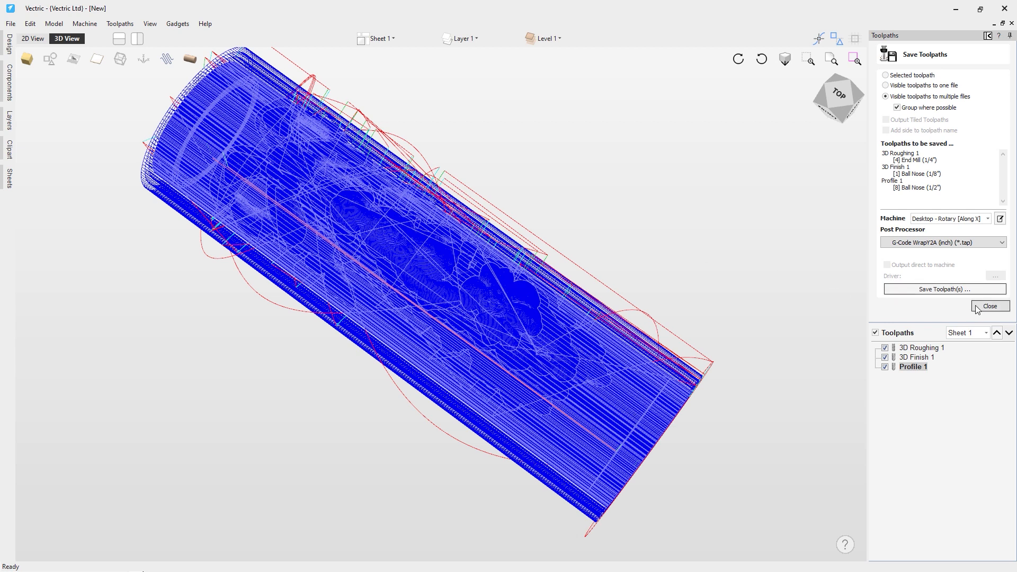
# Close Save Toolpaths and save the project as 'Import and unwrap 3D model toolpaths' .crv.
pyautogui.click(990, 306)
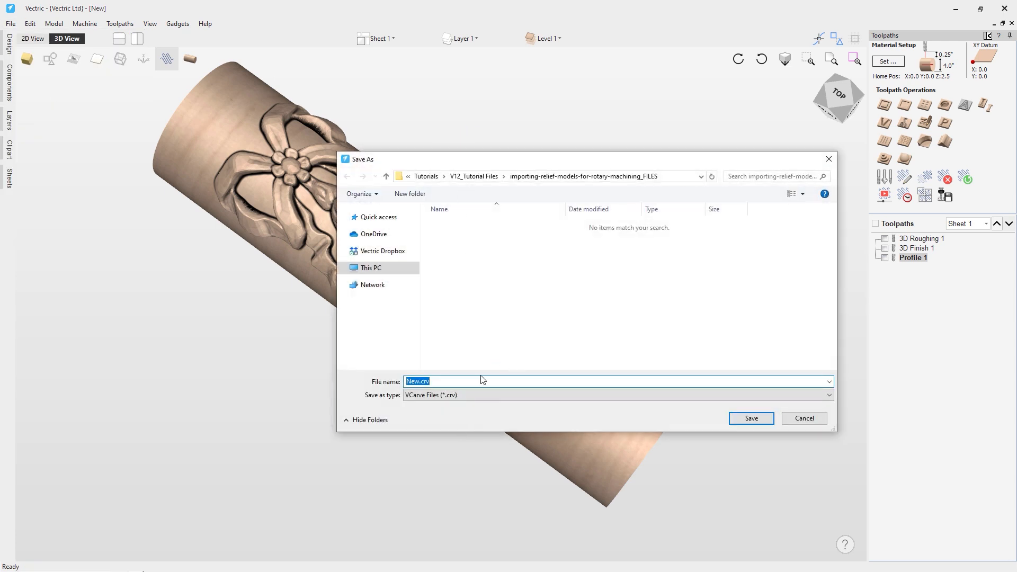
pyautogui.click(421, 381)
pyautogui.write('Import and unwrapo')
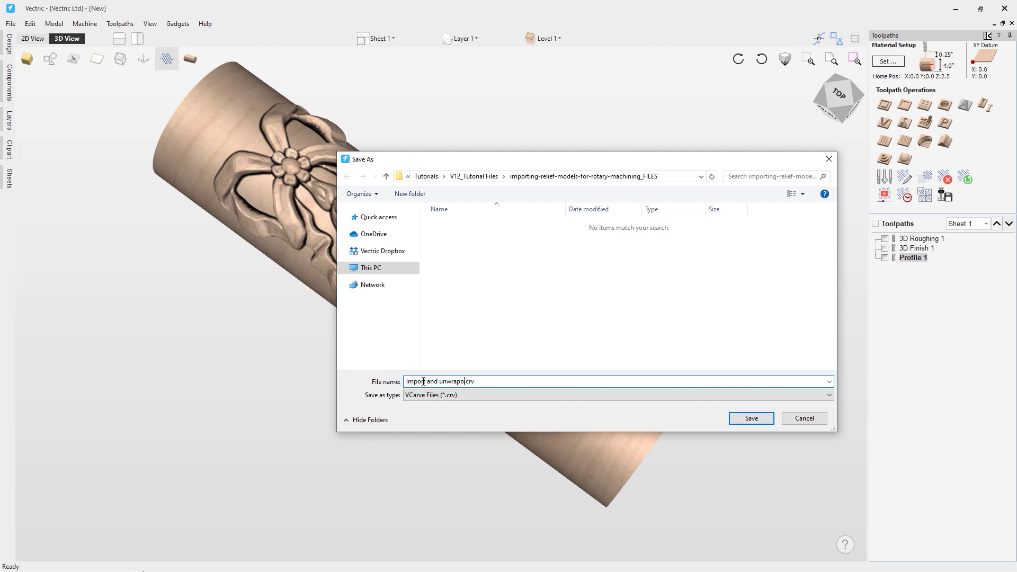
pyautogui.write('3D')
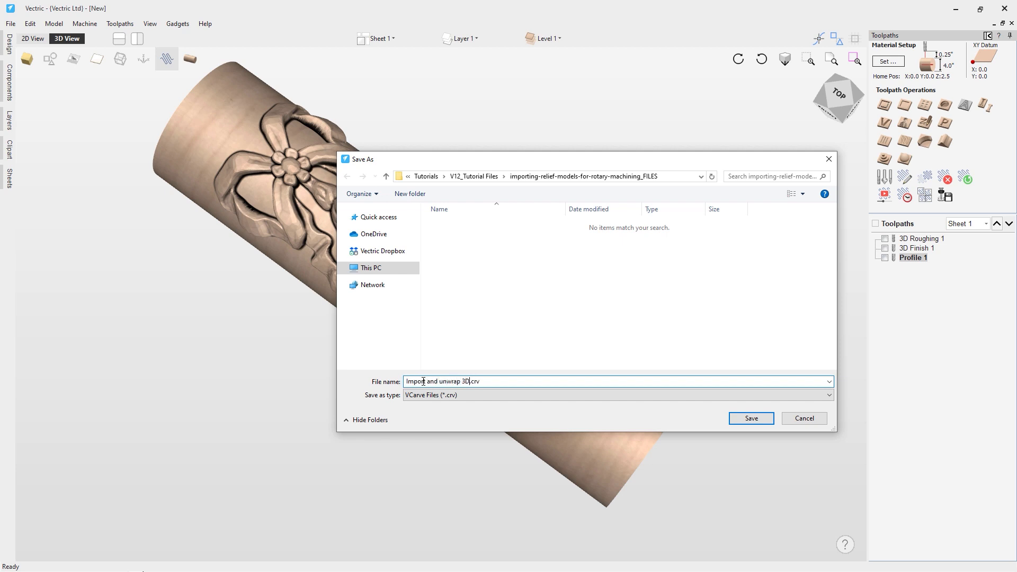
pyautogui.write('model toolpa')
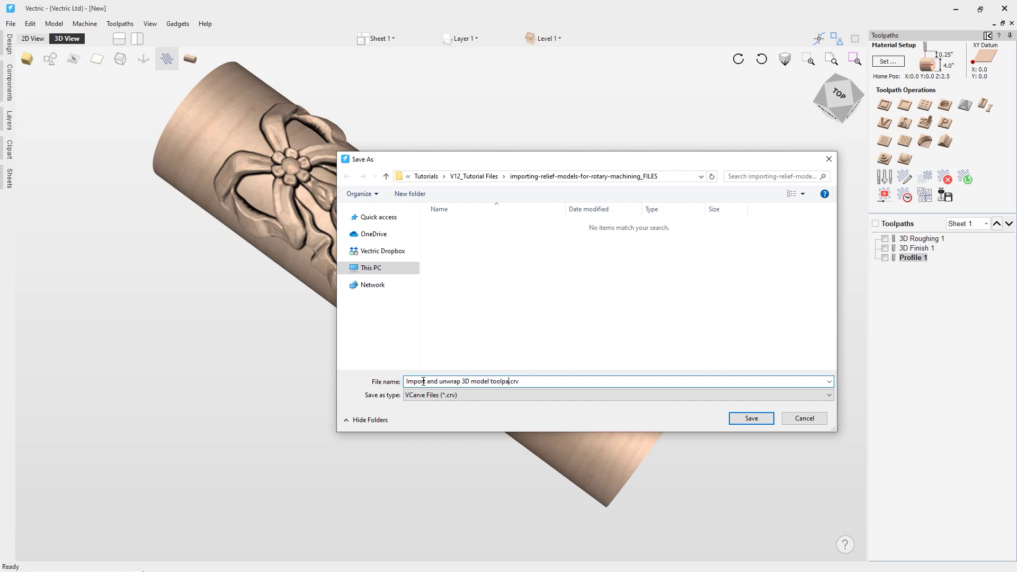
pyautogui.write('hs')
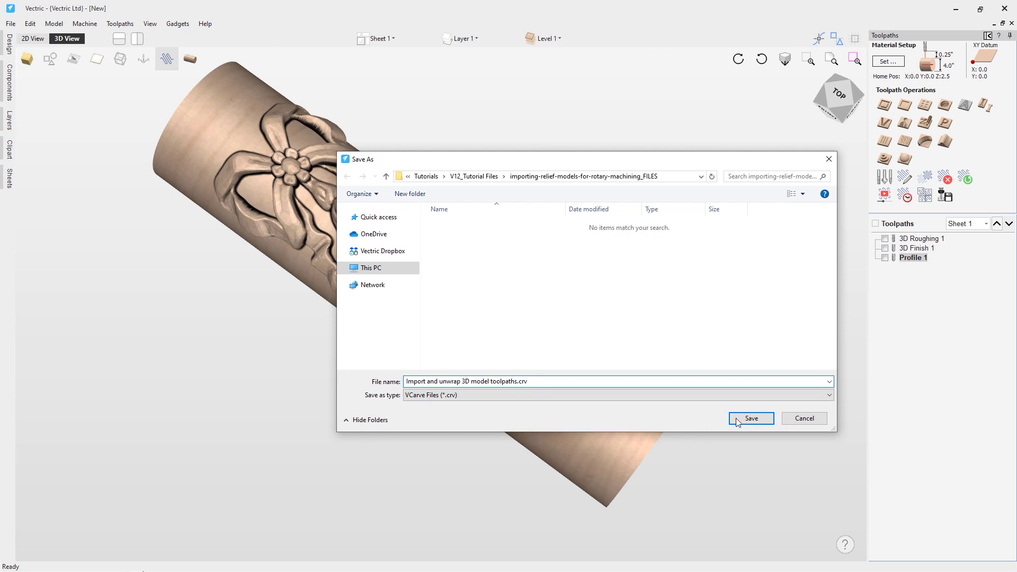
pyautogui.click(751, 418)
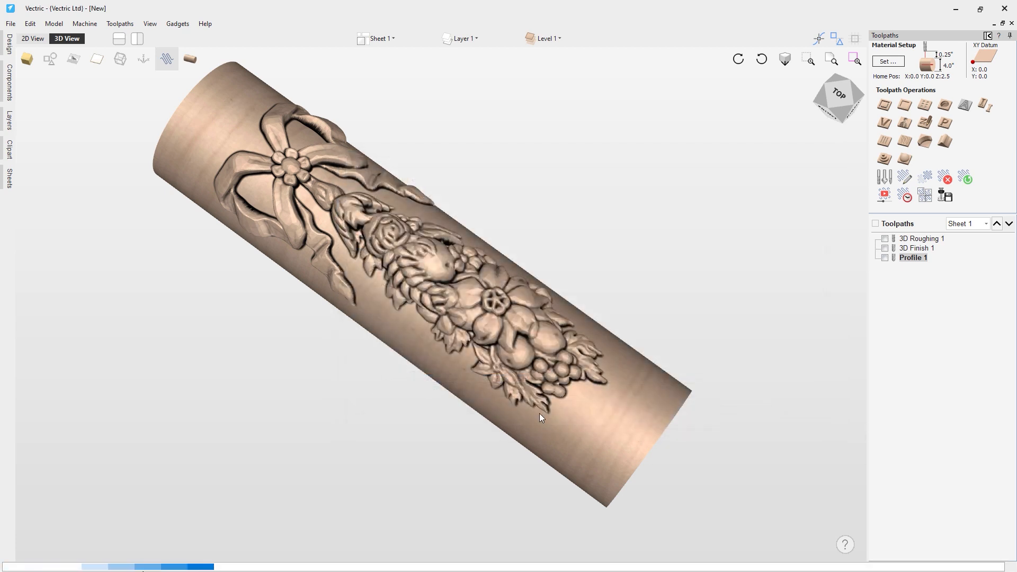